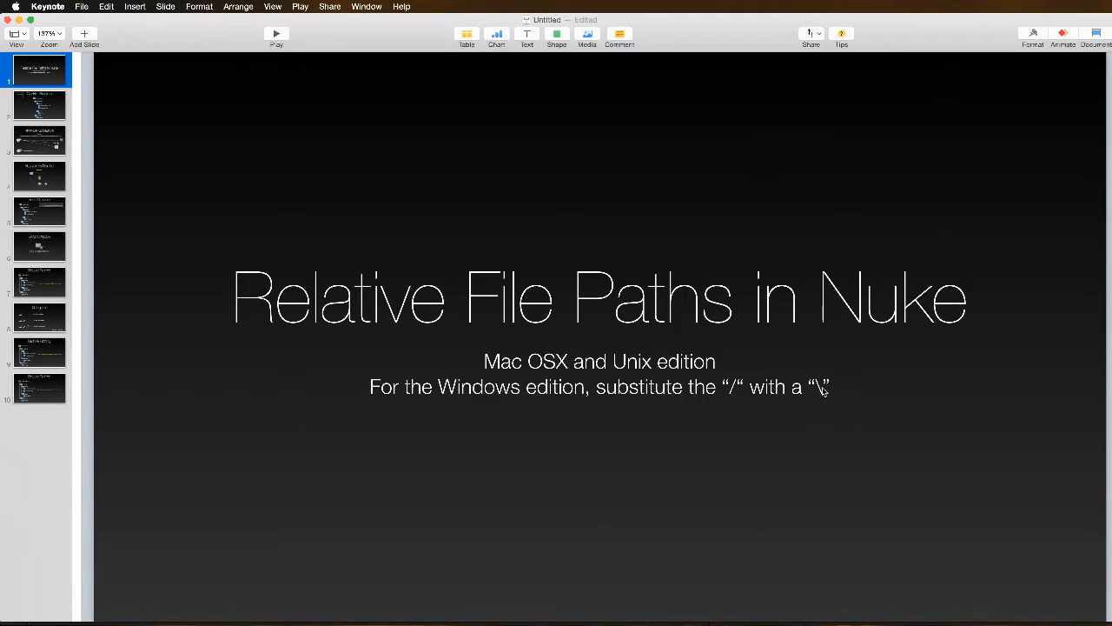
mouse_move(826, 378)
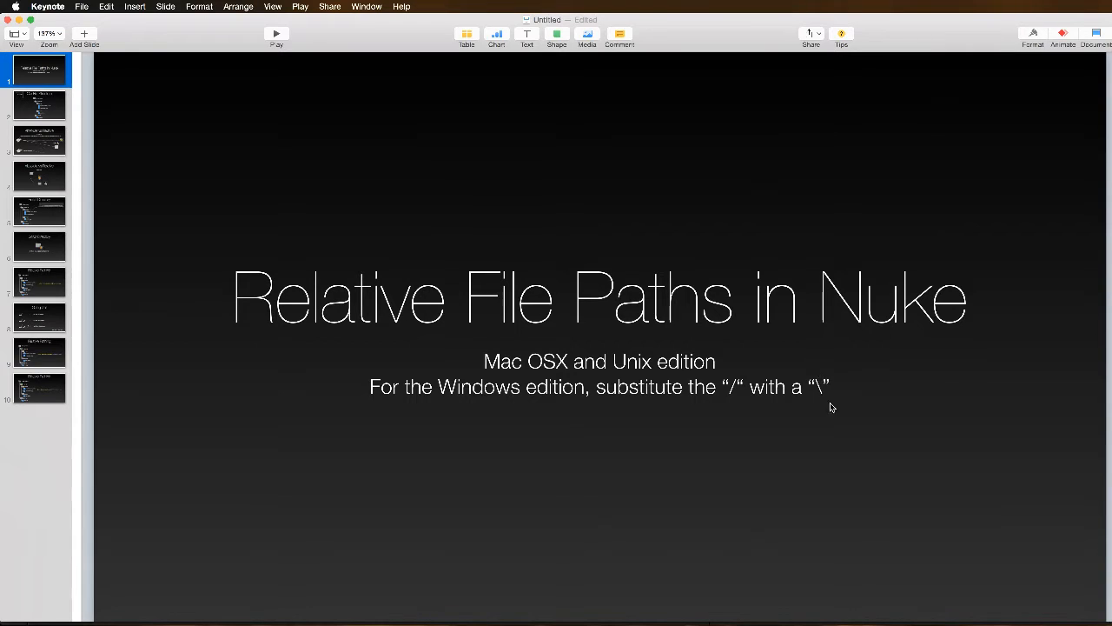
mouse_move(760, 360)
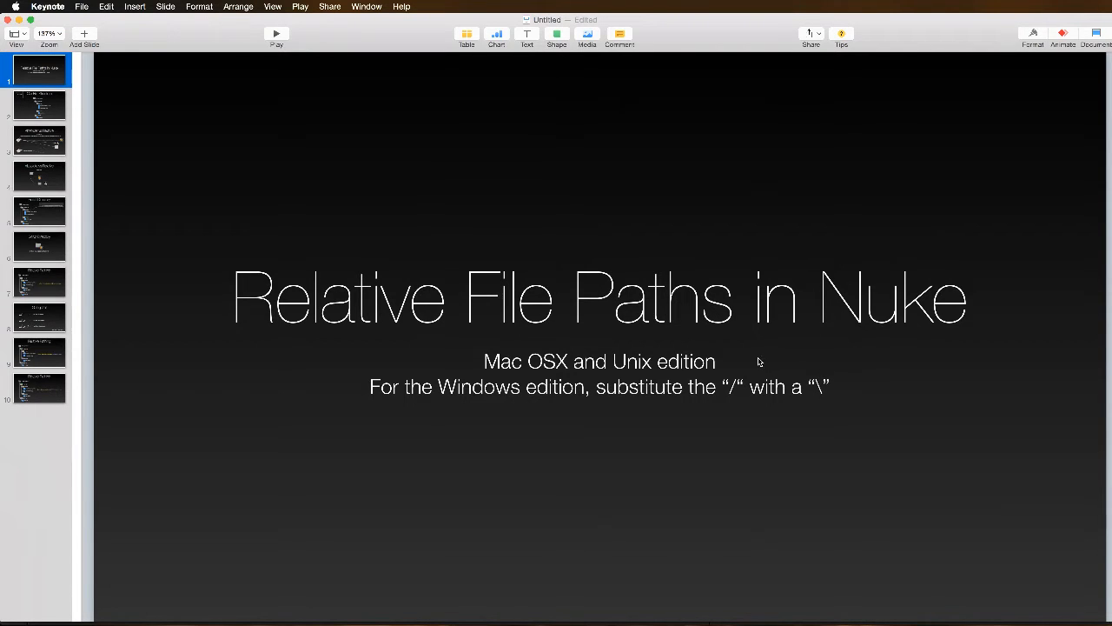
mouse_move(820, 395)
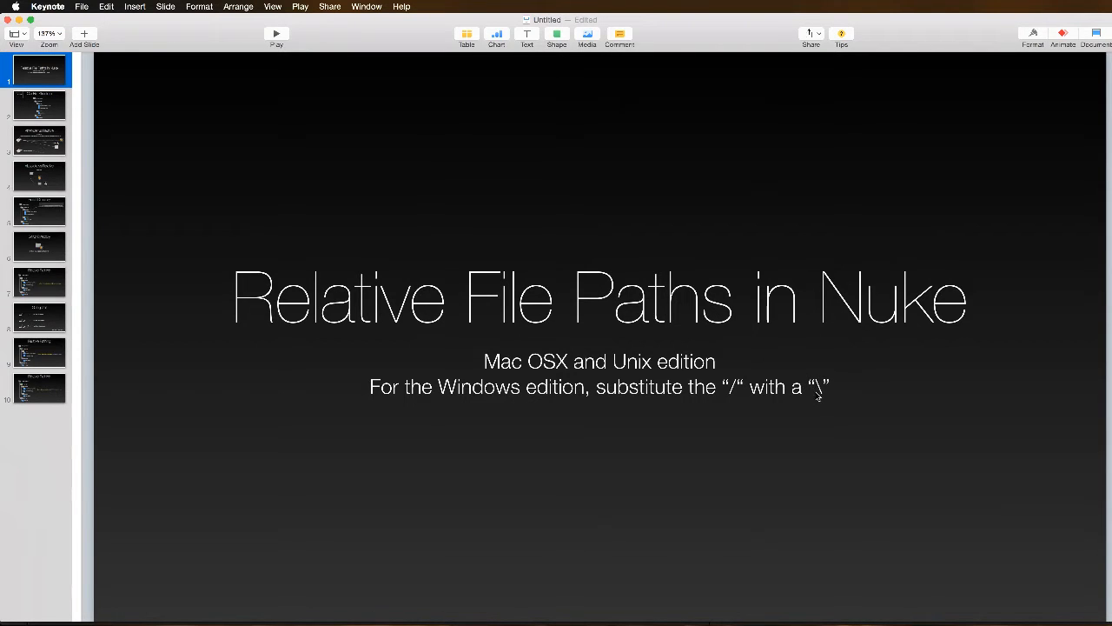
mouse_move(267, 232)
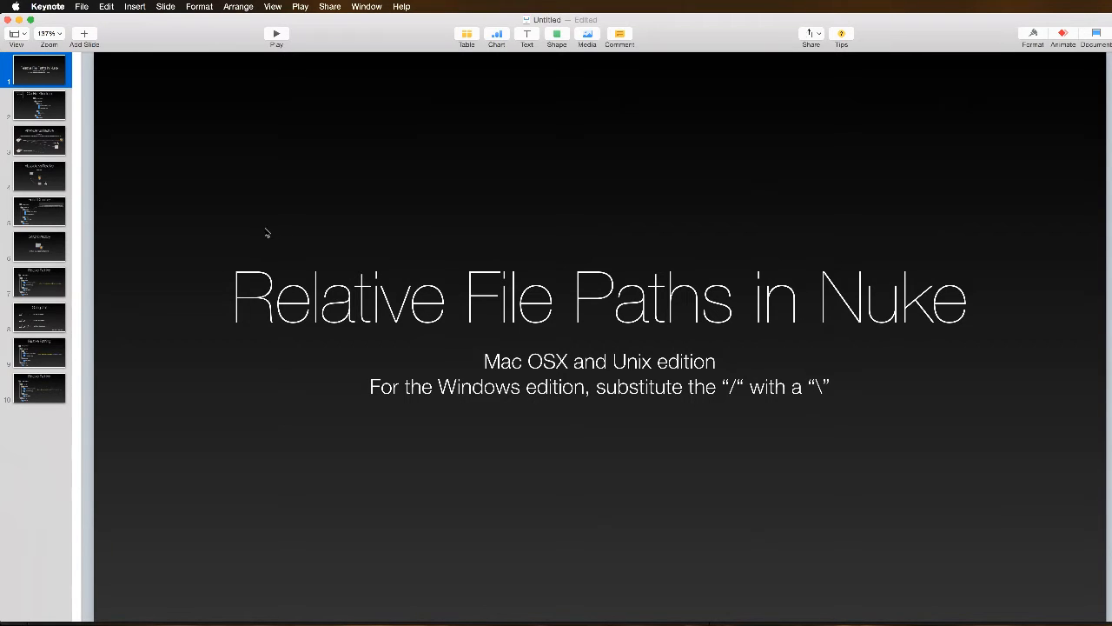
Step: Show slide 2, the Our File Structure slide with the Comp_Projects folder tree
click(37, 104)
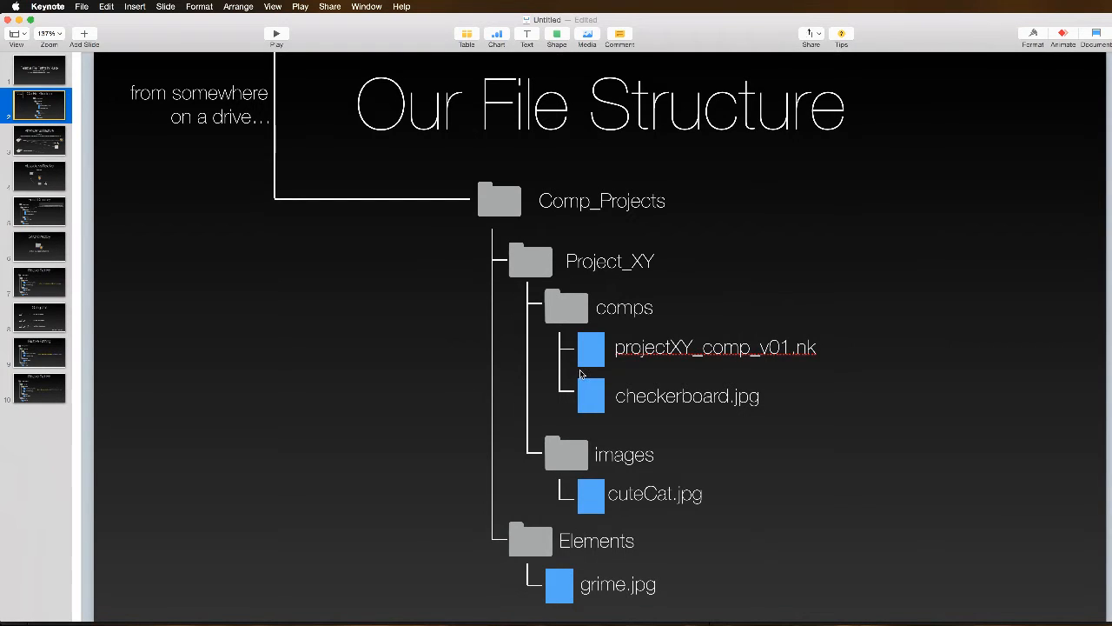
mouse_move(318, 132)
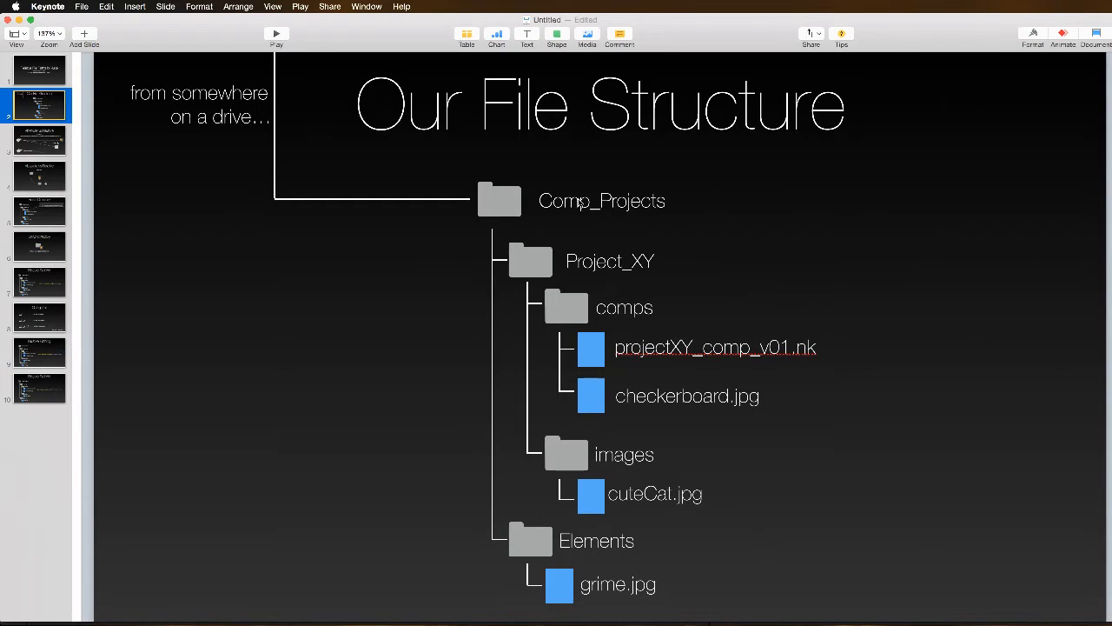
mouse_move(571, 219)
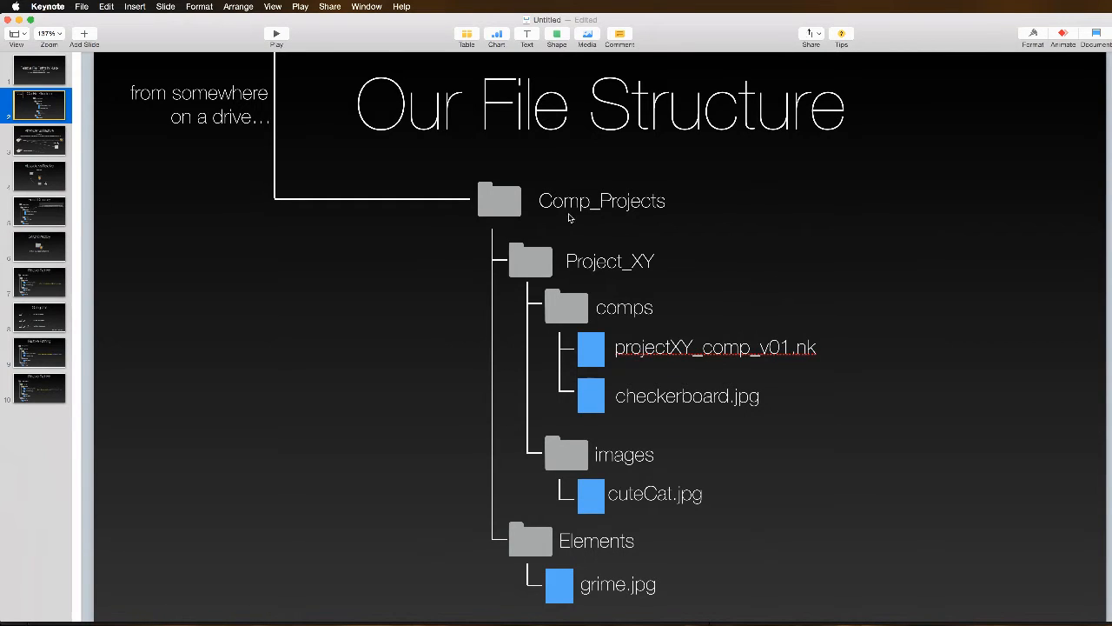
mouse_move(577, 285)
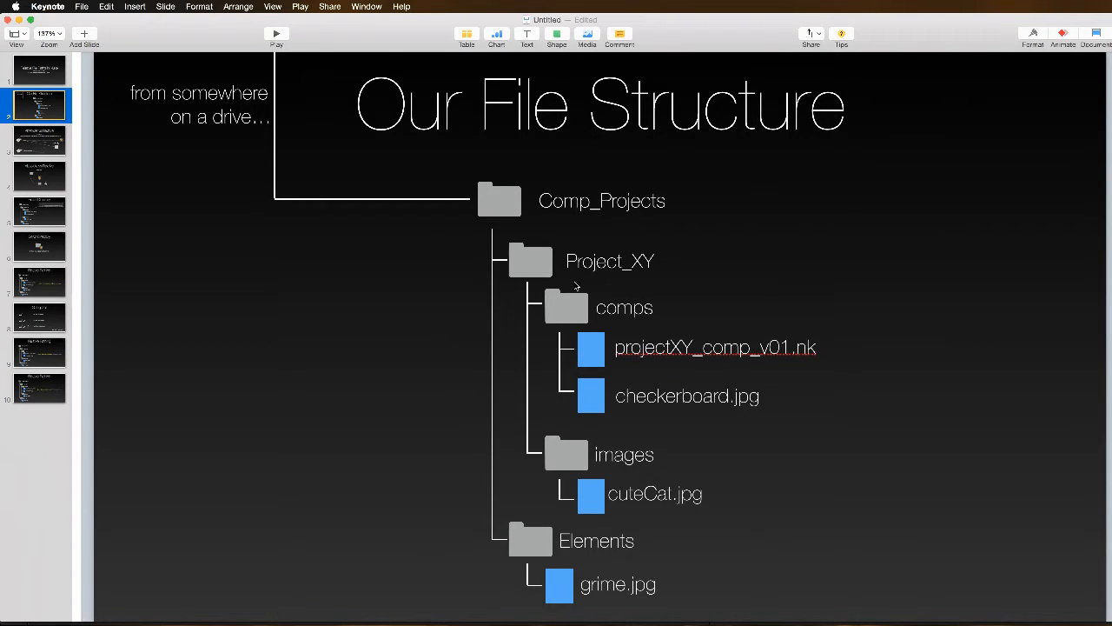
mouse_move(549, 278)
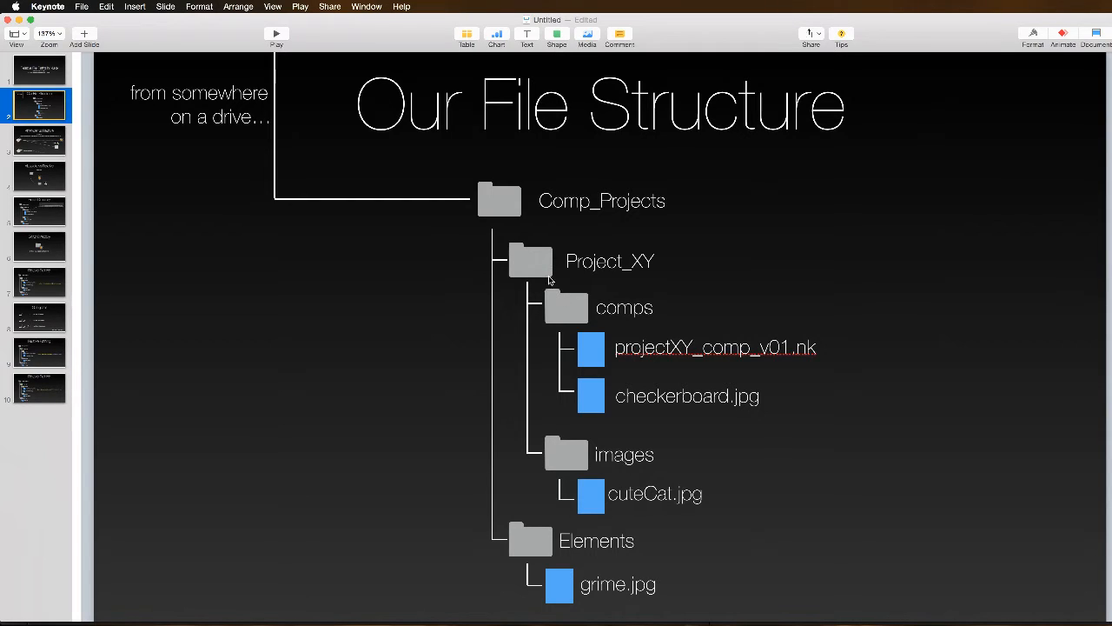
mouse_move(634, 266)
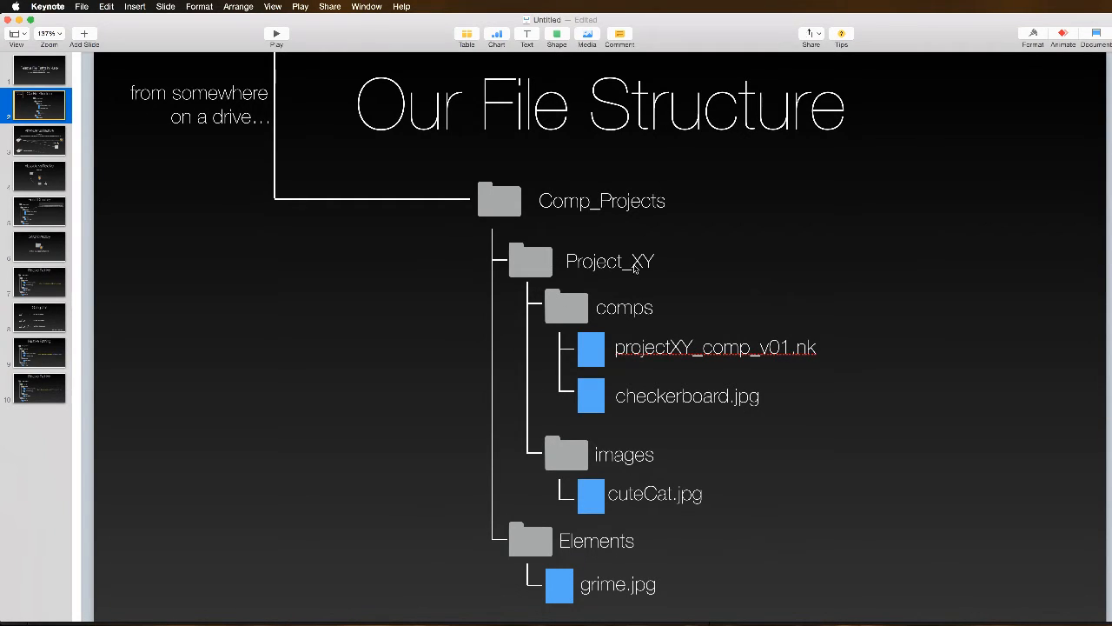
mouse_move(571, 423)
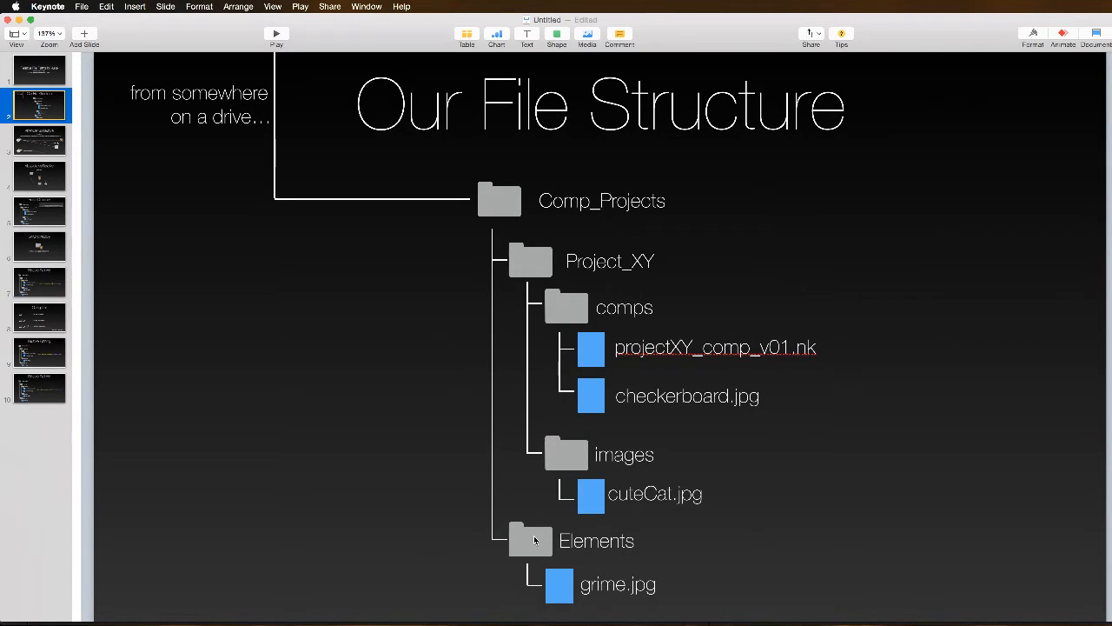
mouse_move(504, 488)
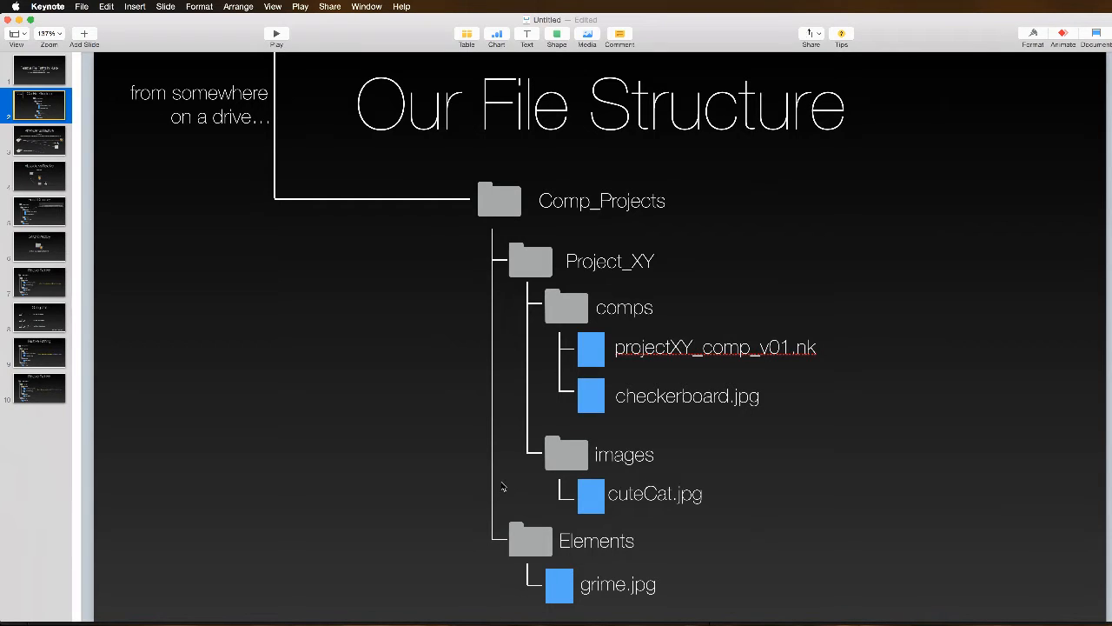
mouse_move(502, 481)
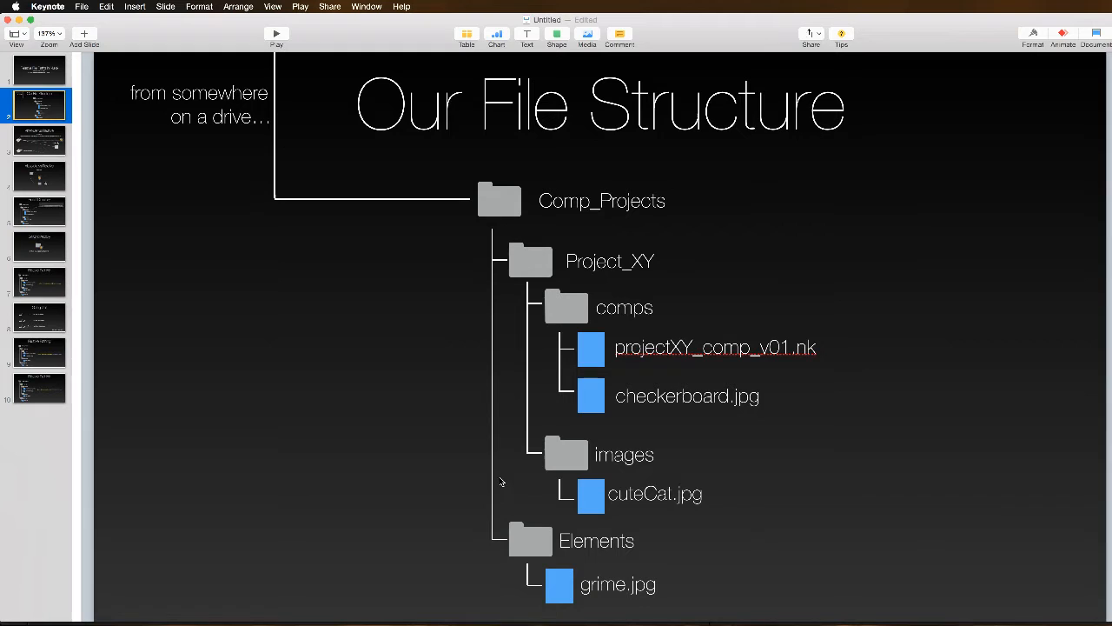
mouse_move(147, 189)
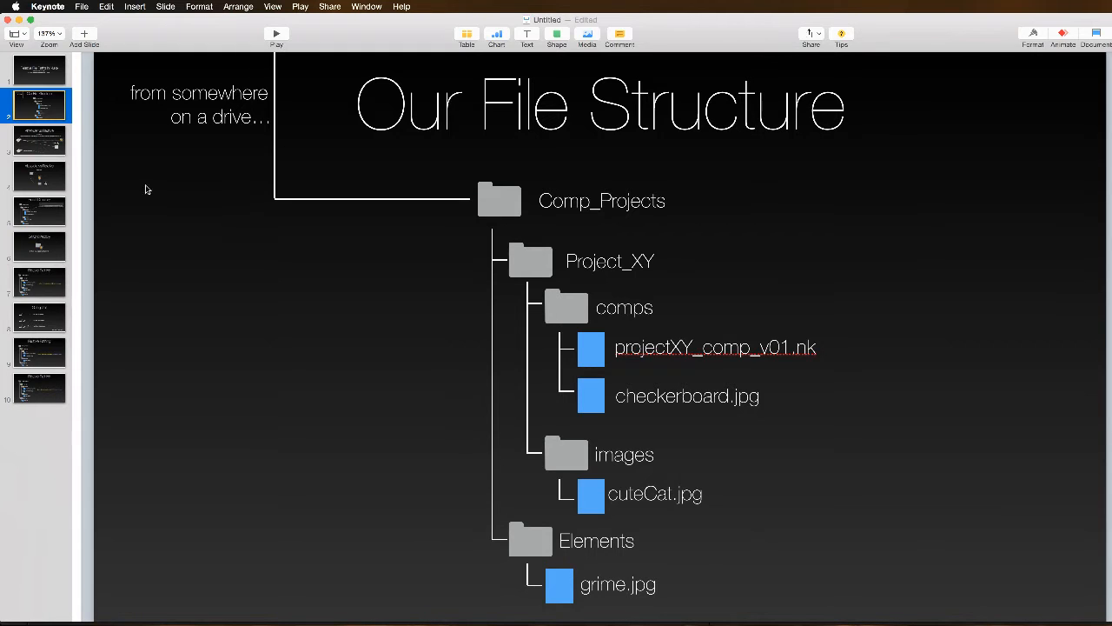
Step: View the Absolute vs Relative slide, then return to the Our File Structure slide
click(40, 141)
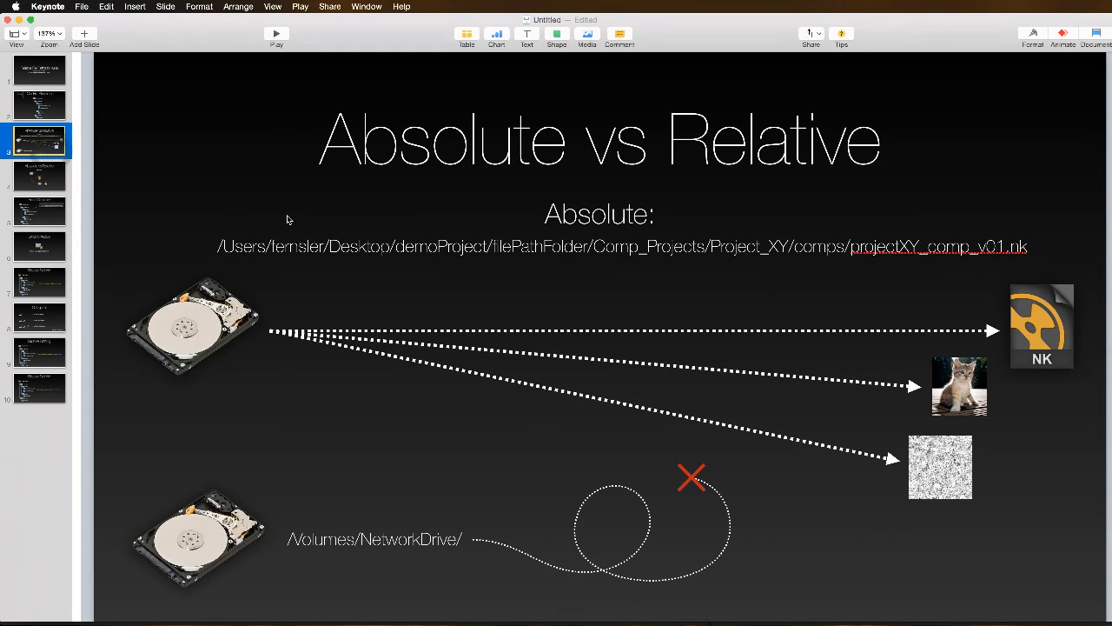
mouse_move(348, 319)
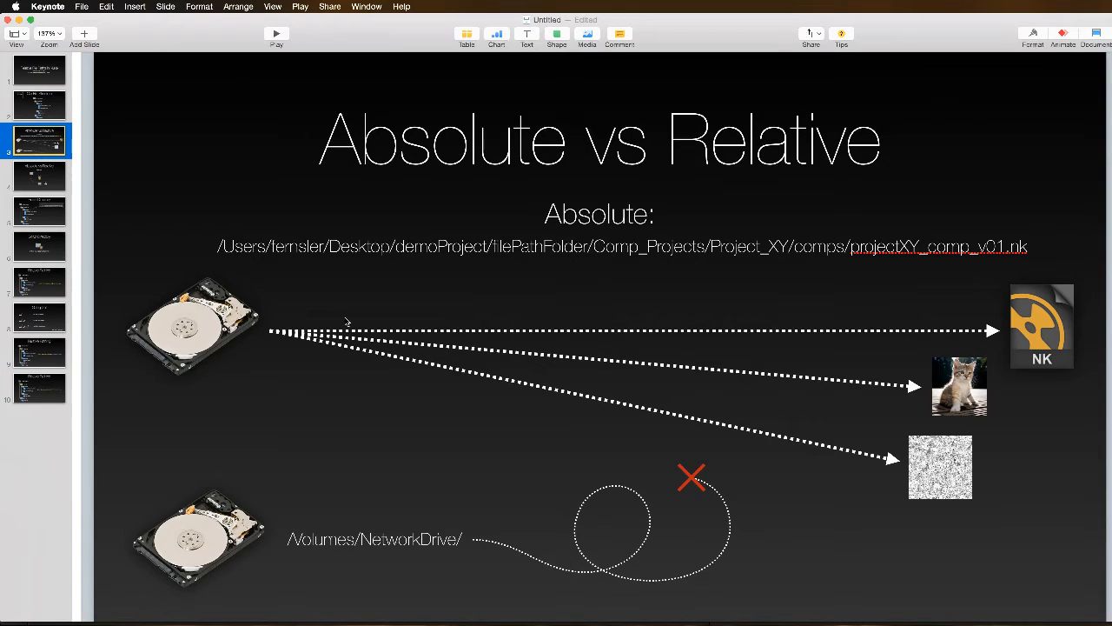
mouse_move(247, 335)
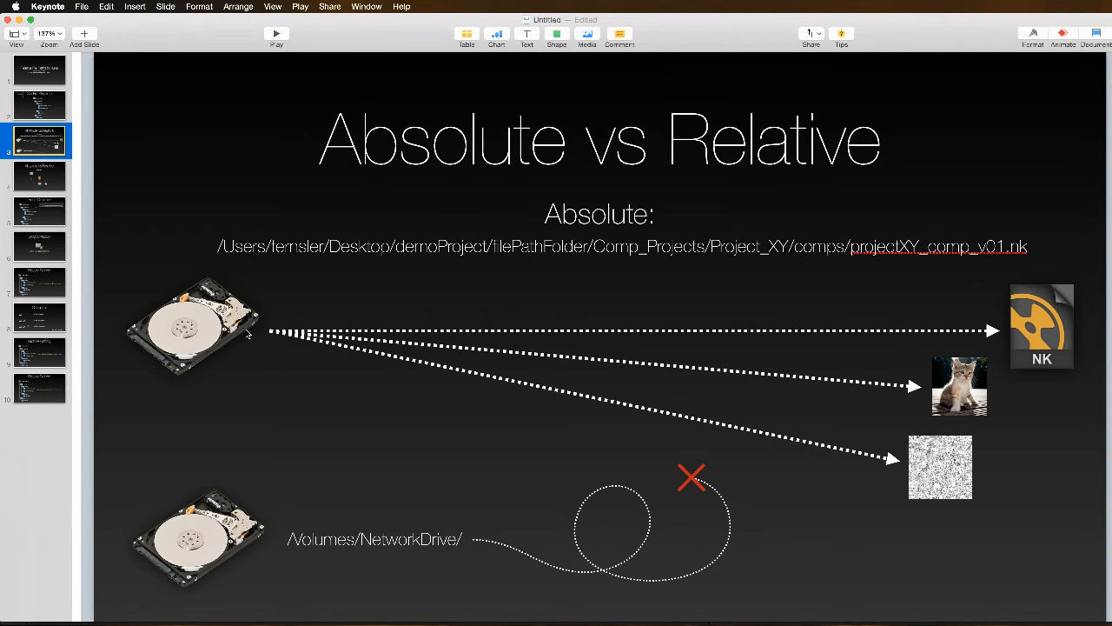
mouse_move(233, 308)
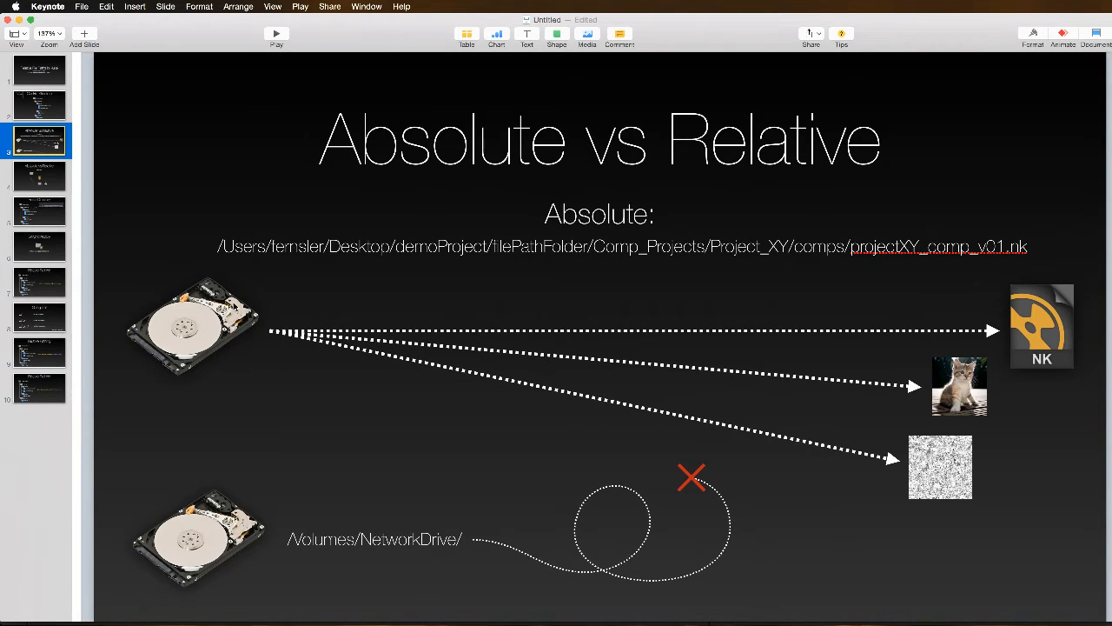
mouse_move(213, 325)
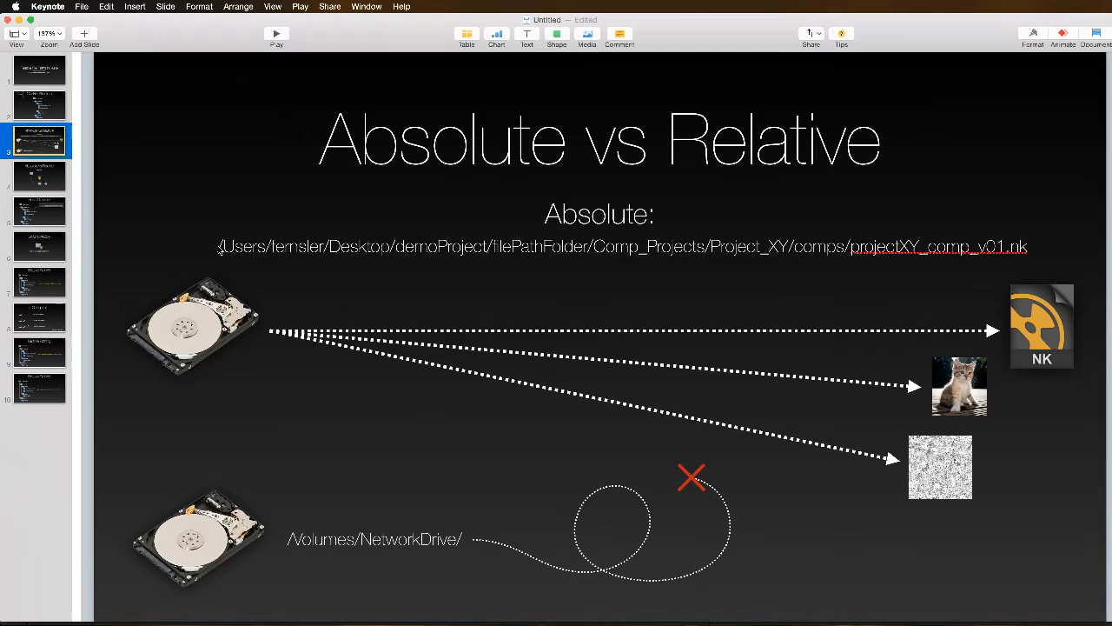
mouse_move(214, 258)
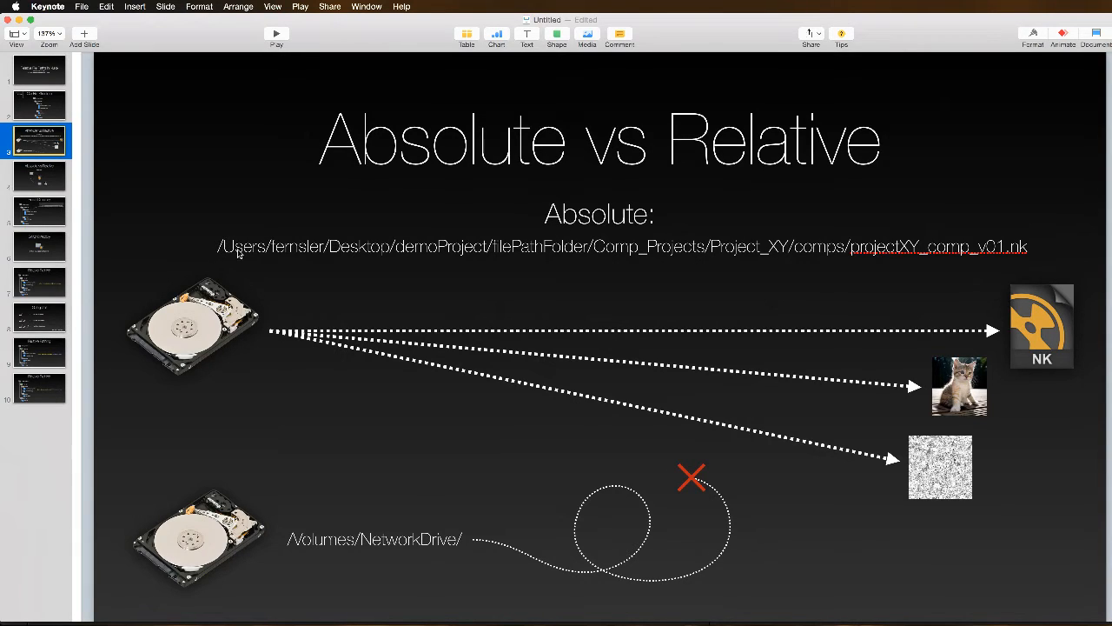
mouse_move(252, 294)
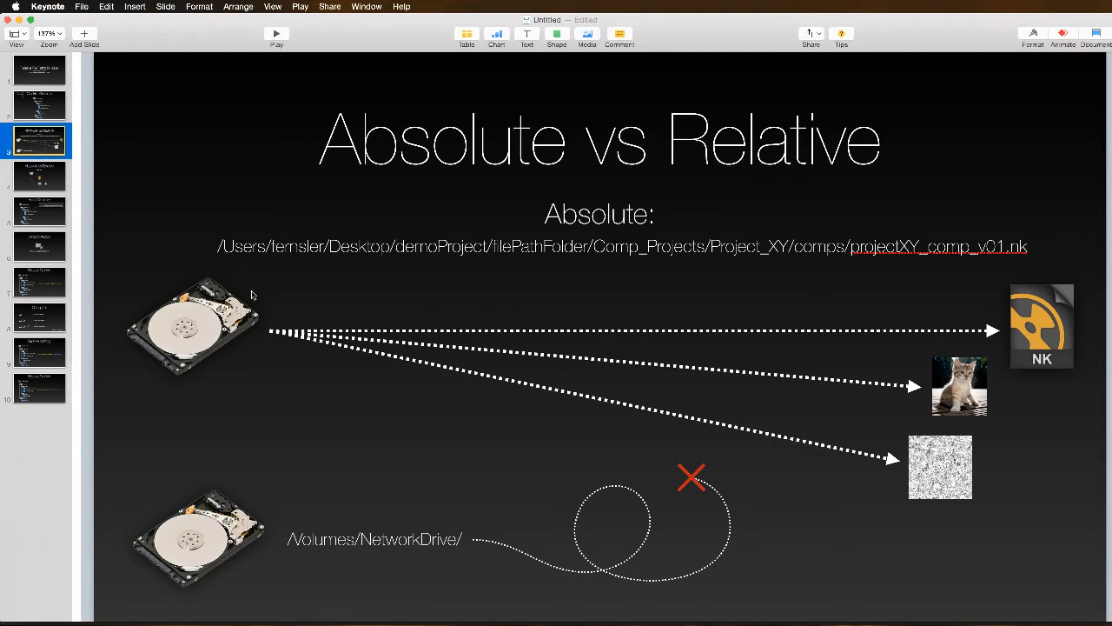
mouse_move(730, 275)
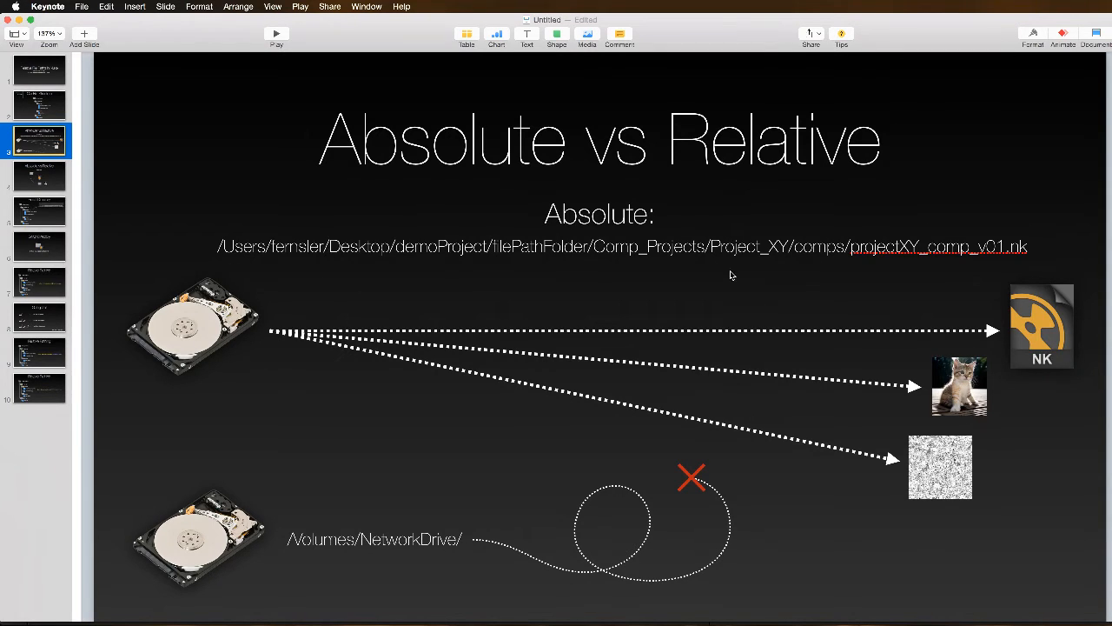
mouse_move(1017, 300)
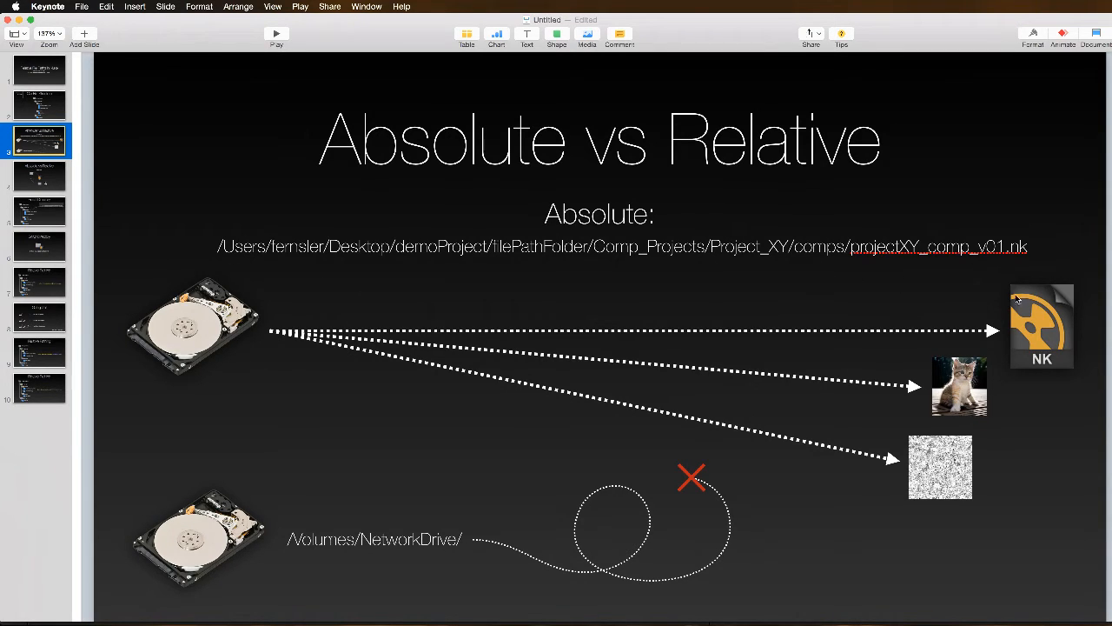
mouse_move(940, 338)
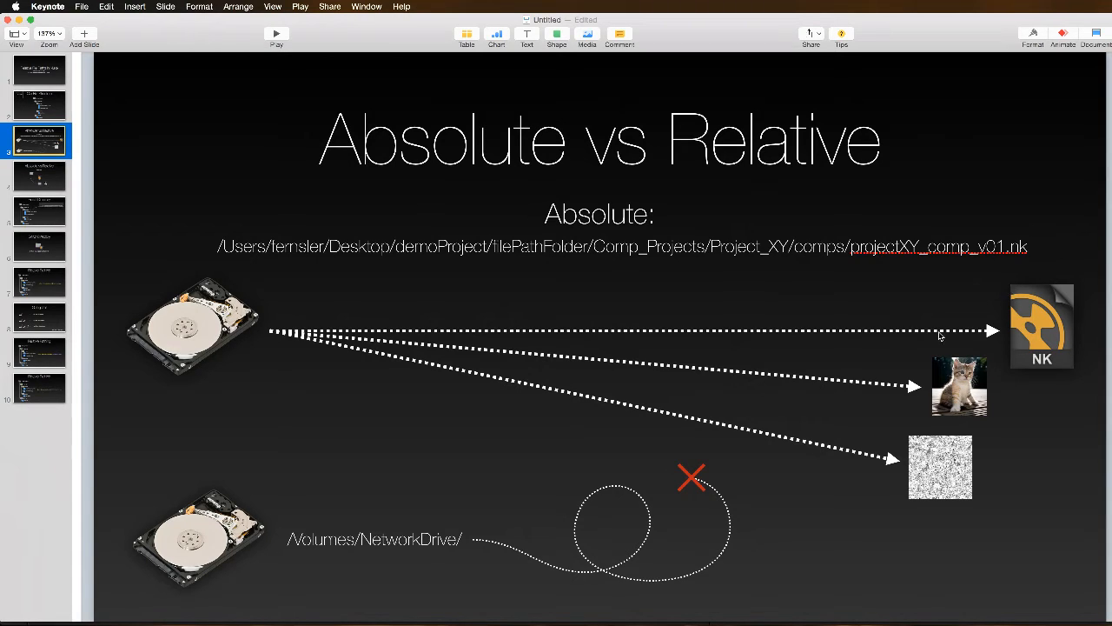
mouse_move(727, 404)
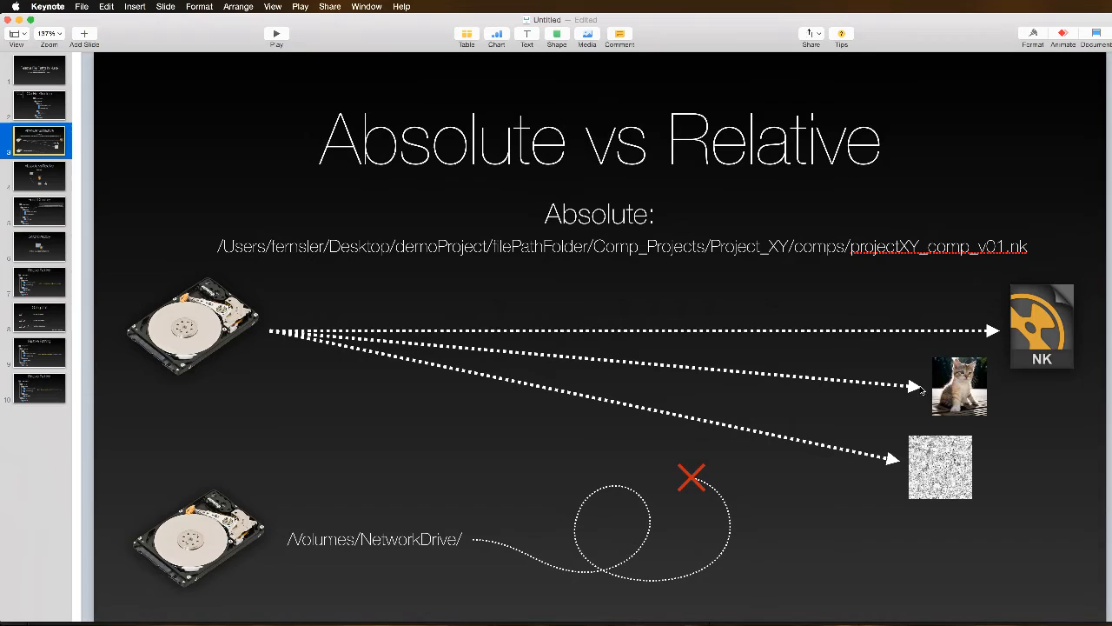
mouse_move(197, 330)
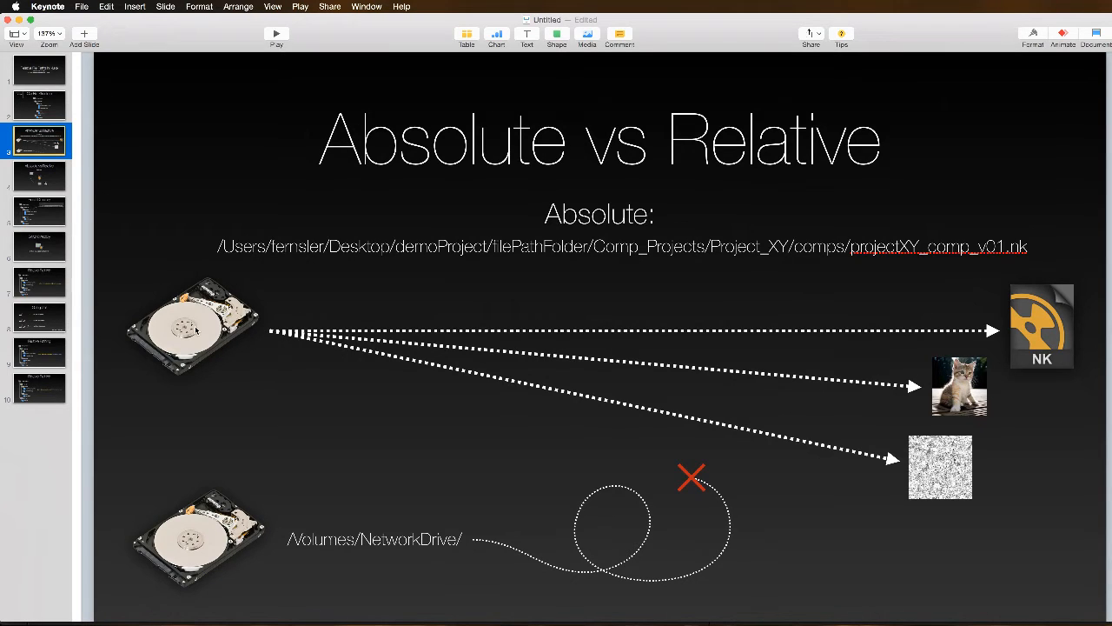
mouse_move(709, 361)
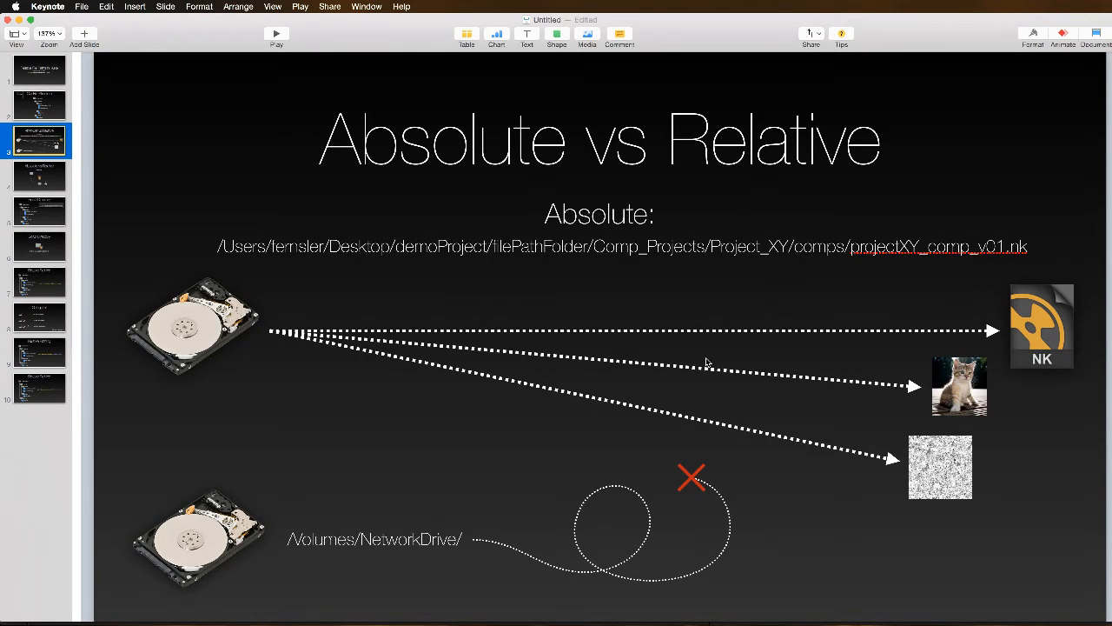
mouse_move(949, 406)
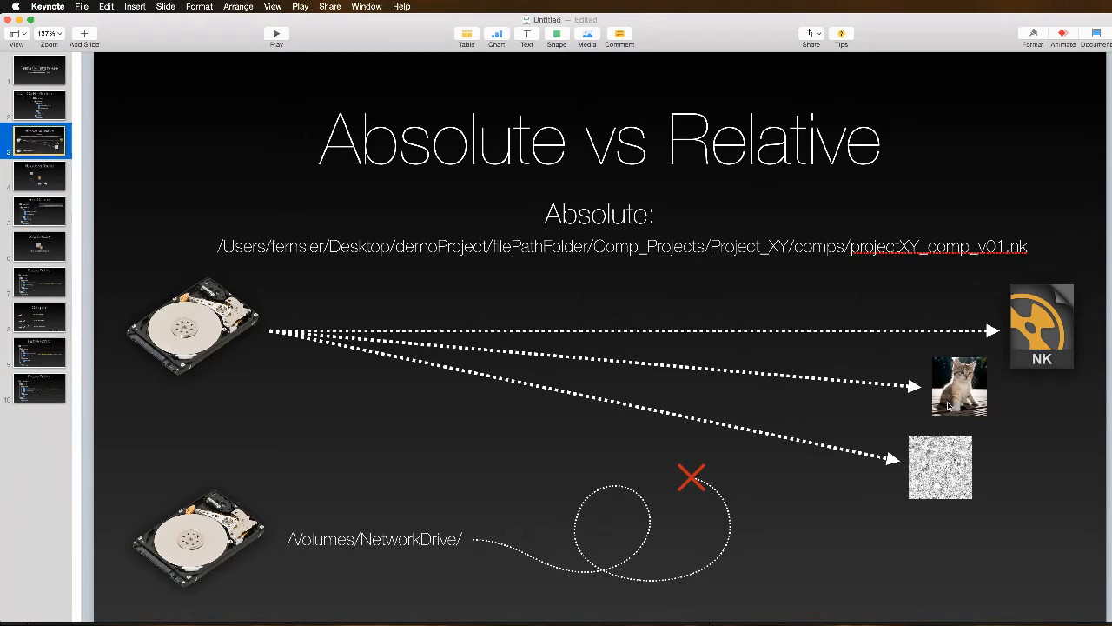
mouse_move(939, 467)
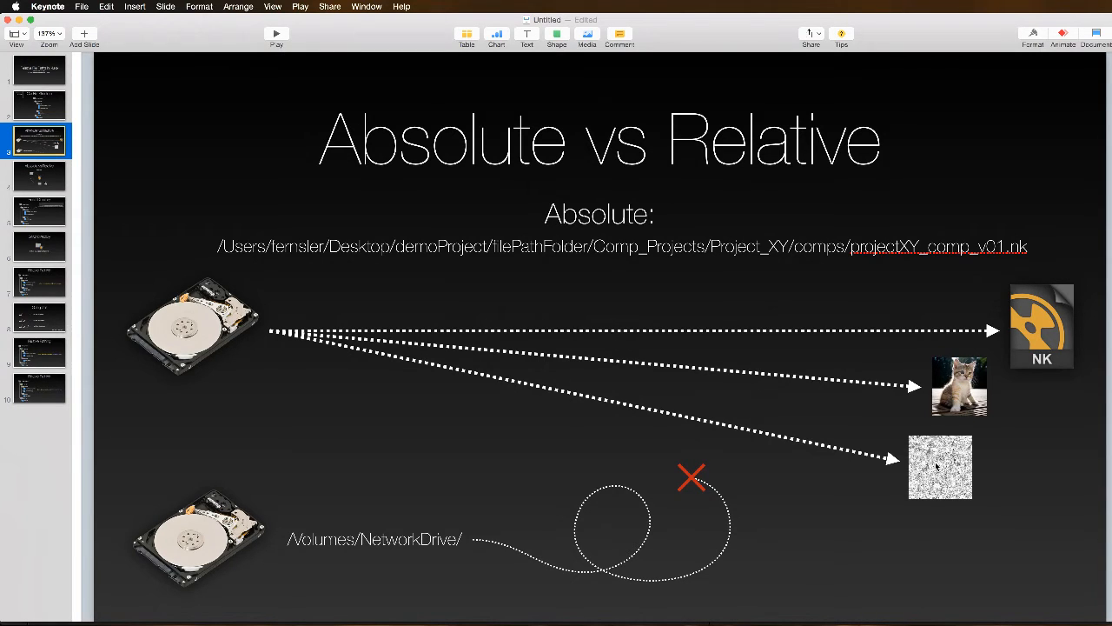
mouse_move(940, 459)
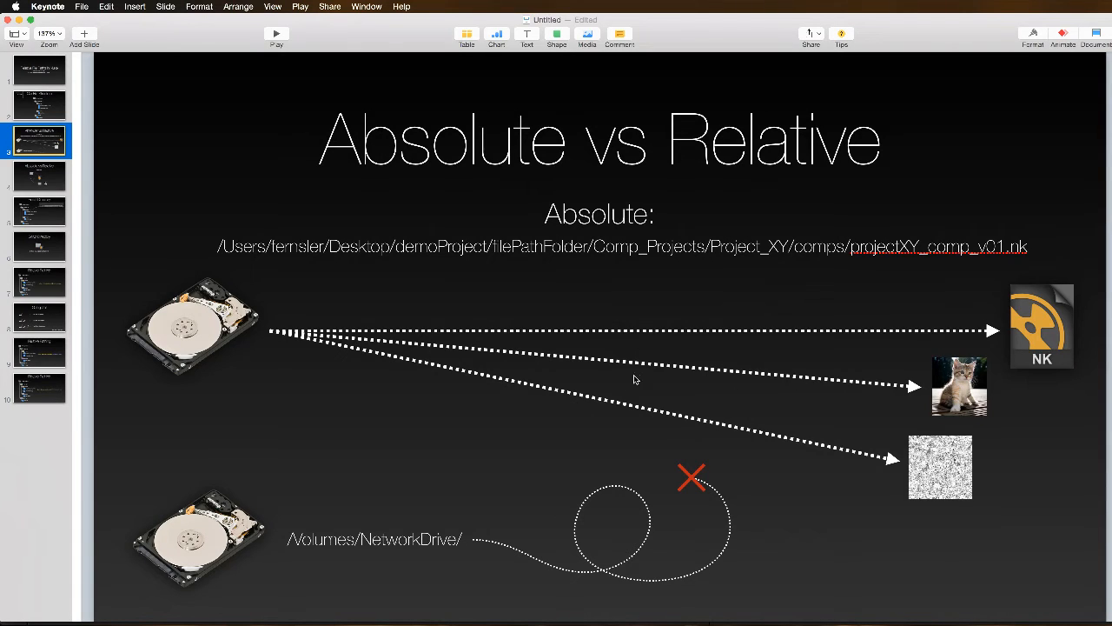
mouse_move(97, 124)
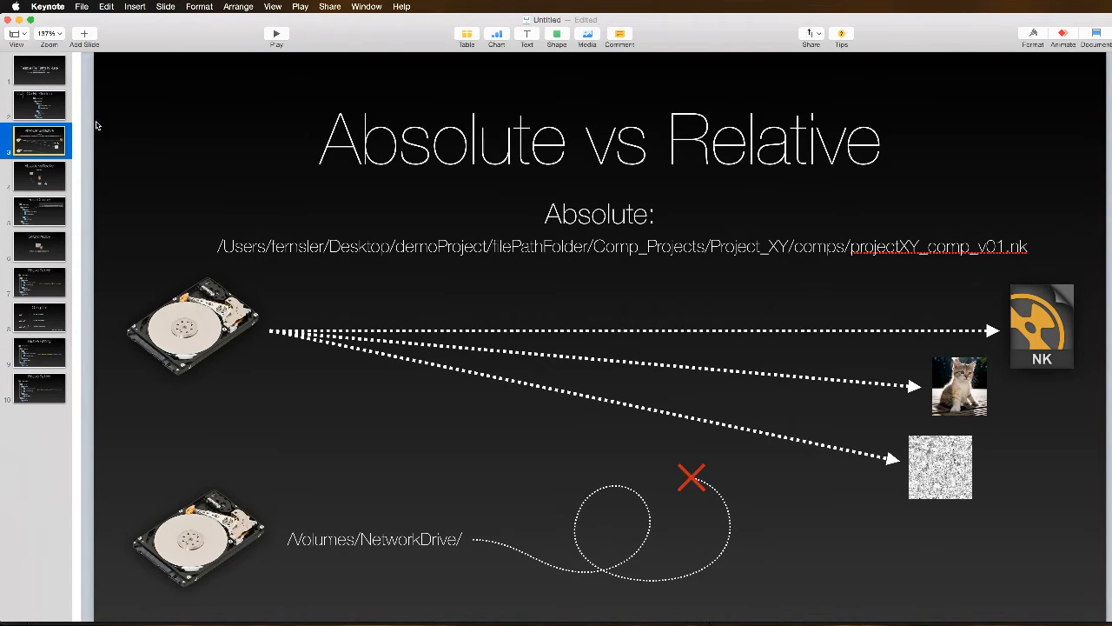
click(38, 104)
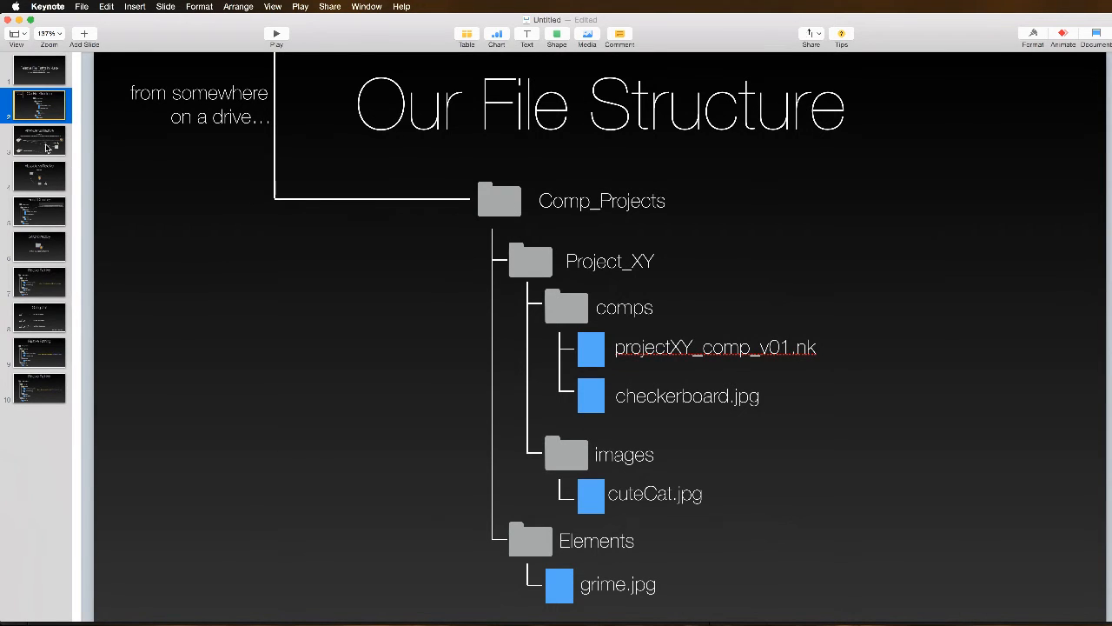
Step: Show slide 3, Absolute vs Relative, with the full absolute path diagram
click(38, 141)
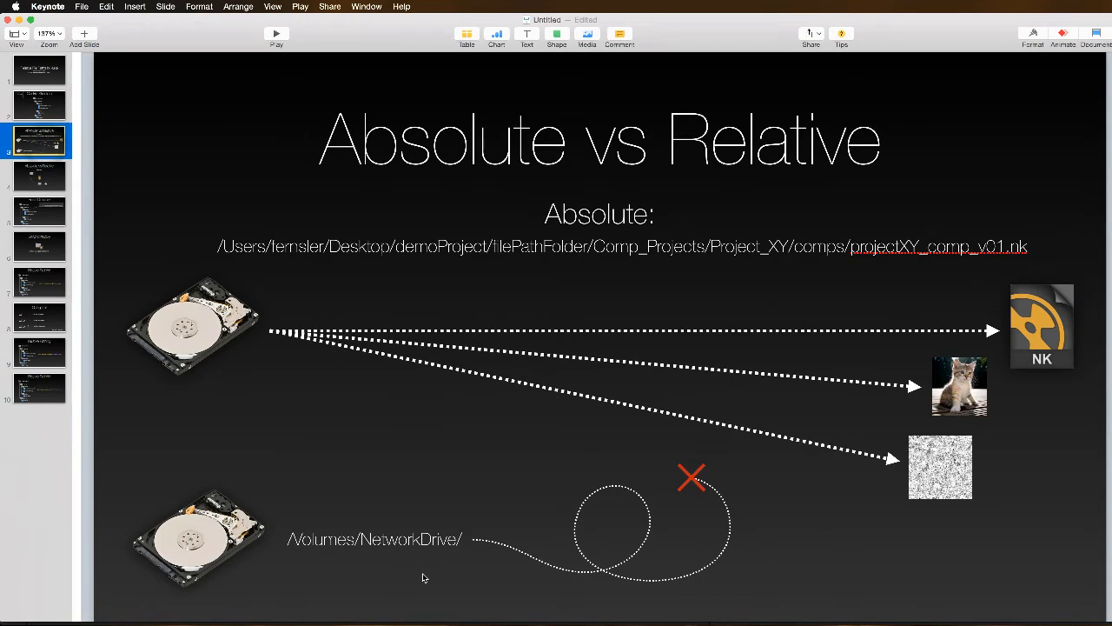
mouse_move(302, 563)
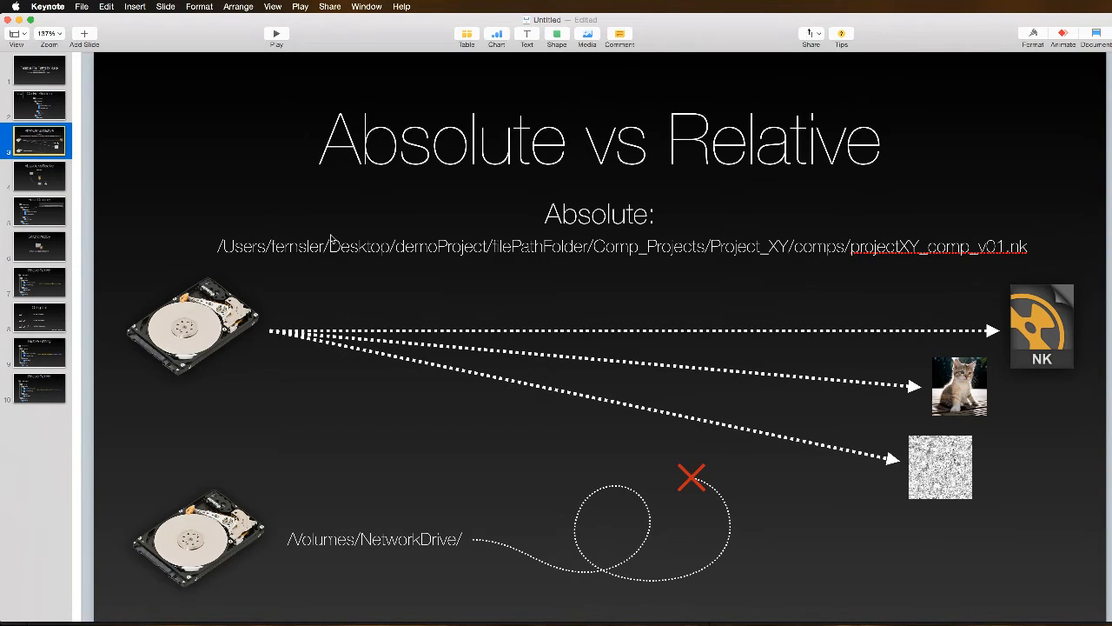
mouse_move(740, 400)
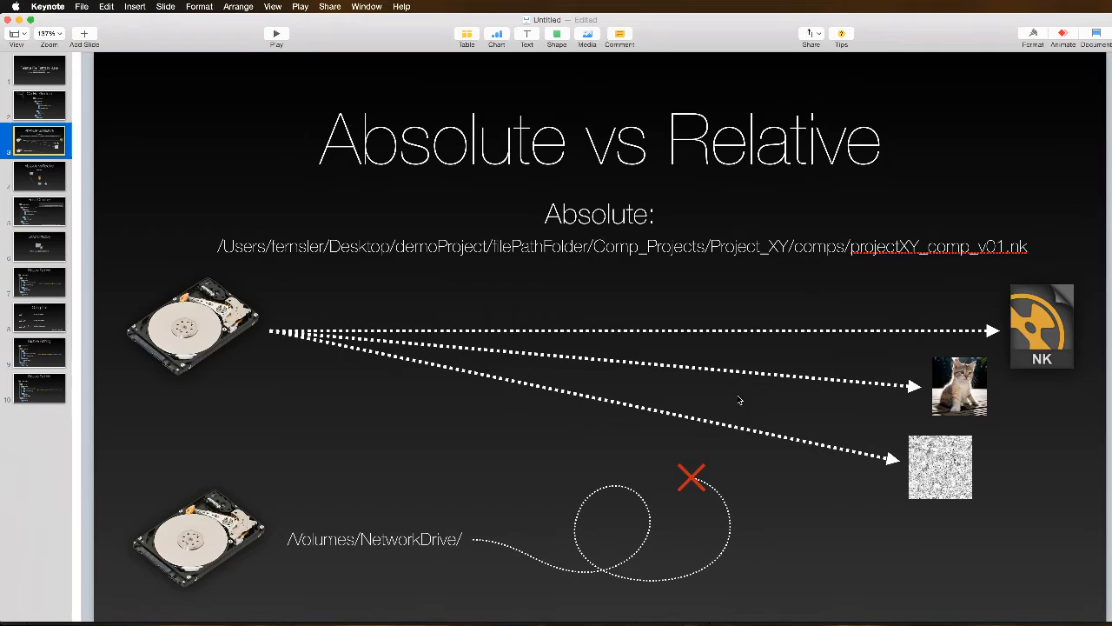
mouse_move(870, 473)
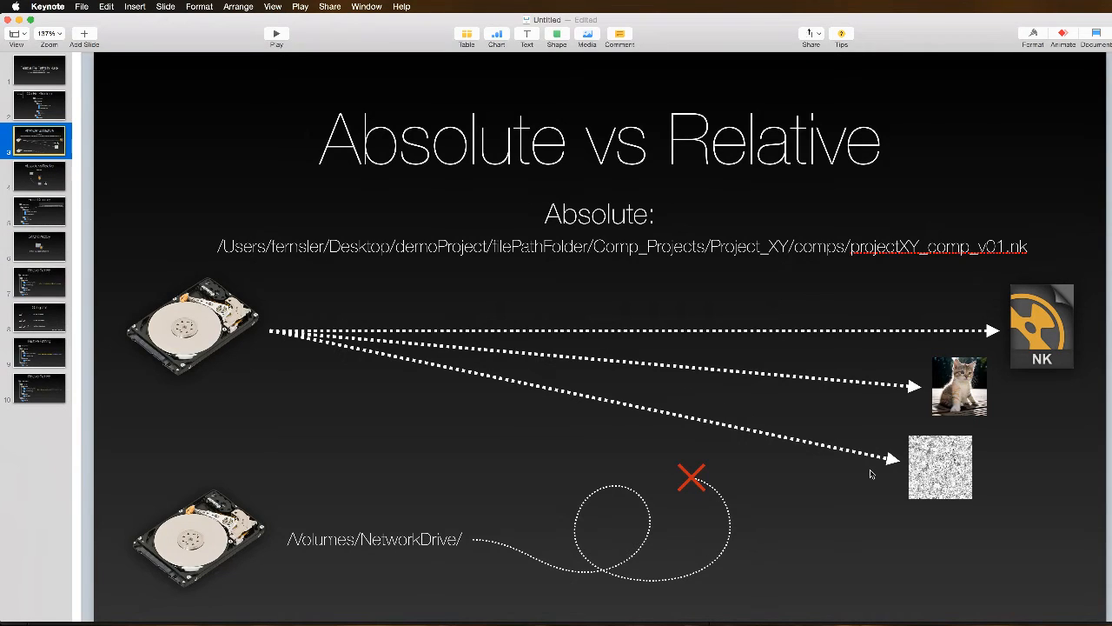
mouse_move(719, 354)
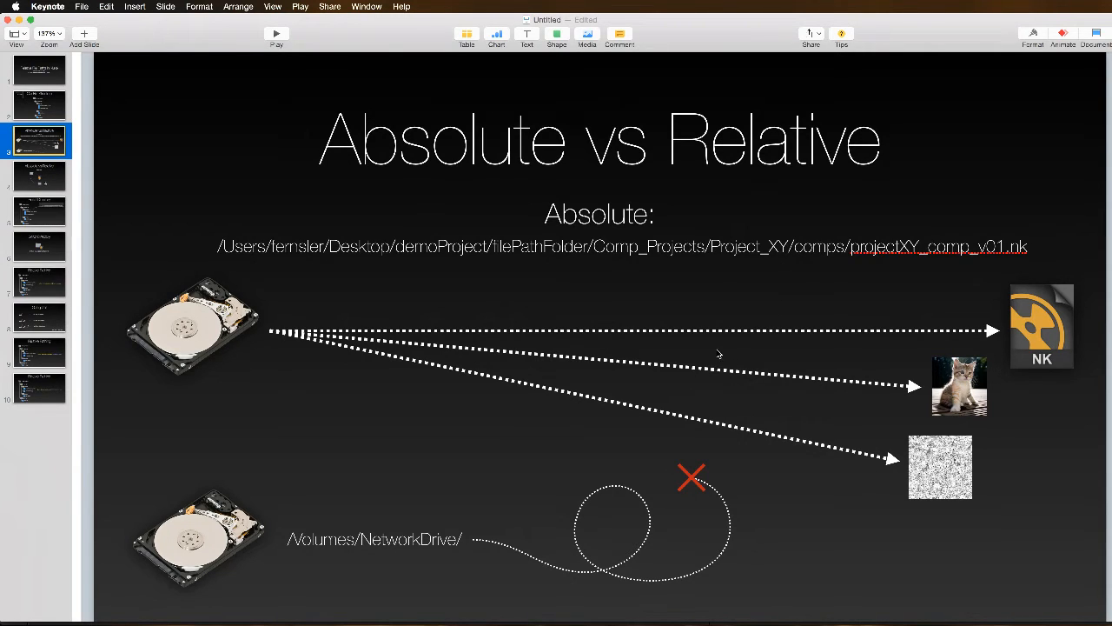
mouse_move(713, 315)
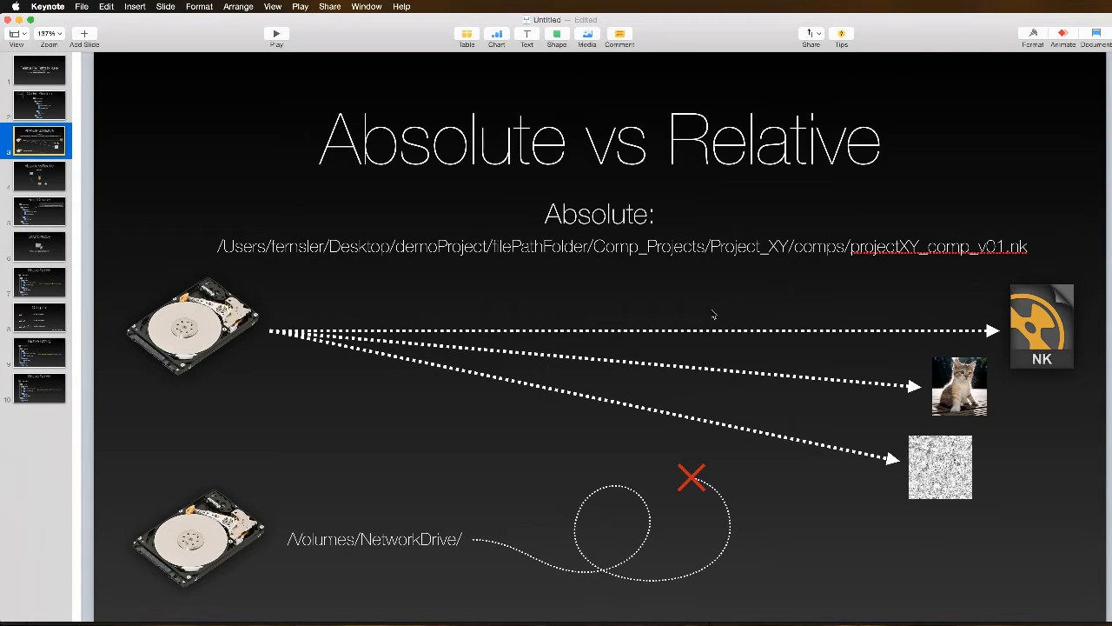
mouse_move(52, 176)
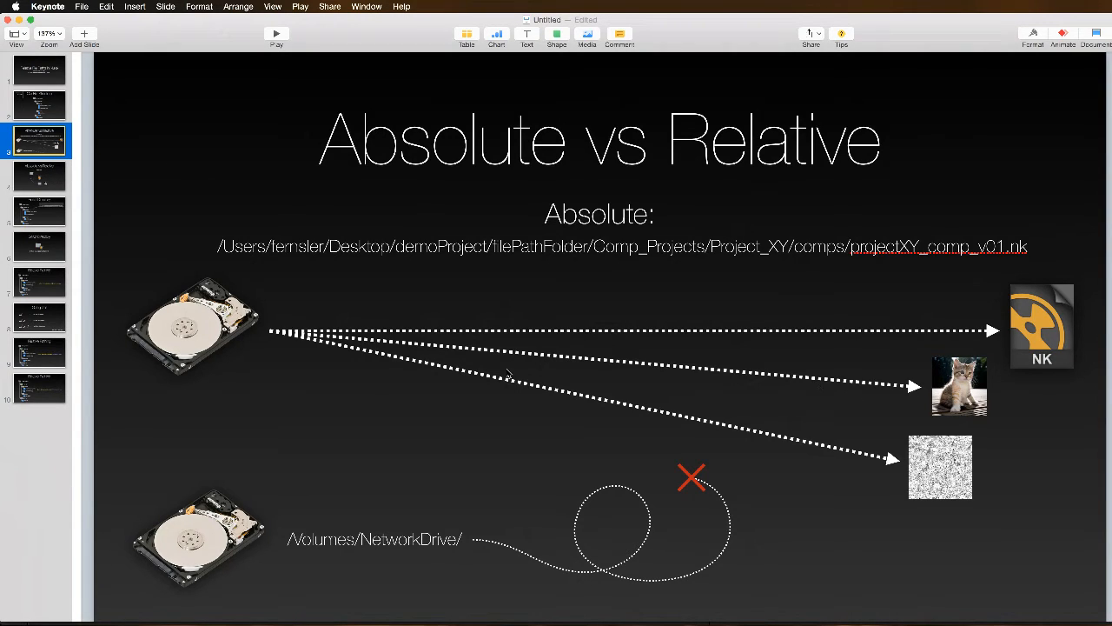
mouse_move(890, 420)
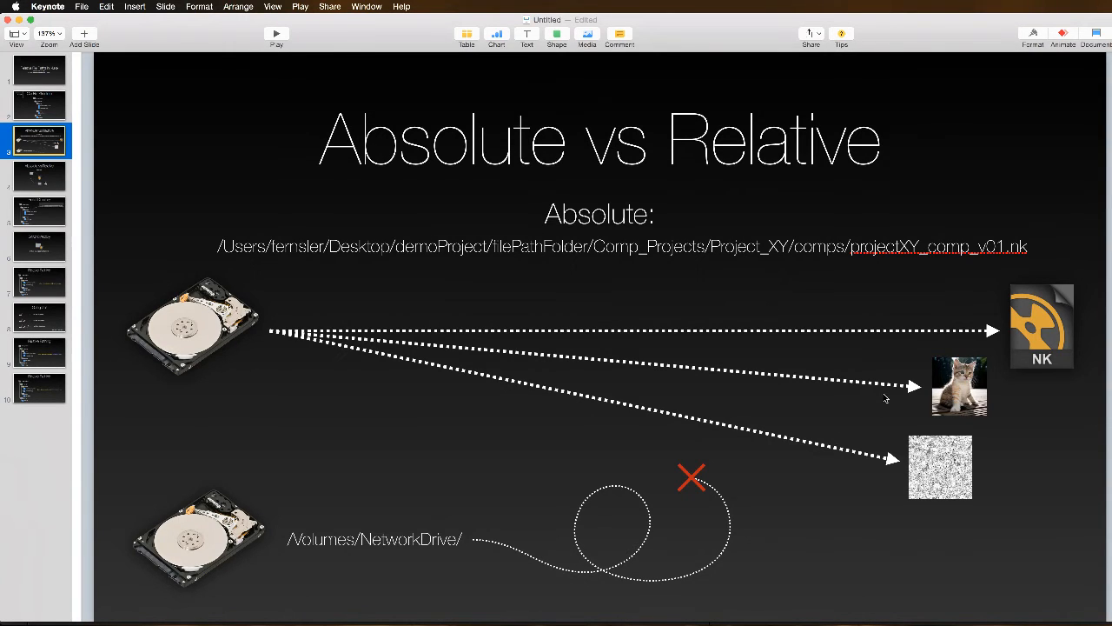
mouse_move(677, 377)
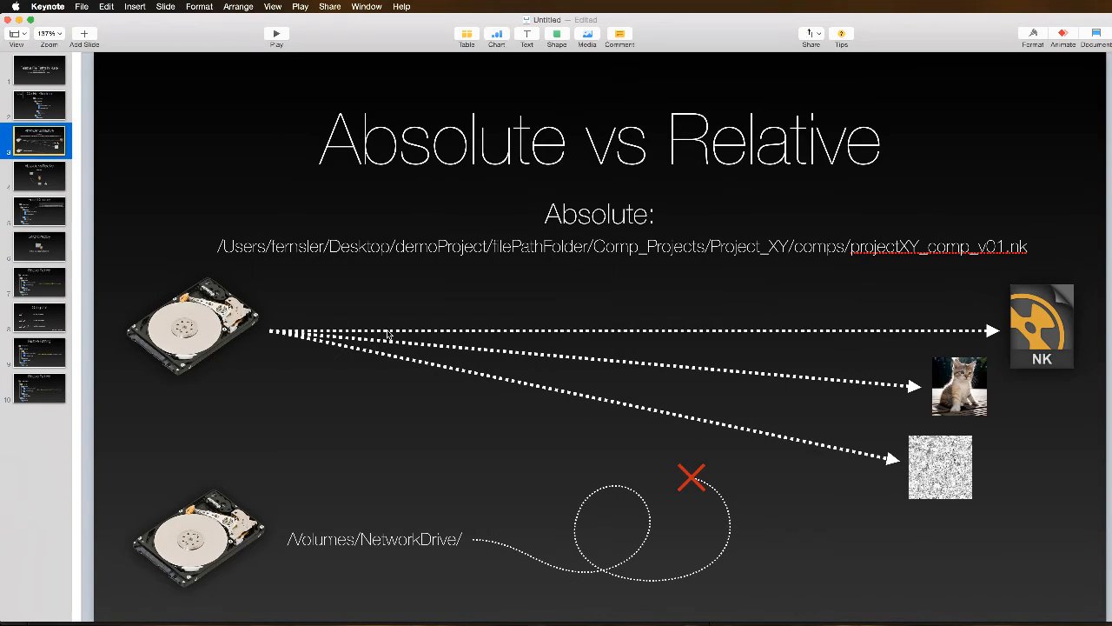
mouse_move(443, 332)
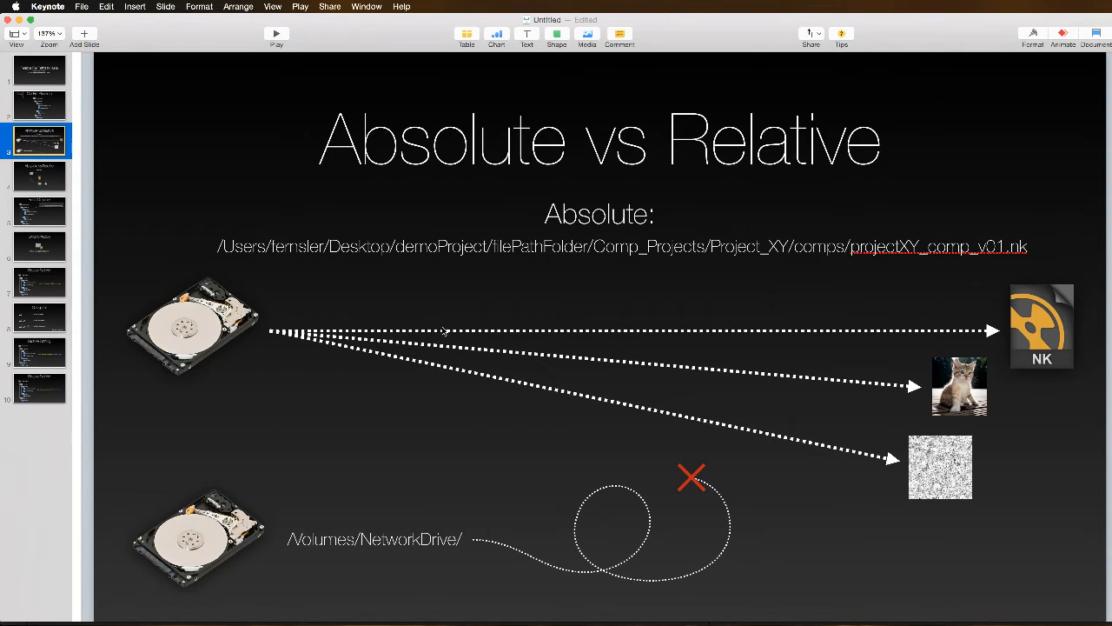
mouse_move(937, 284)
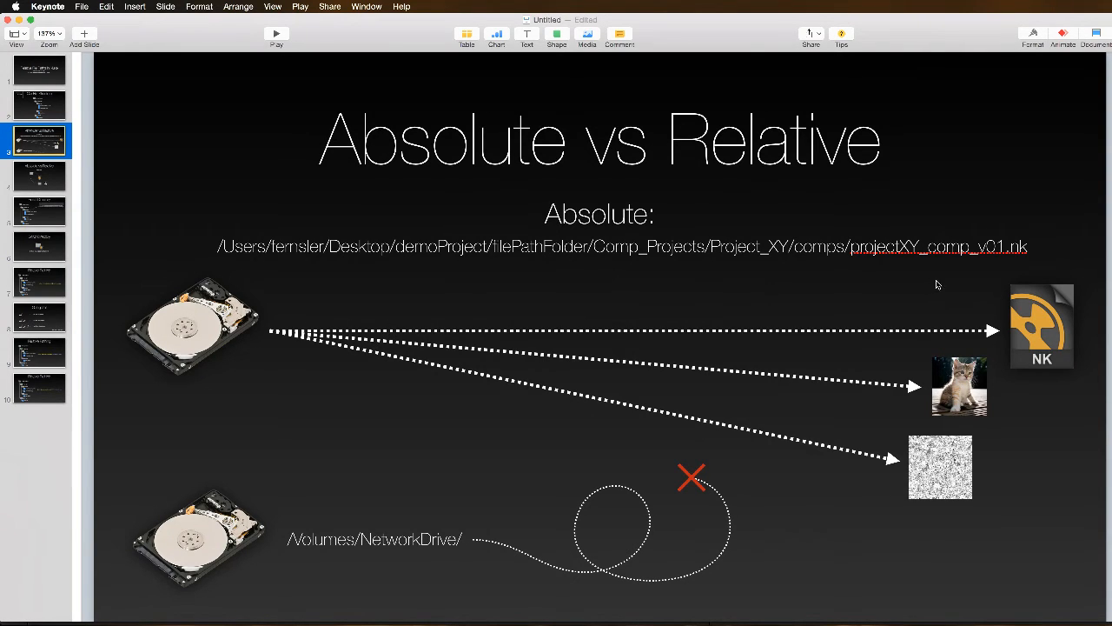
mouse_move(316, 280)
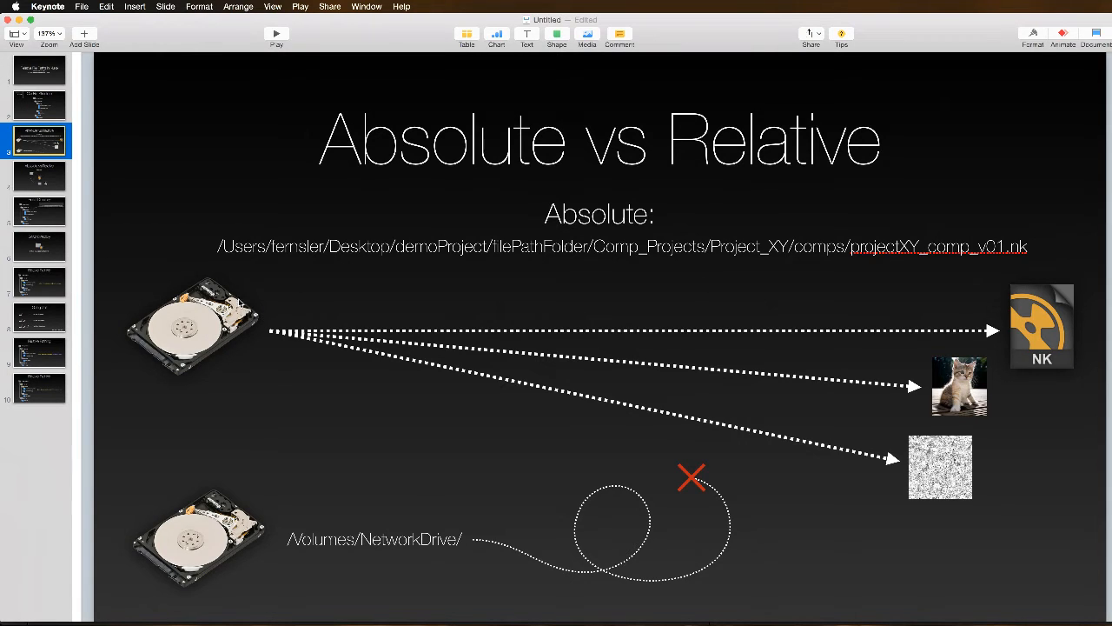
Step: Show slide 4's relative-path diagram, then the next slide leading into Nuke
click(39, 175)
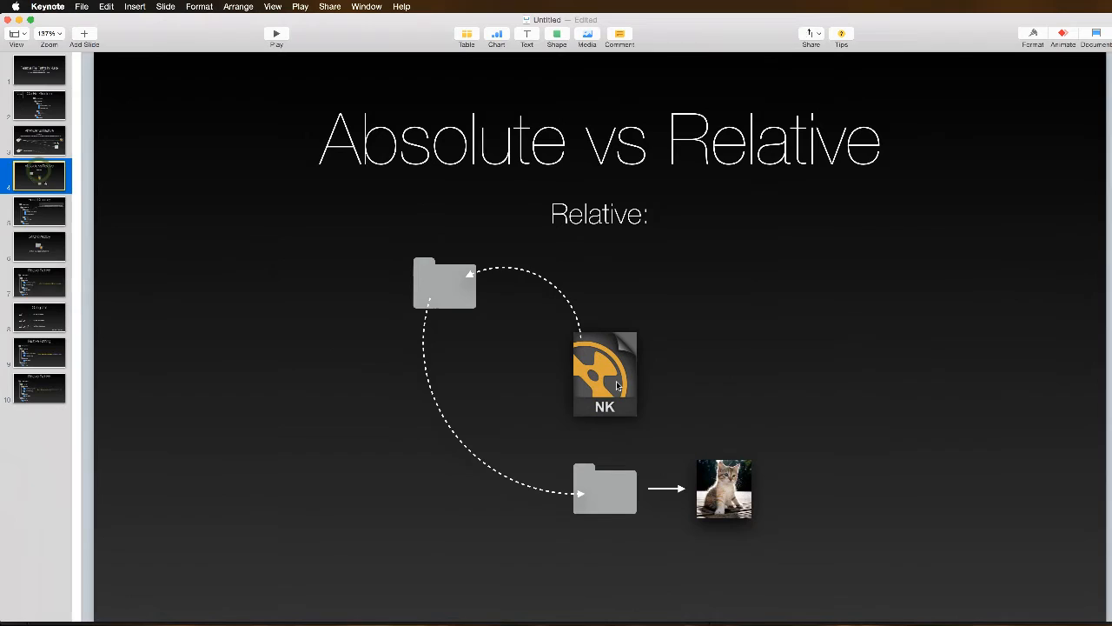
mouse_move(622, 406)
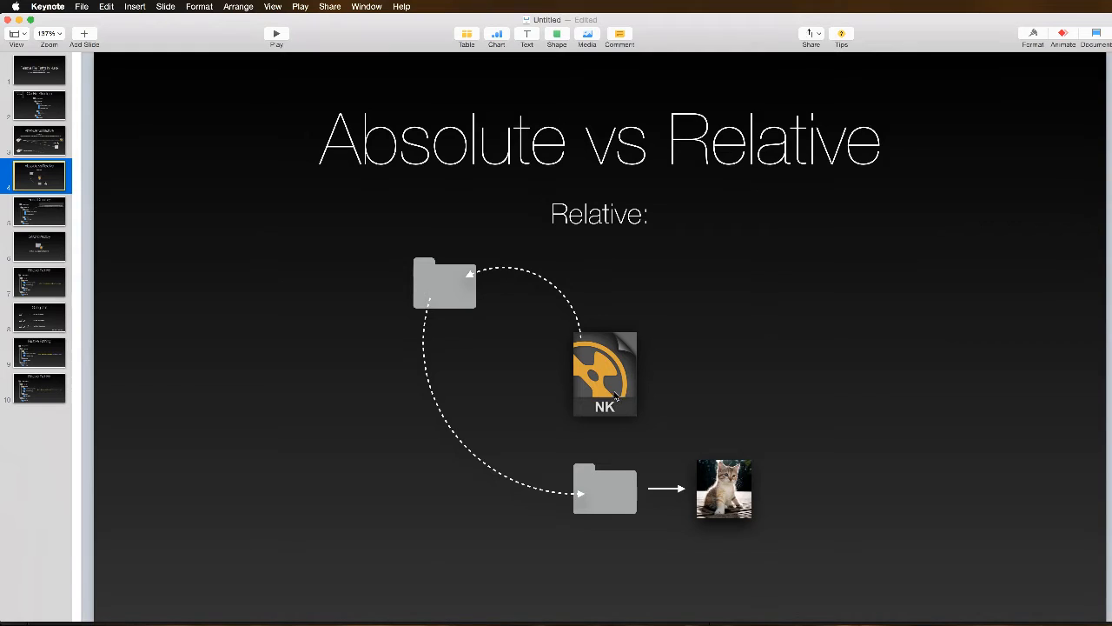
mouse_move(623, 366)
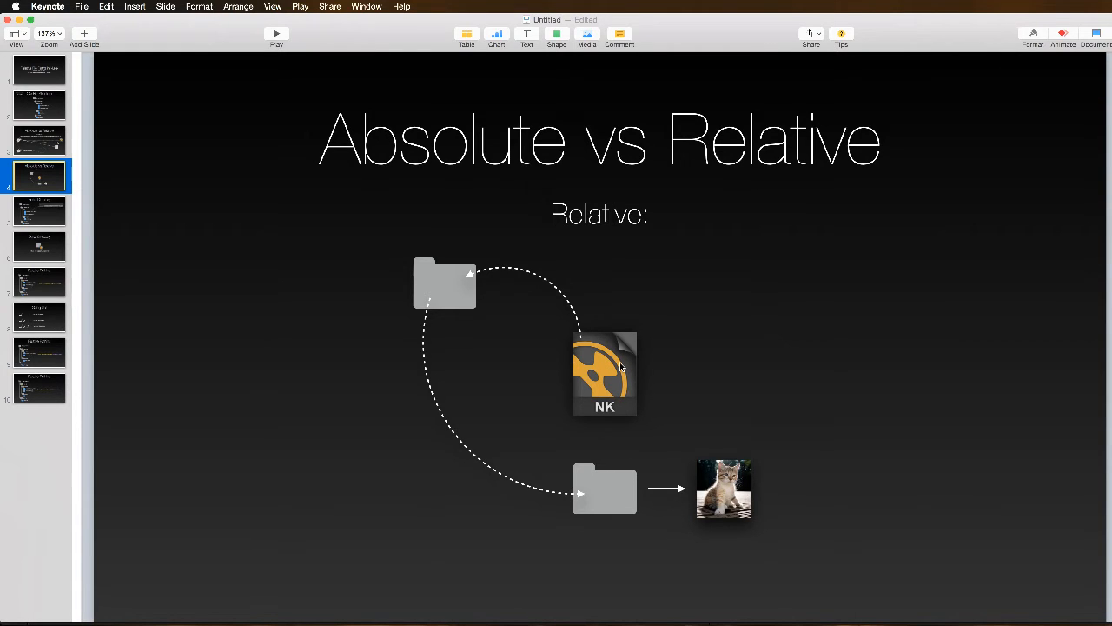
mouse_move(591, 357)
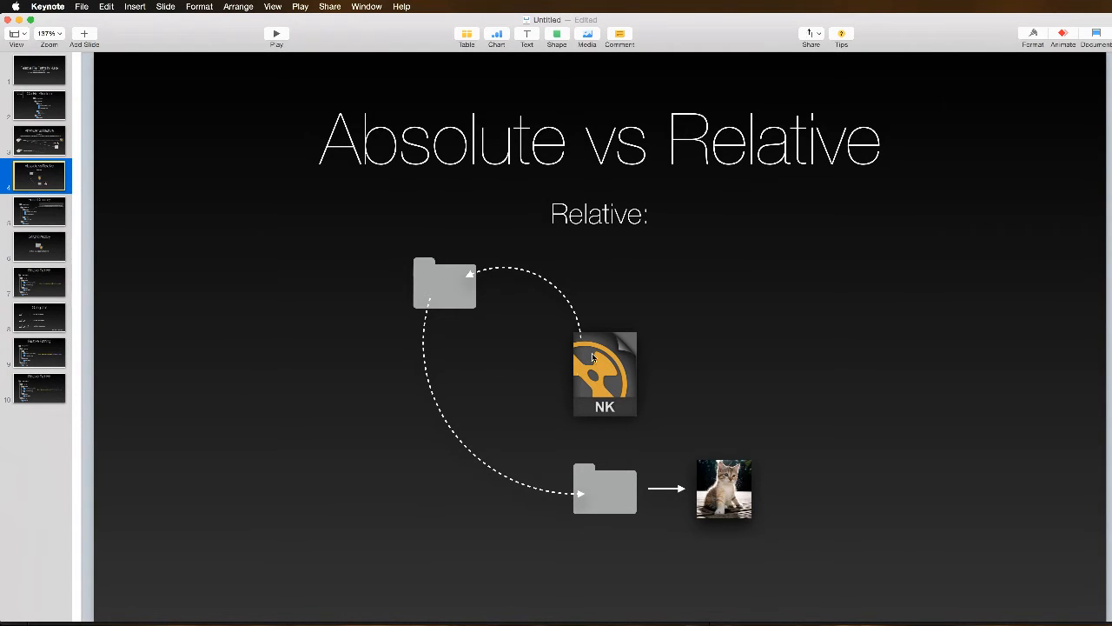
mouse_move(539, 280)
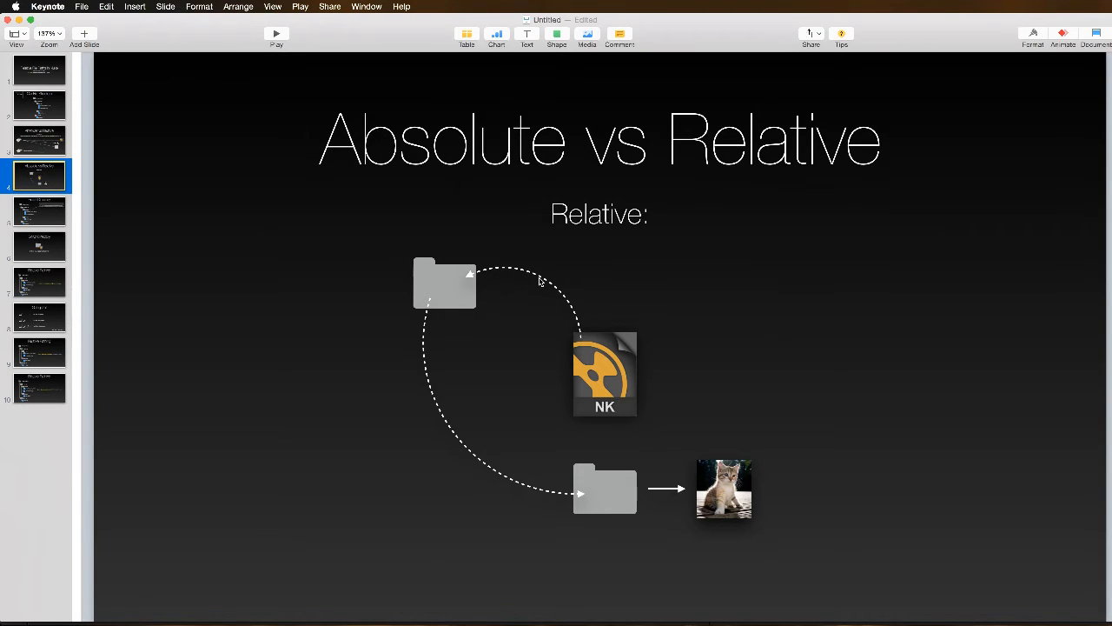
mouse_move(436, 290)
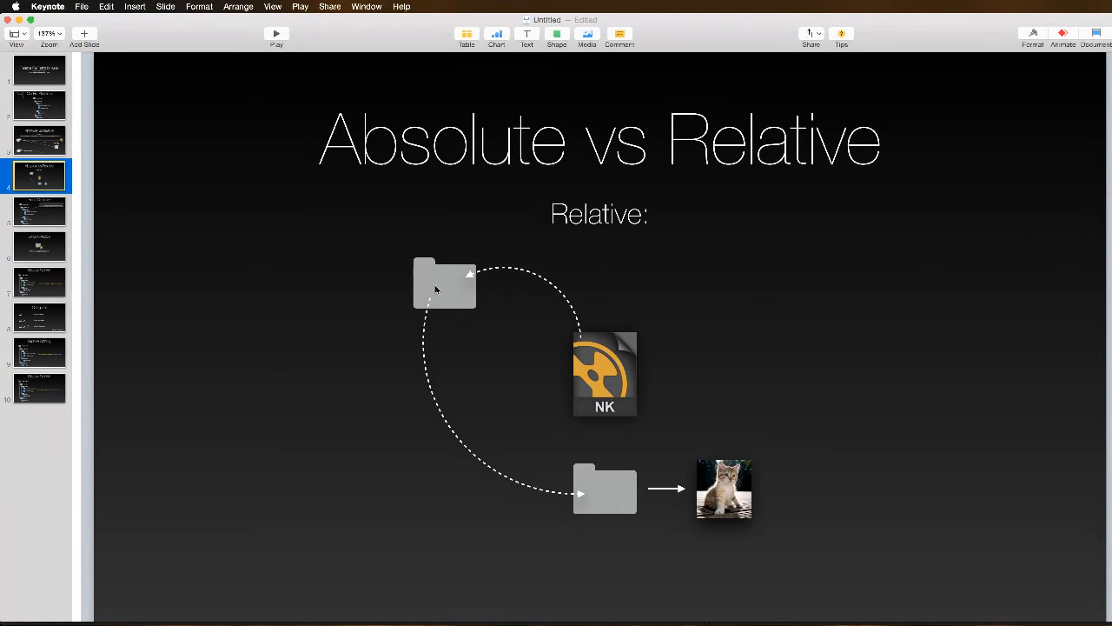
mouse_move(424, 369)
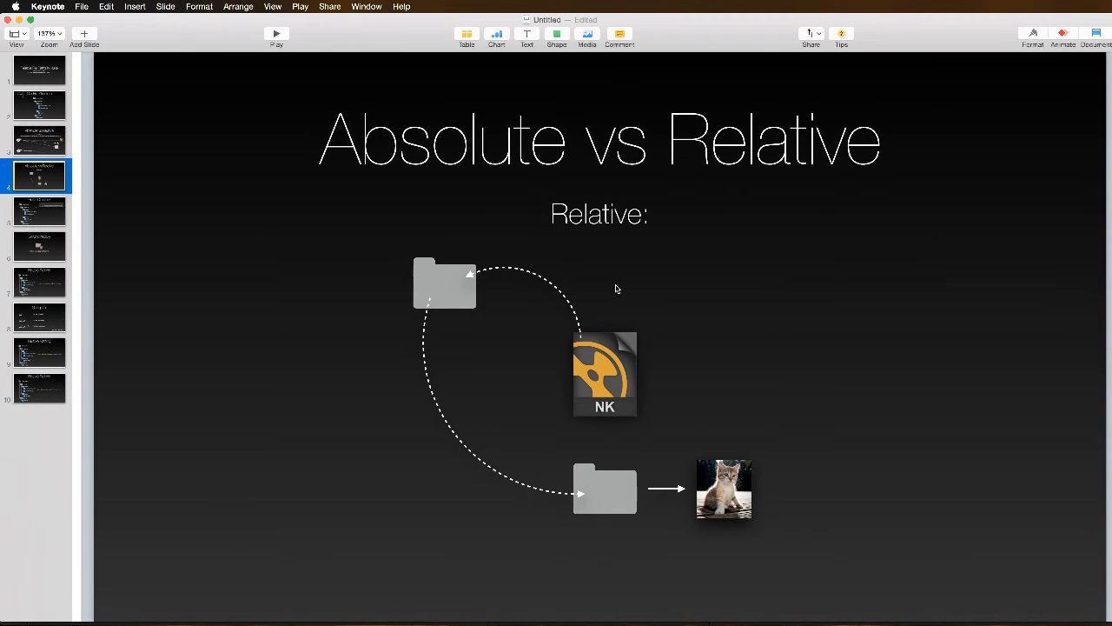
mouse_move(606, 352)
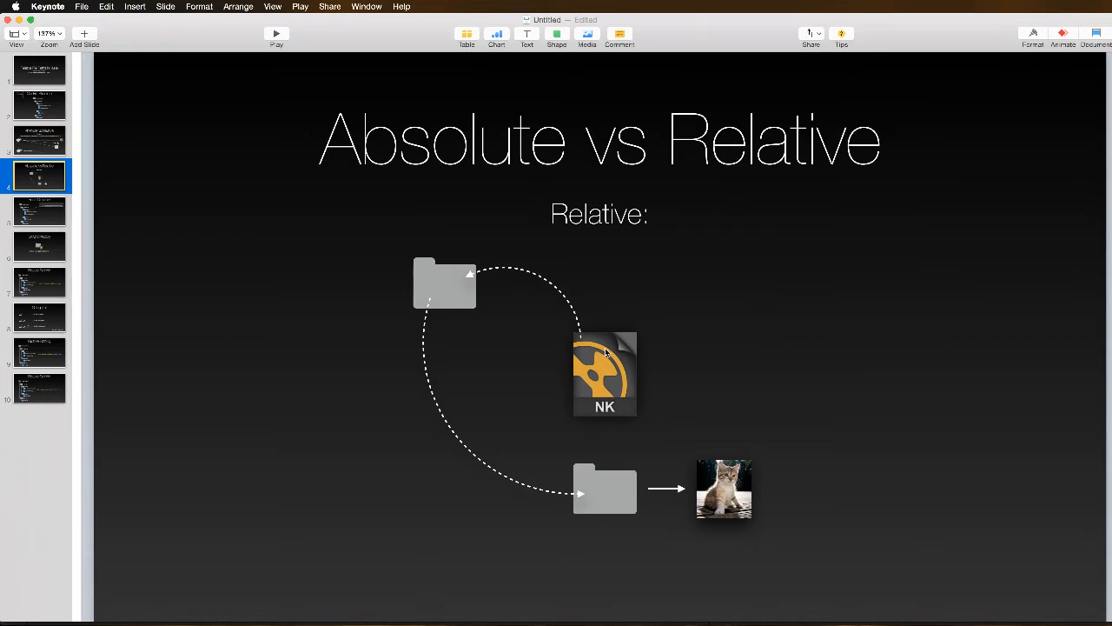
mouse_move(497, 443)
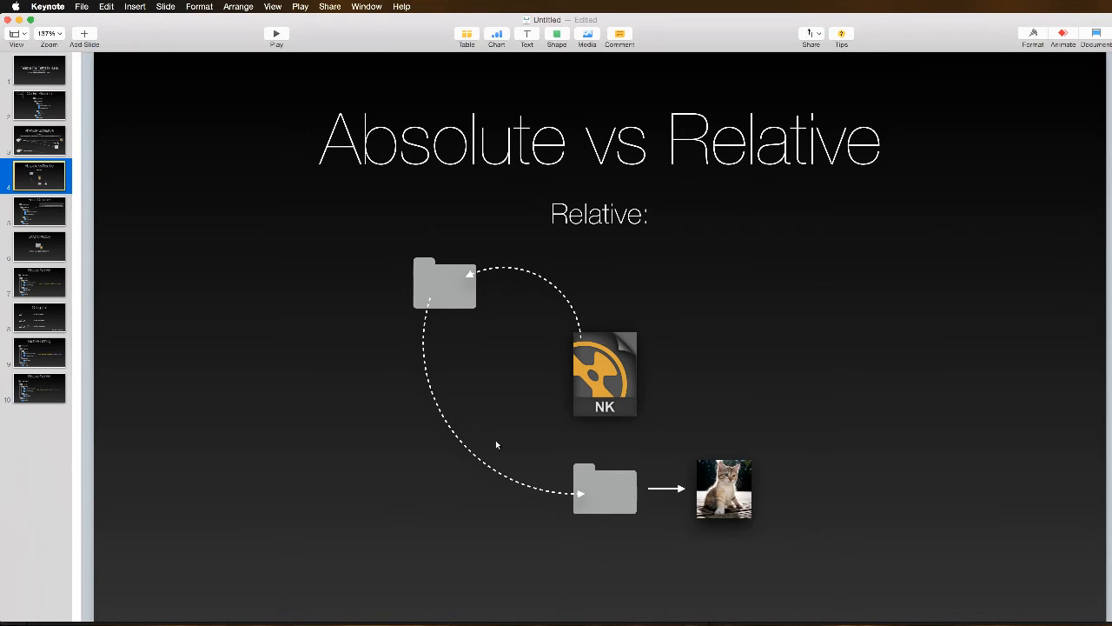
mouse_move(473, 229)
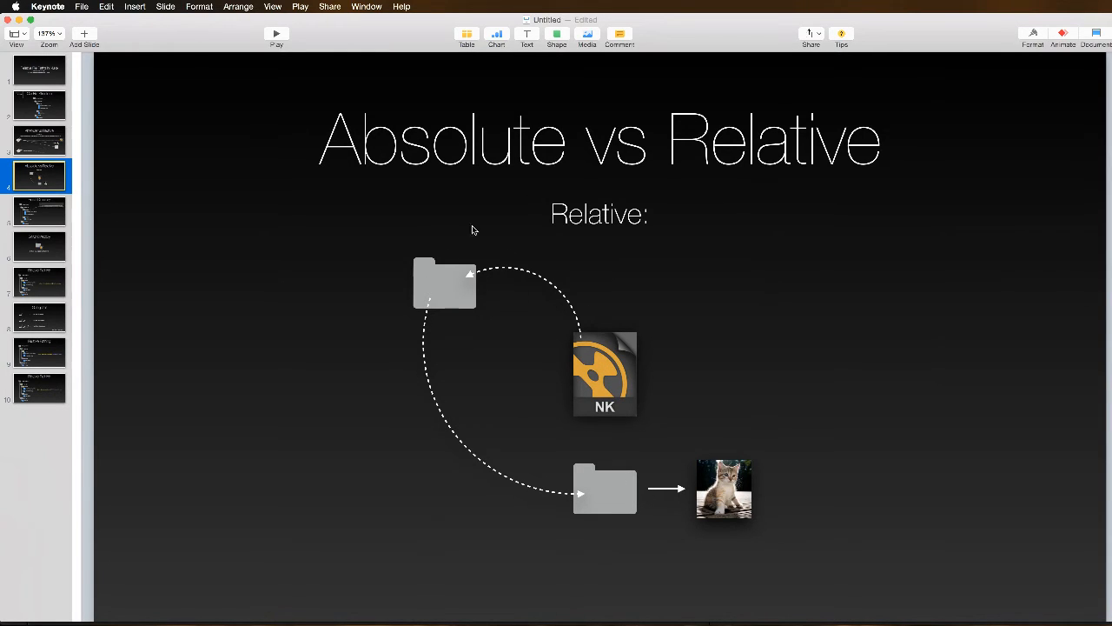
mouse_move(423, 291)
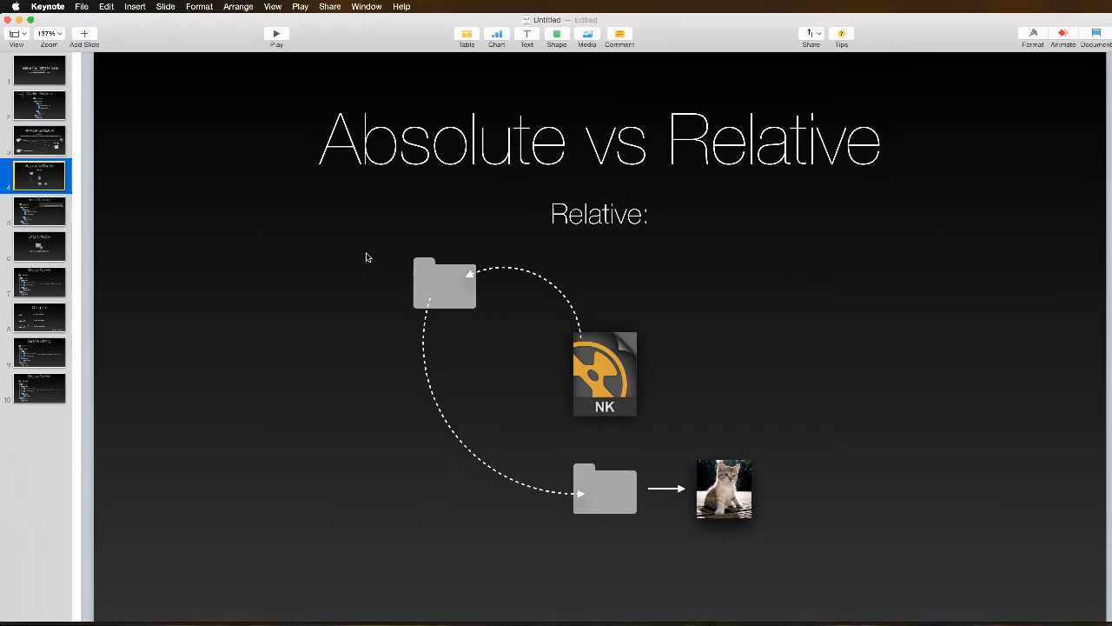
mouse_move(445, 284)
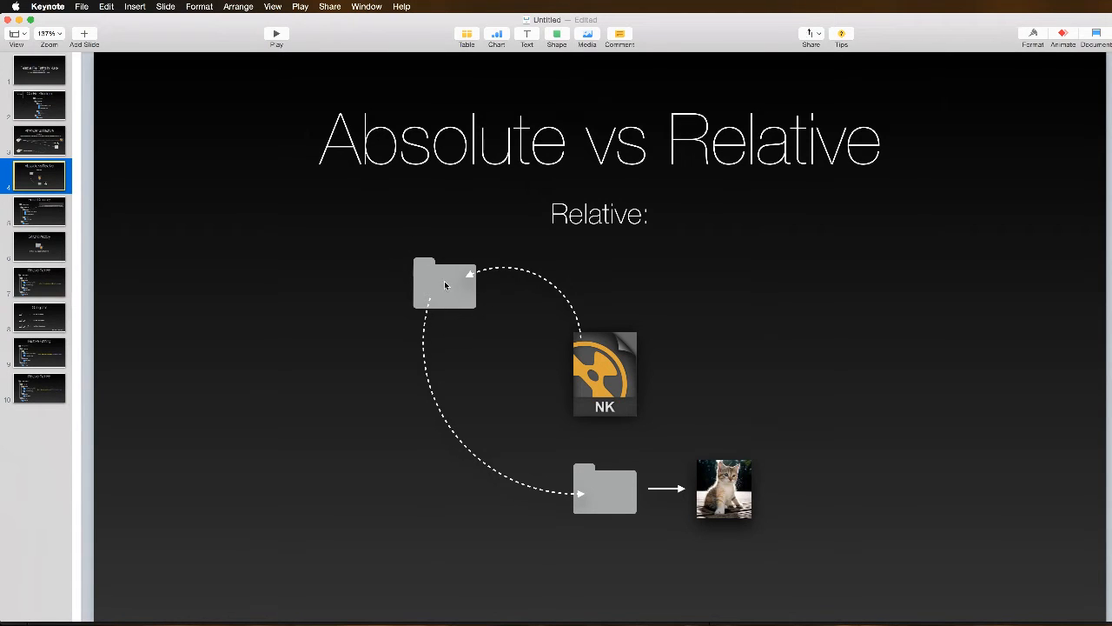
click(39, 210)
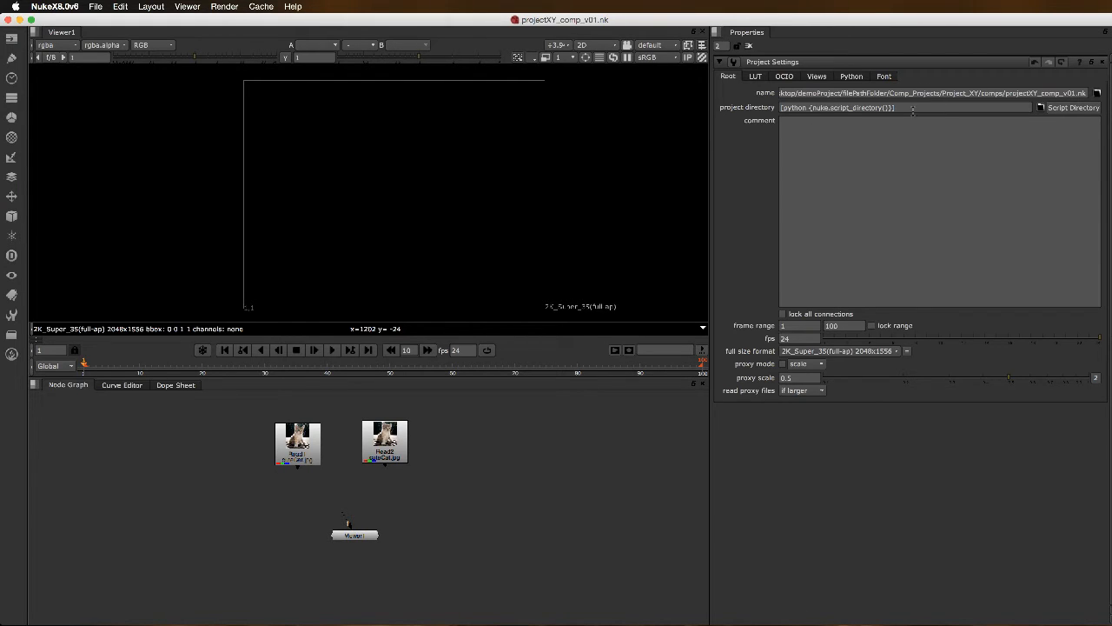
Step: Clear the script_directory() expression from the project directory field in Project Settings
click(913, 108)
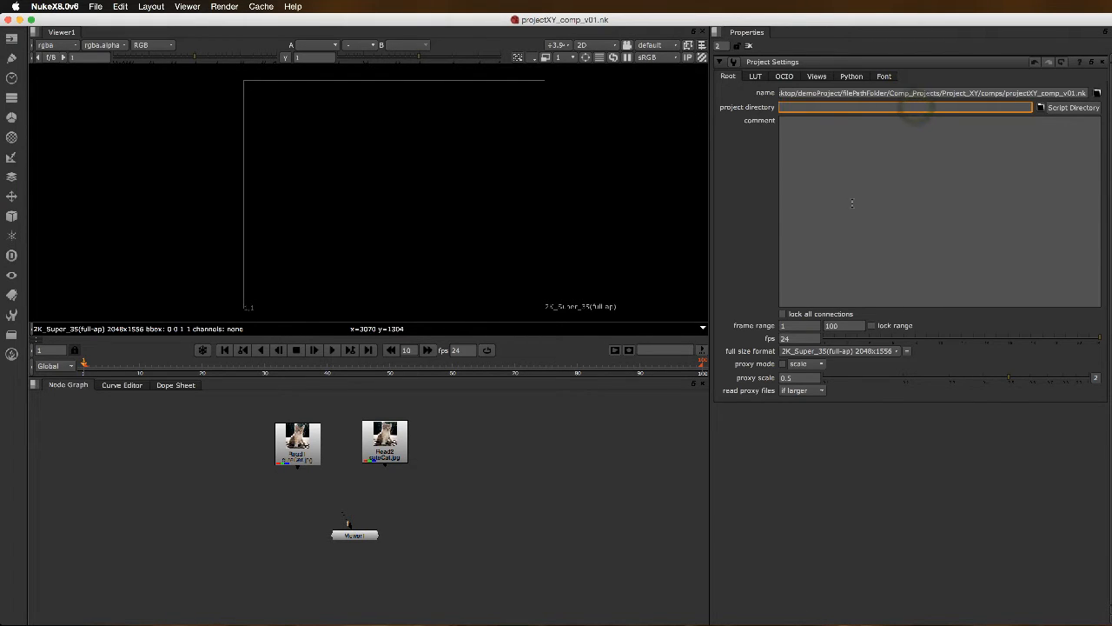
mouse_move(604, 395)
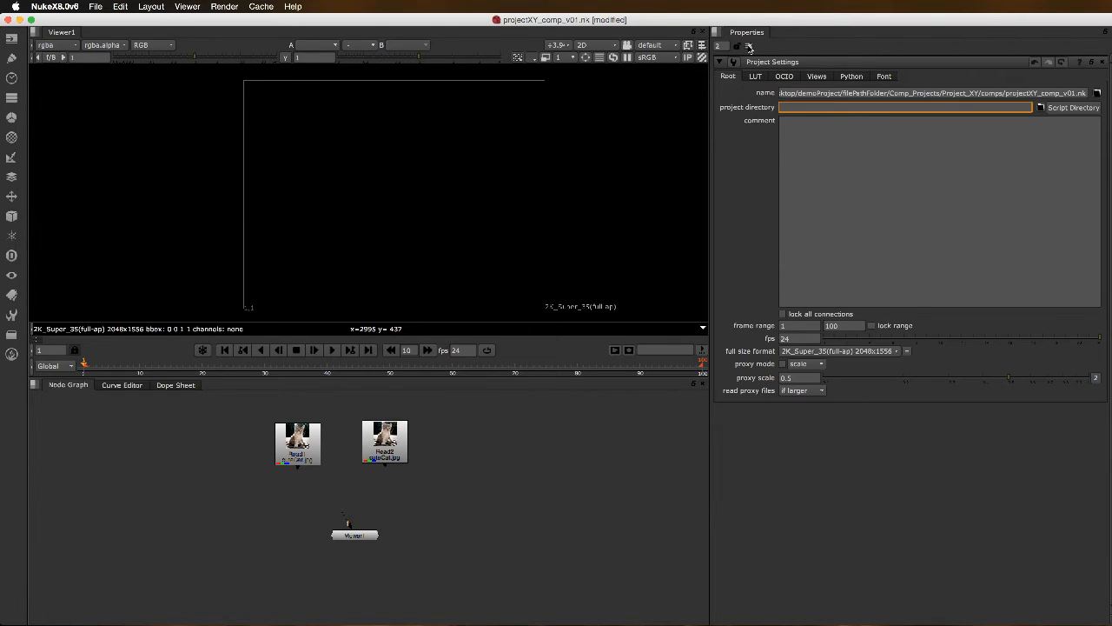
click(751, 46)
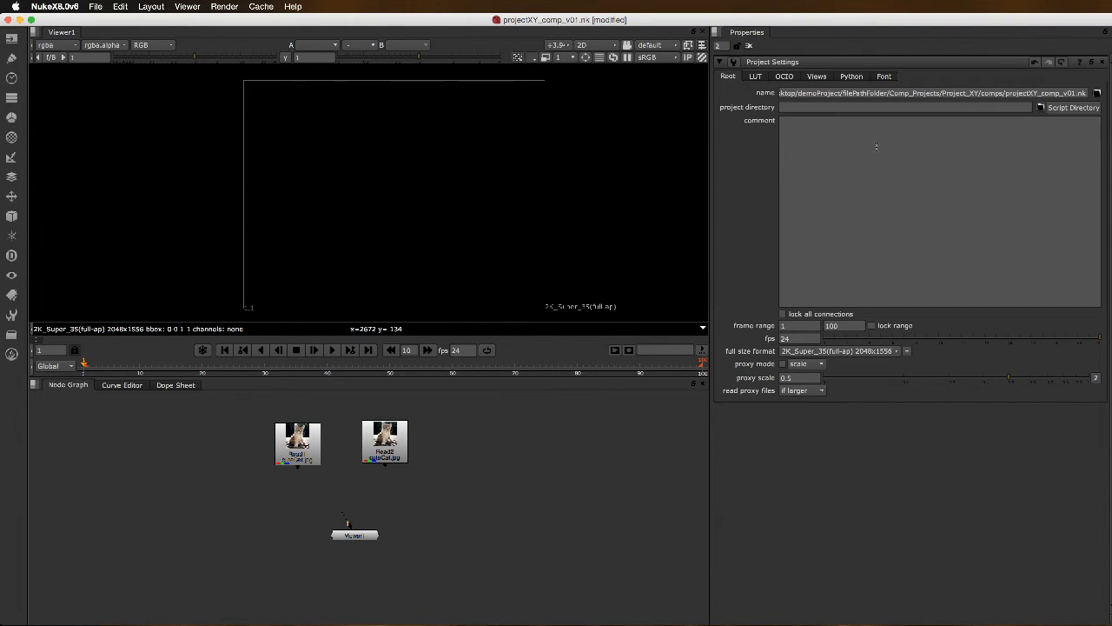
mouse_move(858, 119)
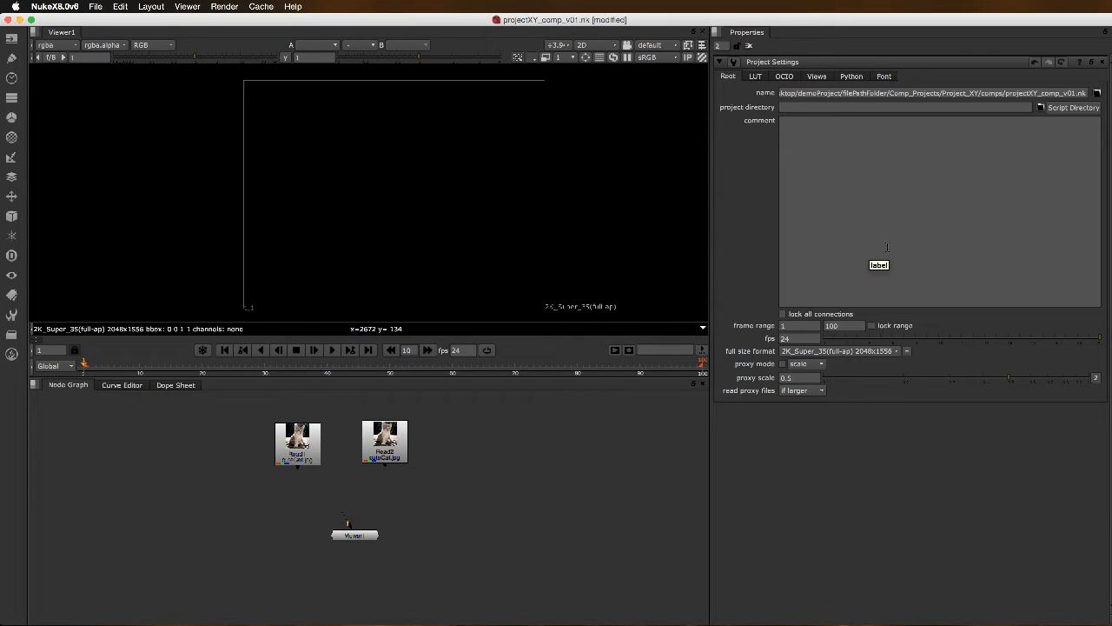
click(1069, 107)
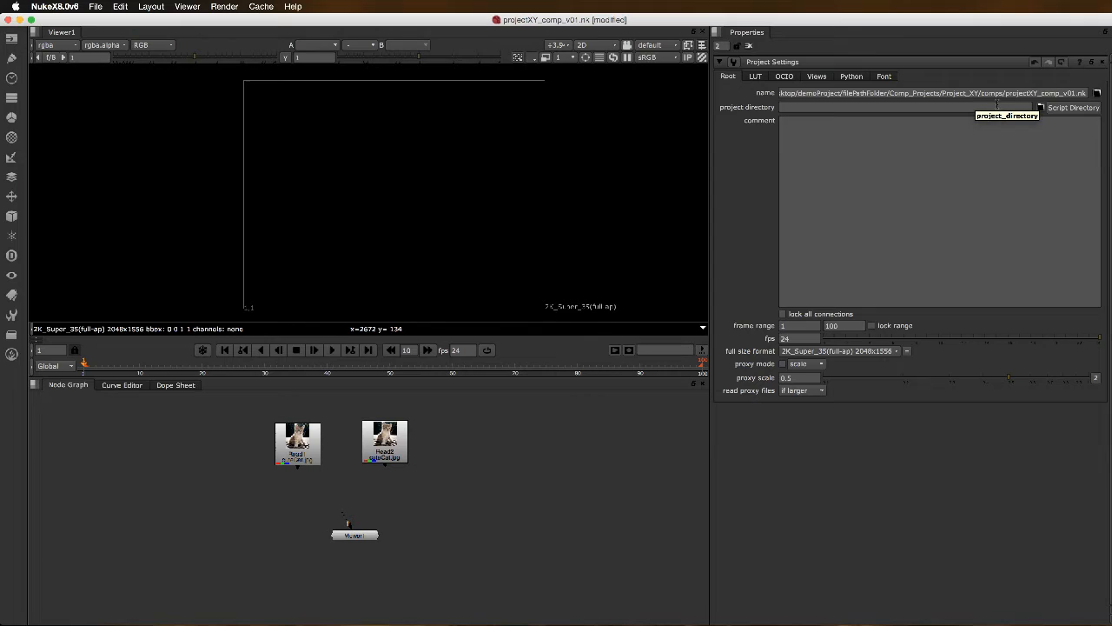
mouse_move(1030, 121)
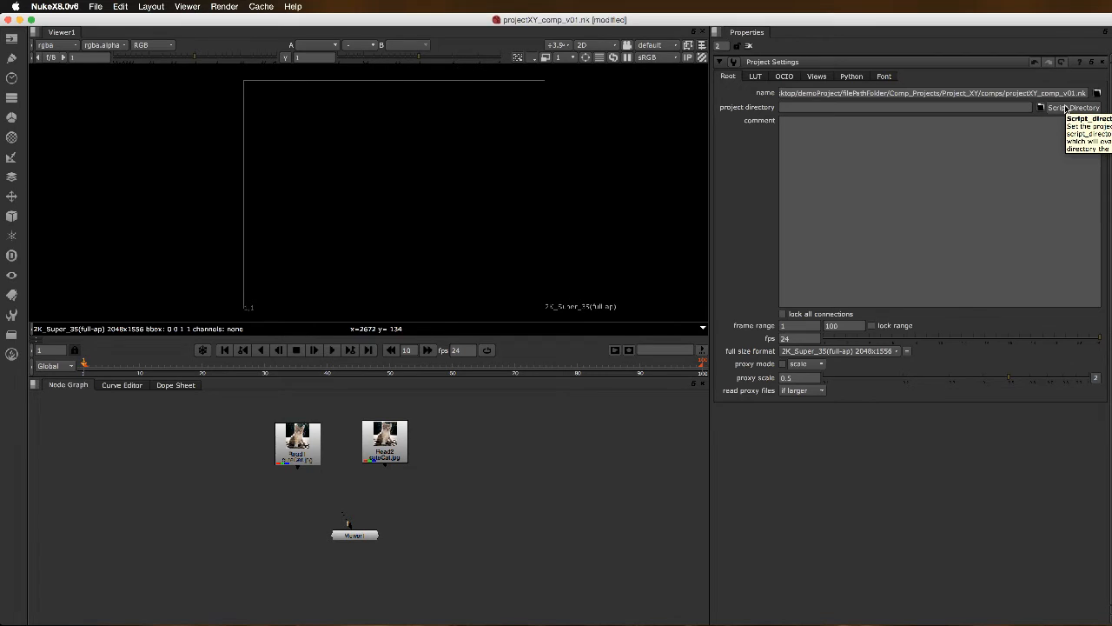
Step: Restore [python {nuke.script_directory()}] via the Script Directory button and select the call
click(1075, 108)
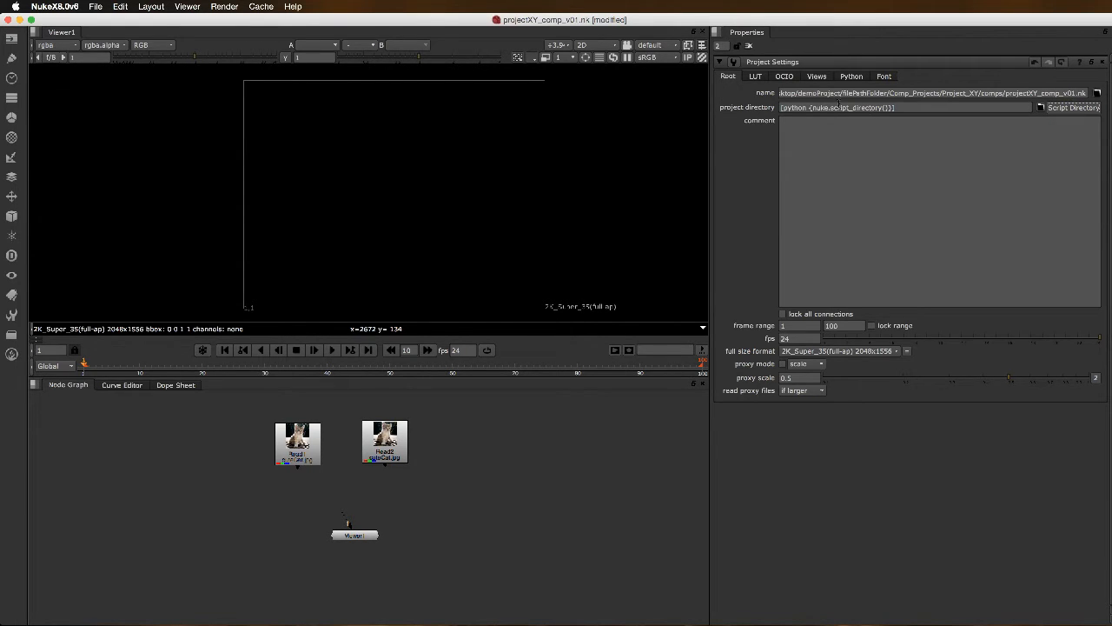
double_click(816, 107)
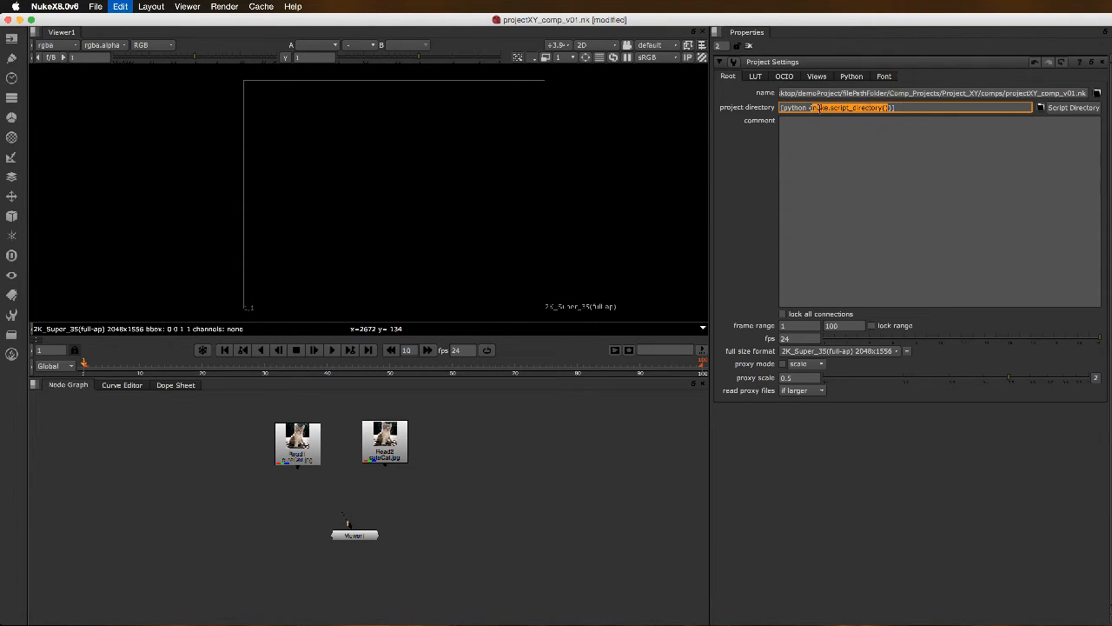
Step: Bring up the pane content menu to add a Script Editor panel
click(715, 32)
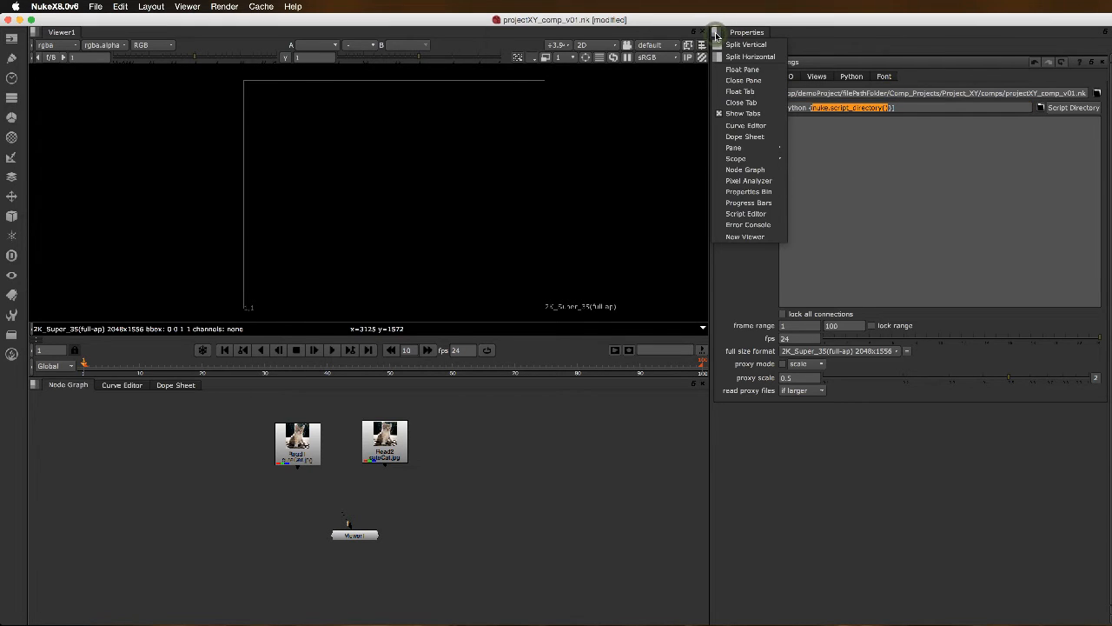
mouse_move(749, 180)
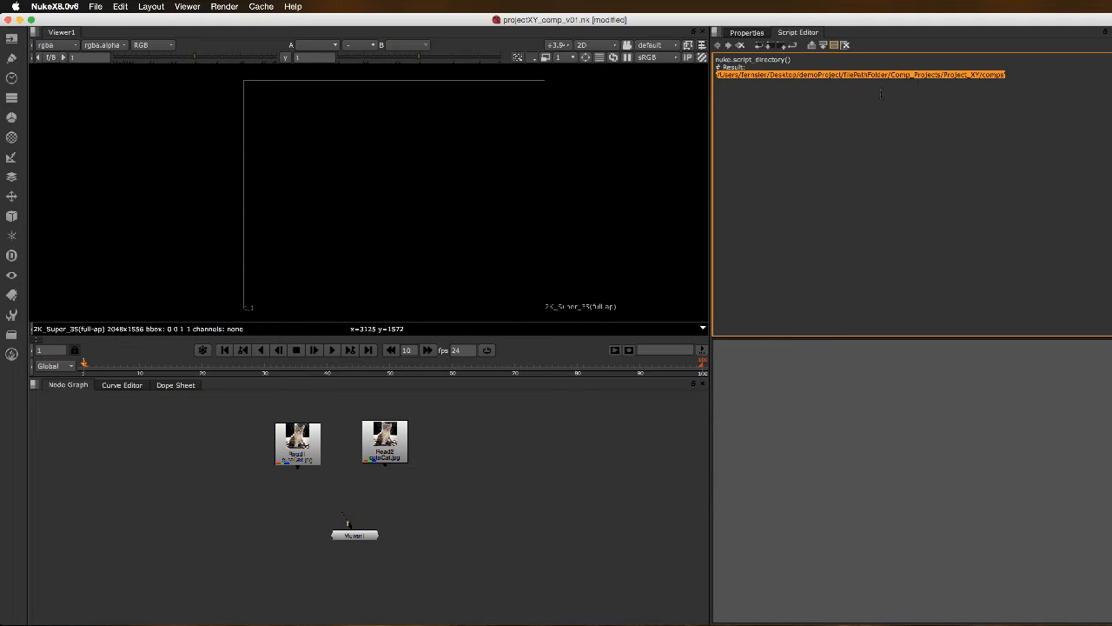
mouse_move(990, 99)
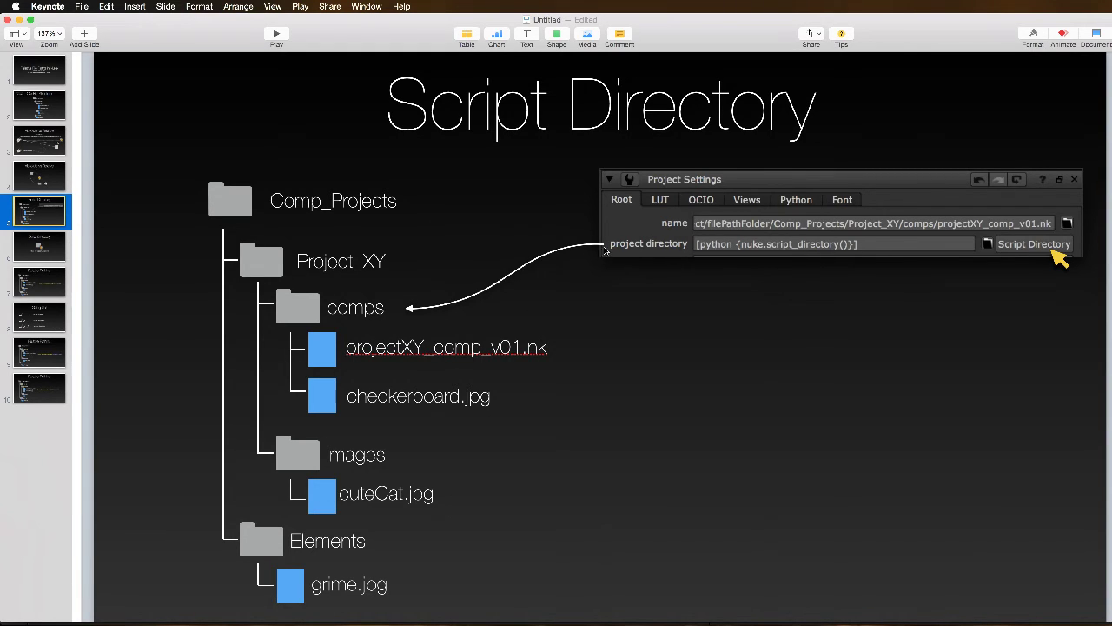
mouse_move(355, 308)
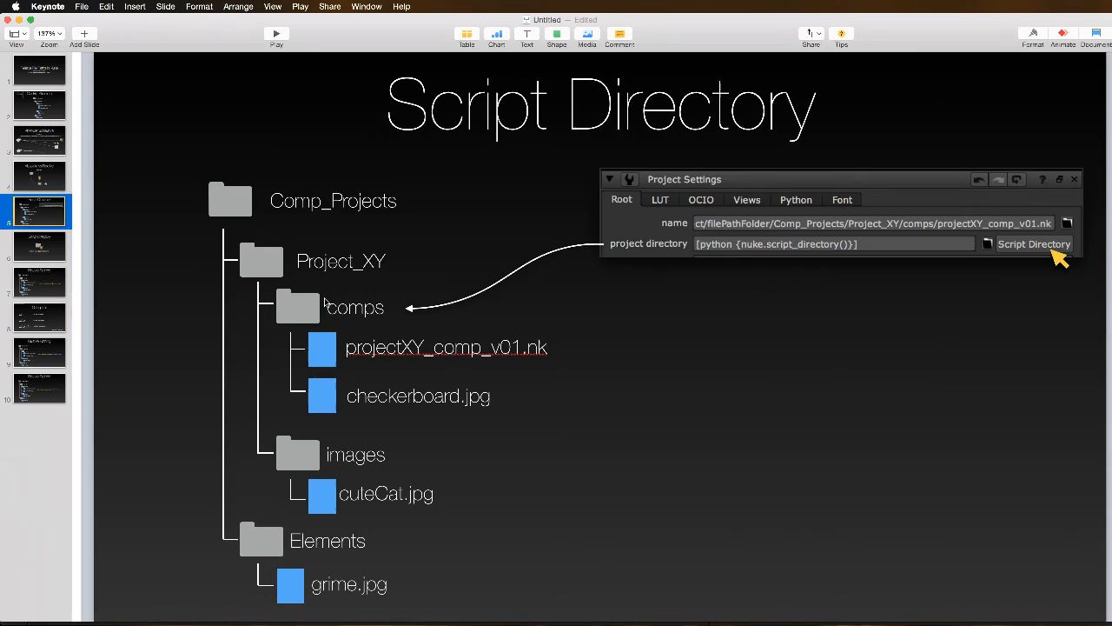
mouse_move(995, 264)
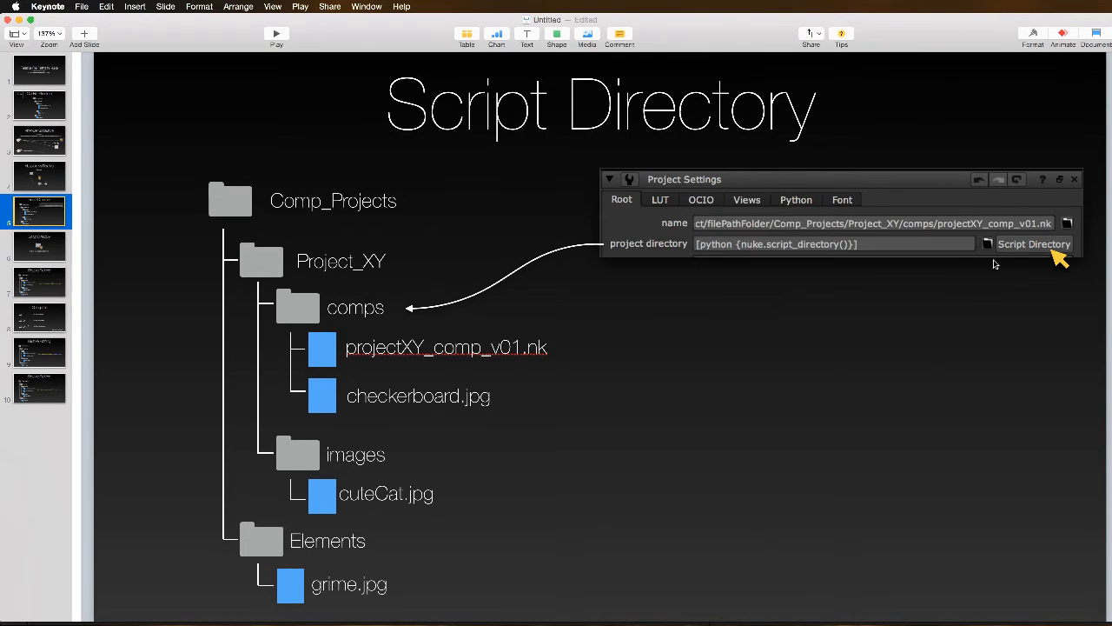
mouse_move(522, 285)
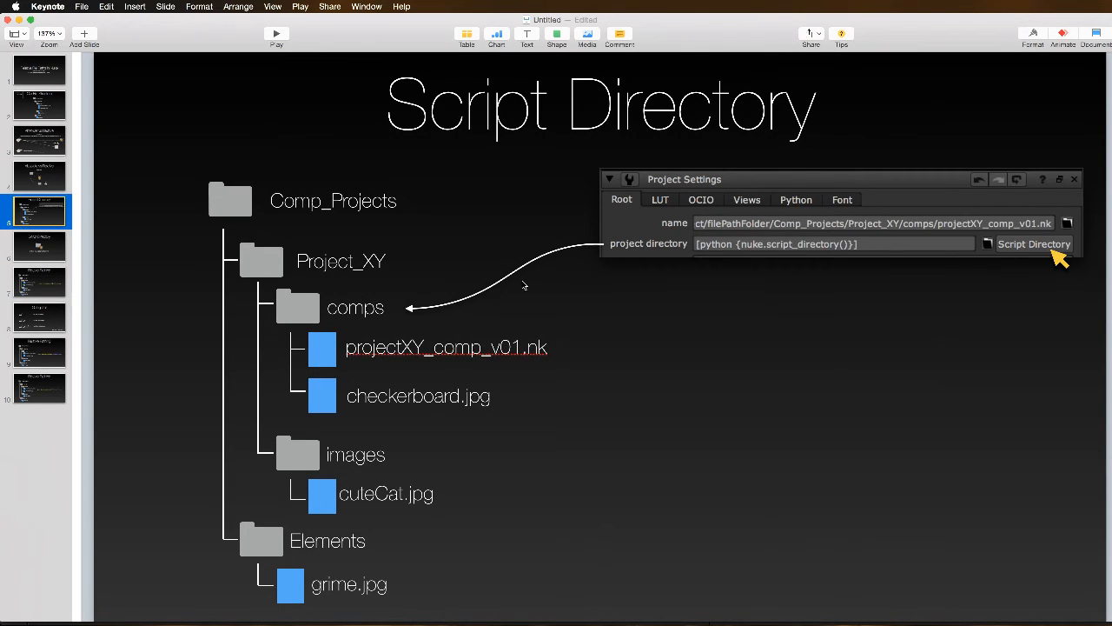
Step: Advance through slide 6 to the Relative Pathing slide joining script_directory() with /checkerboard.jpg
click(39, 246)
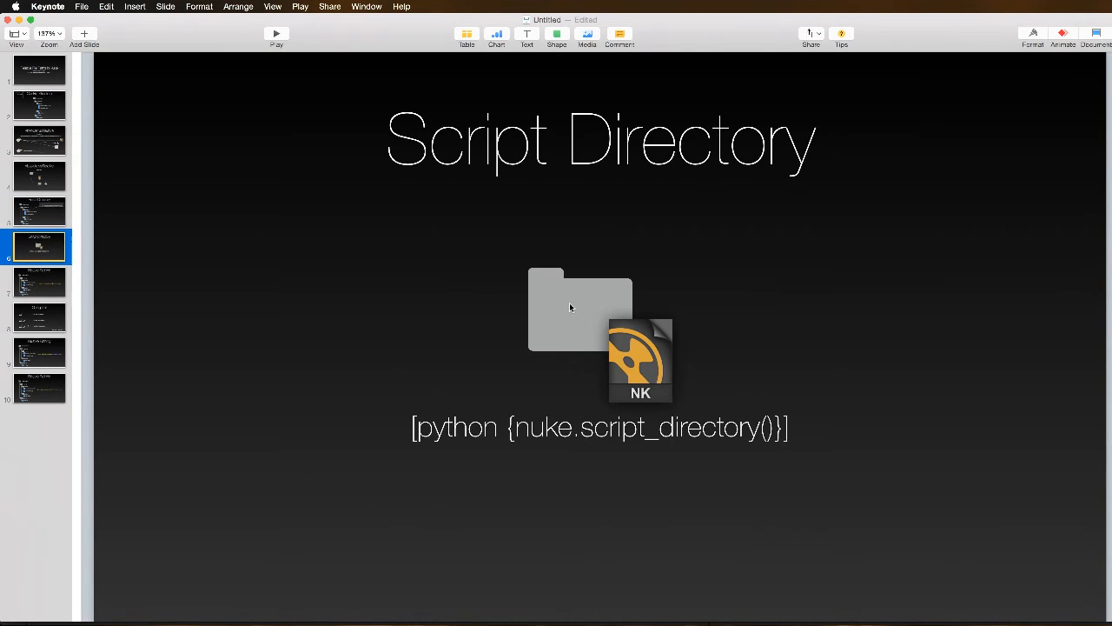
mouse_move(549, 304)
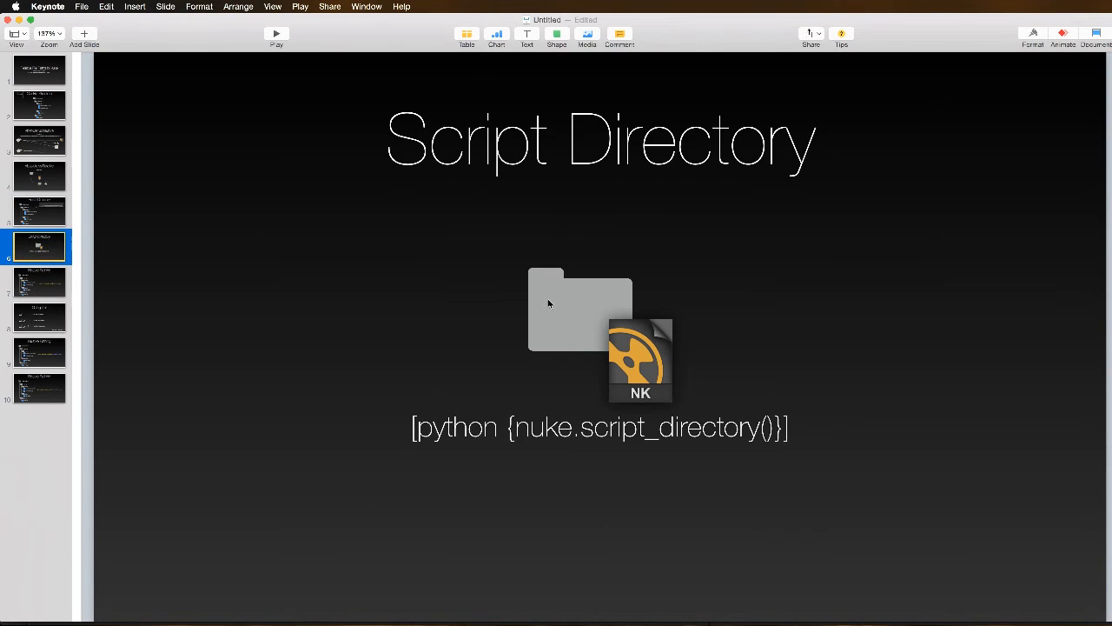
mouse_move(619, 334)
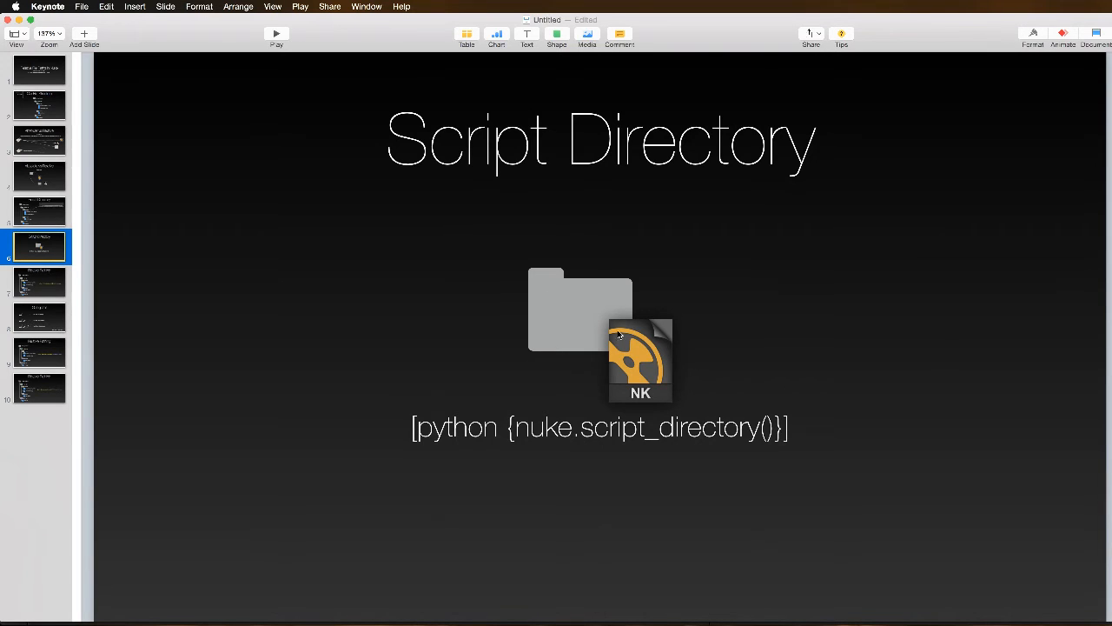
mouse_move(626, 326)
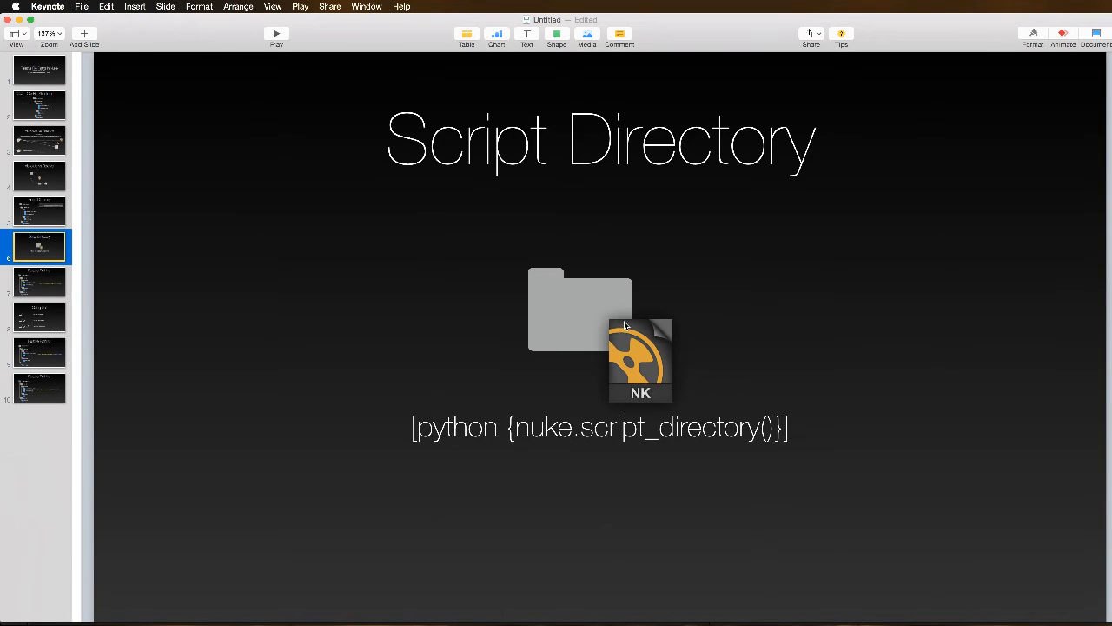
mouse_move(35, 287)
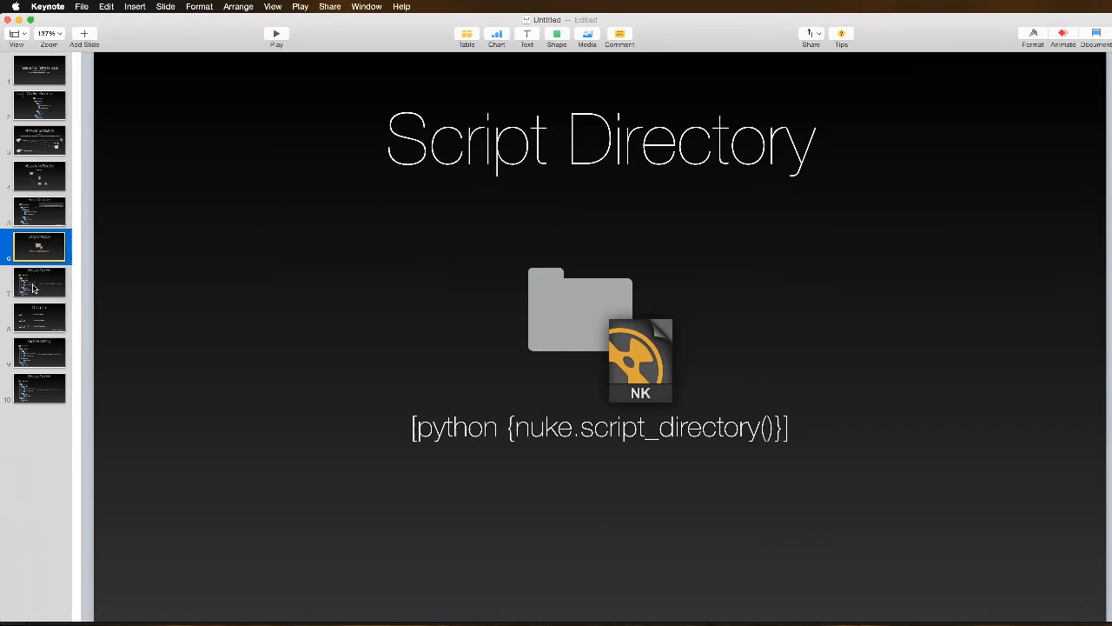
click(39, 281)
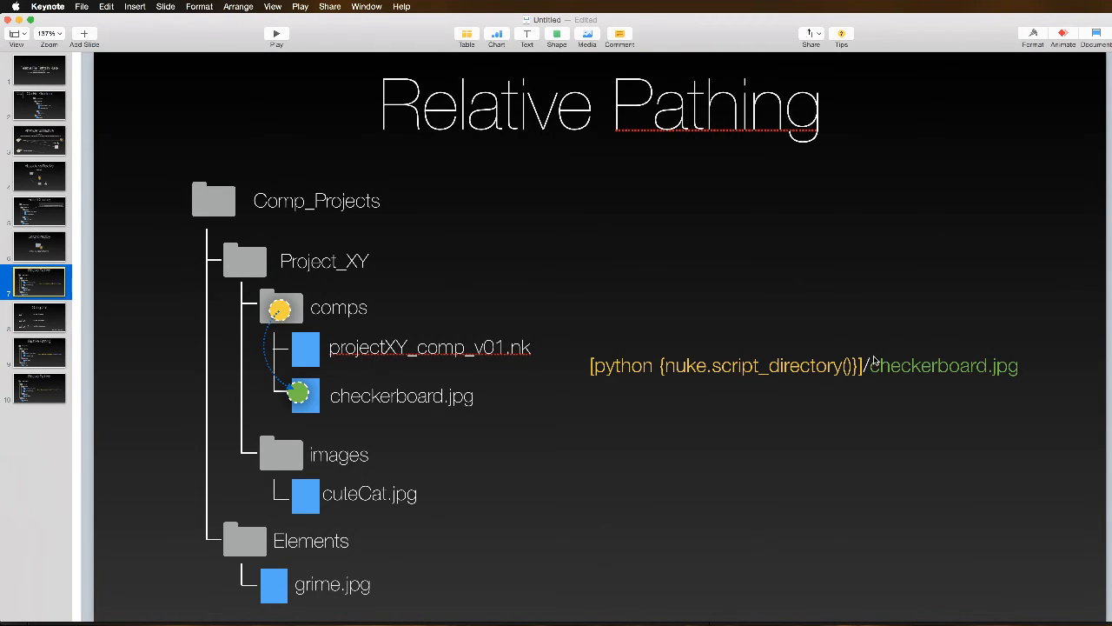
mouse_move(865, 375)
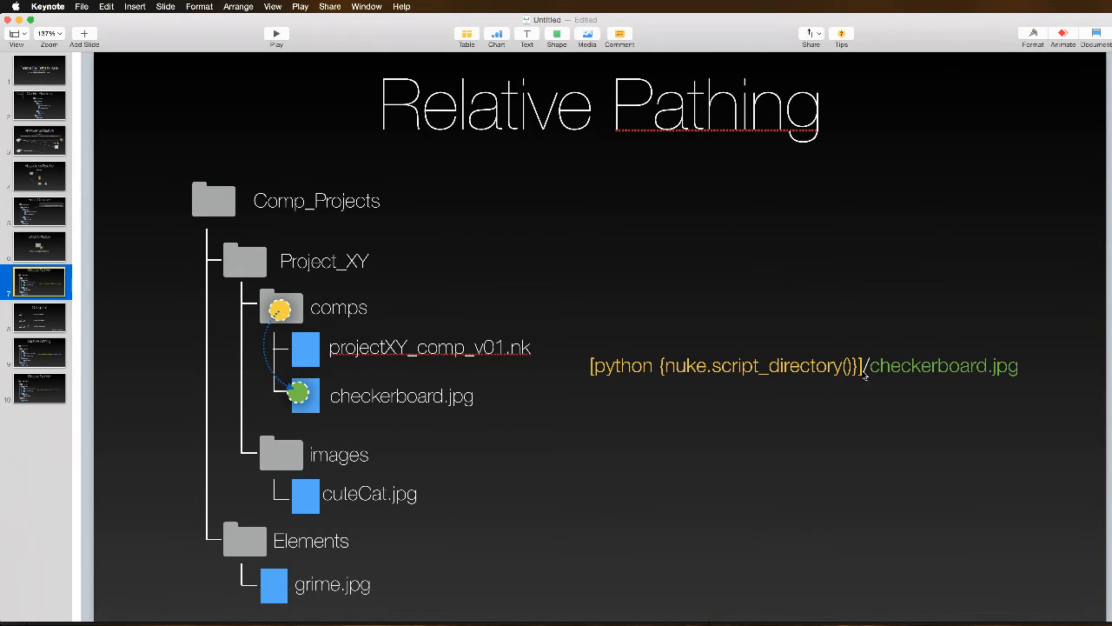
mouse_move(937, 389)
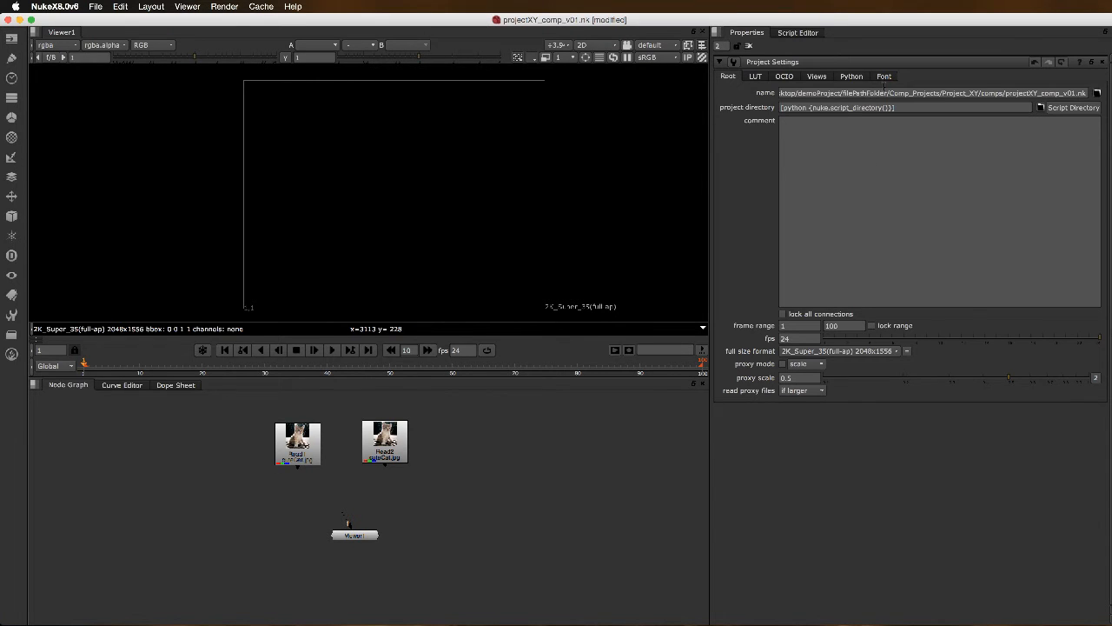
Step: Create a Read node loading checkerboard via [python {nuke.script_directory()}]/checkerboard.png
click(798, 32)
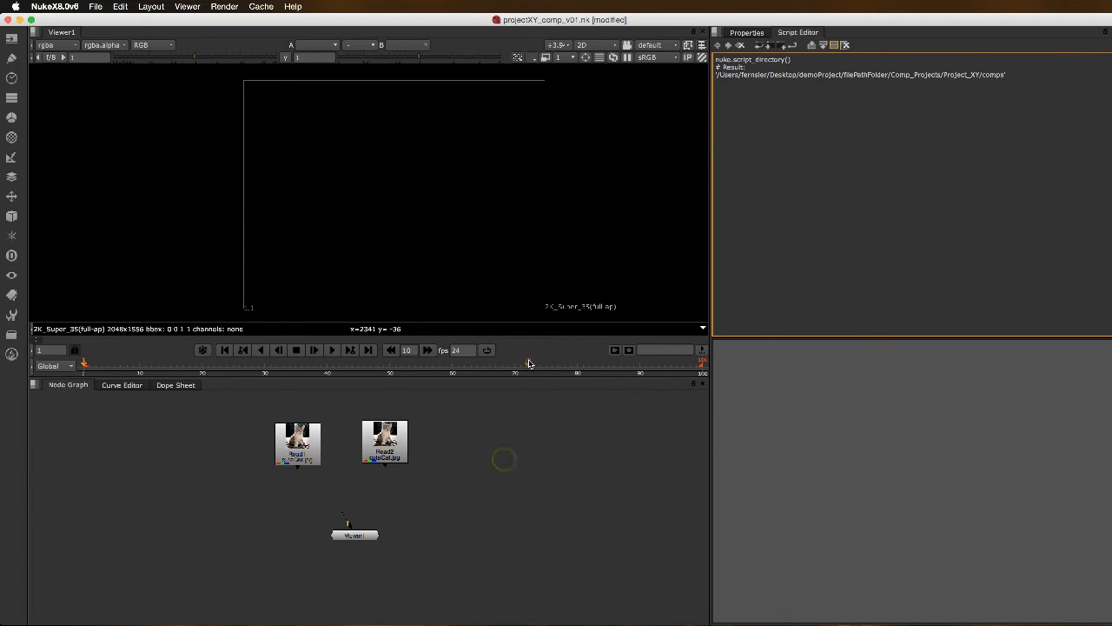
text(real)
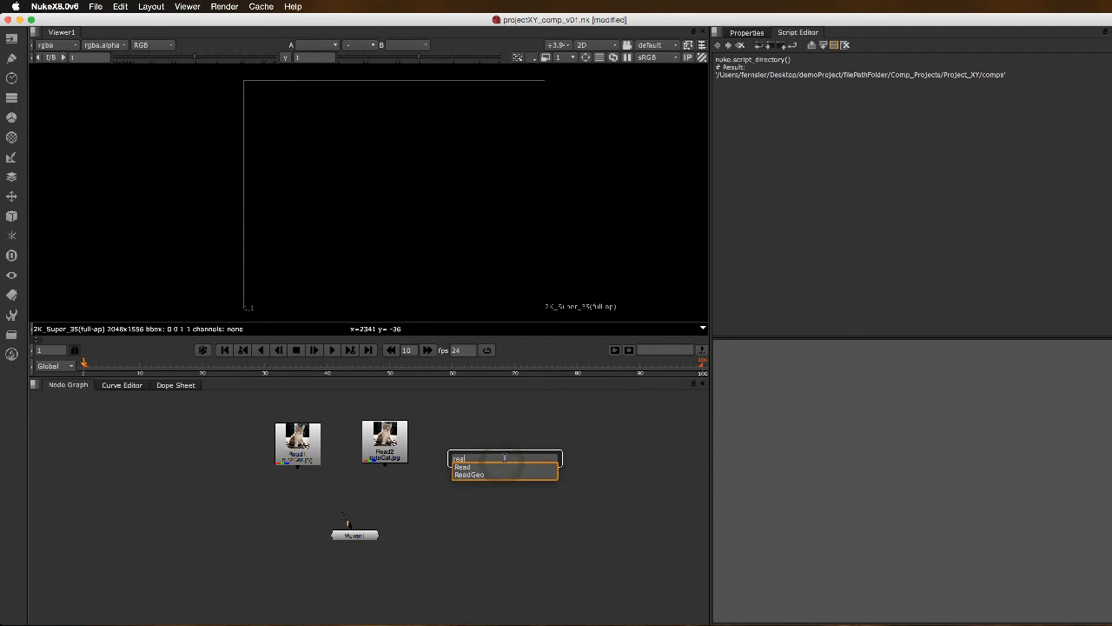
click(467, 467)
text([python {nuke.script_directory()}]/)
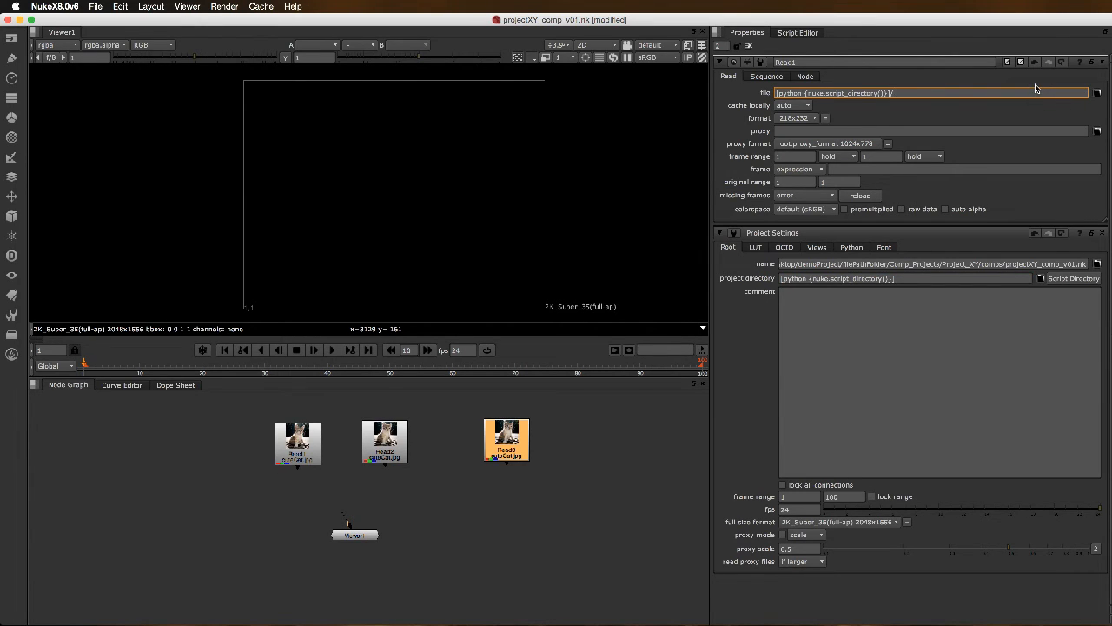
text(checkerboard.png)
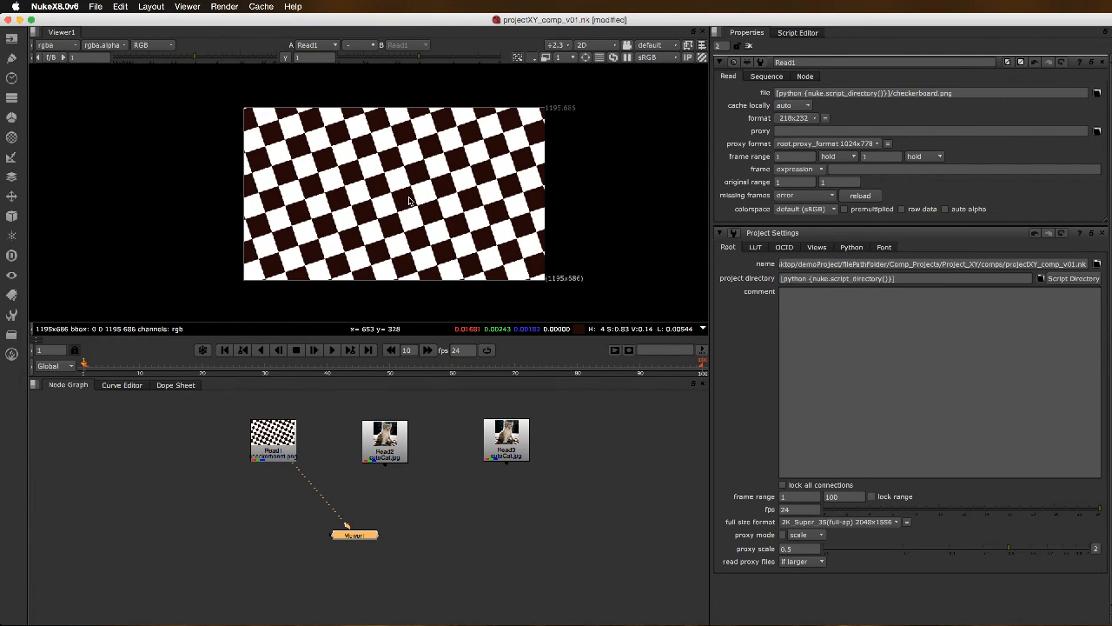
click(929, 95)
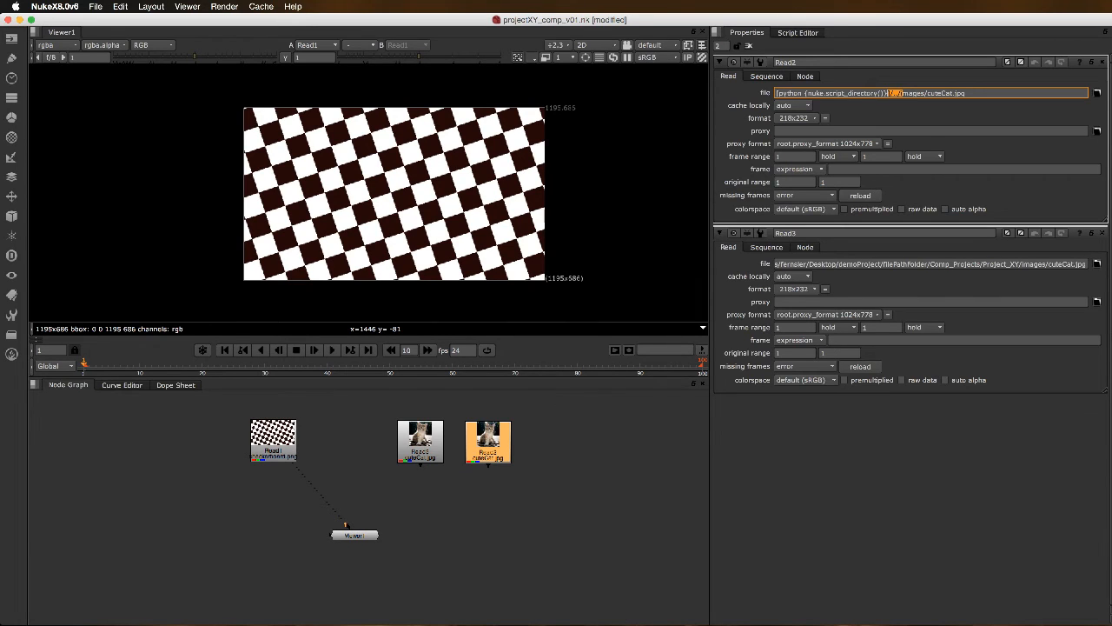
Step: Confirm Read2's path as script_directory()/../images/cuteCat.jpg
click(273, 442)
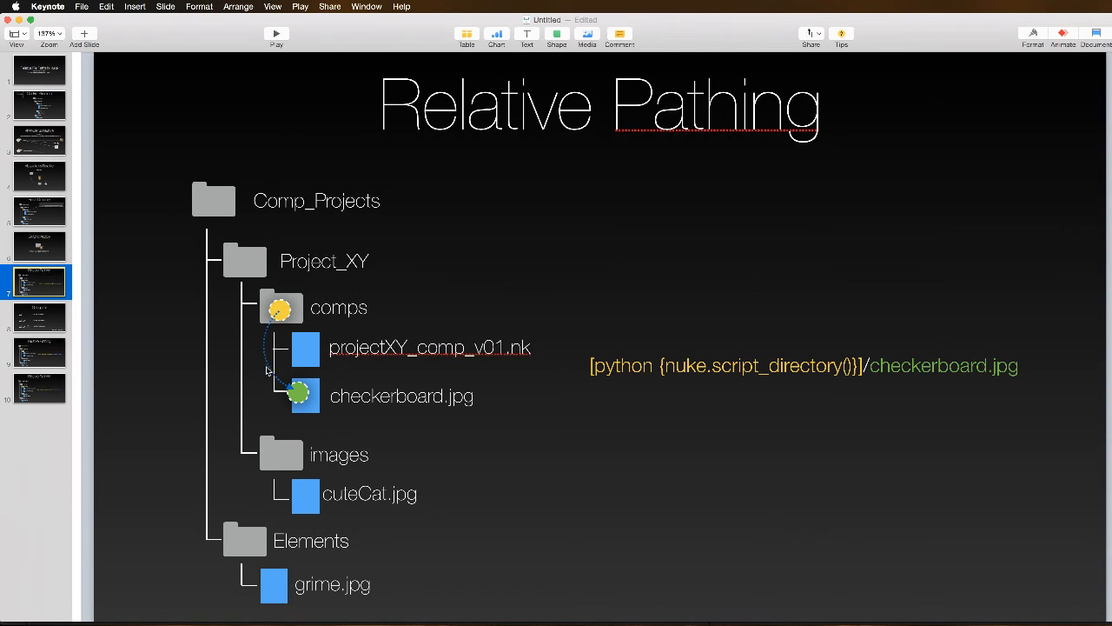
Step: Advance from the Going Up! slide to the cuteCat.jpg relative path slide
click(39, 317)
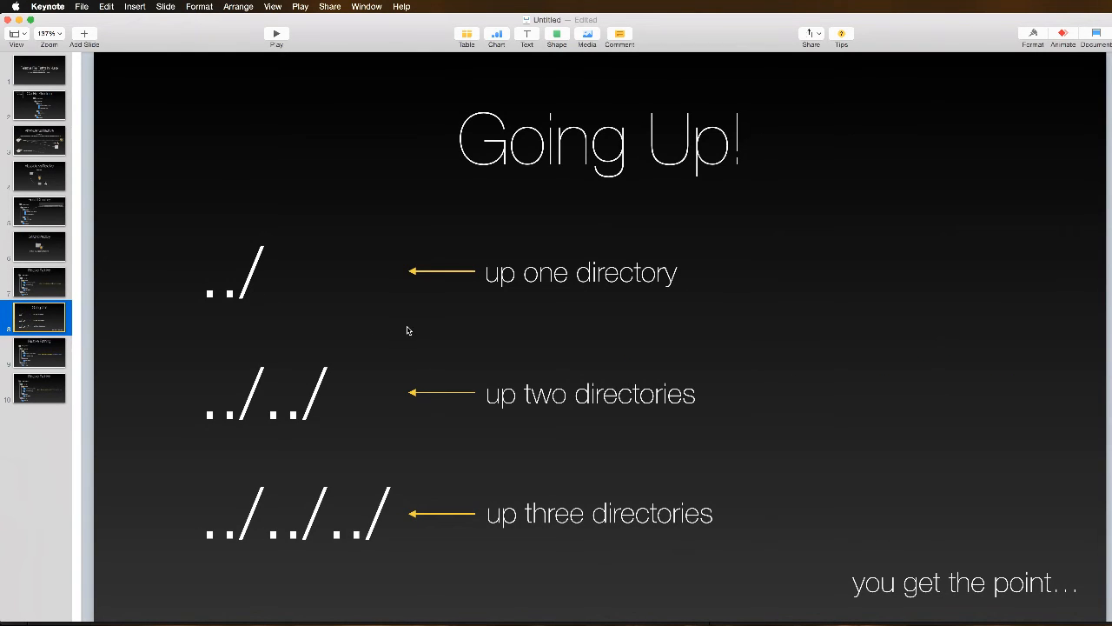
mouse_move(408, 327)
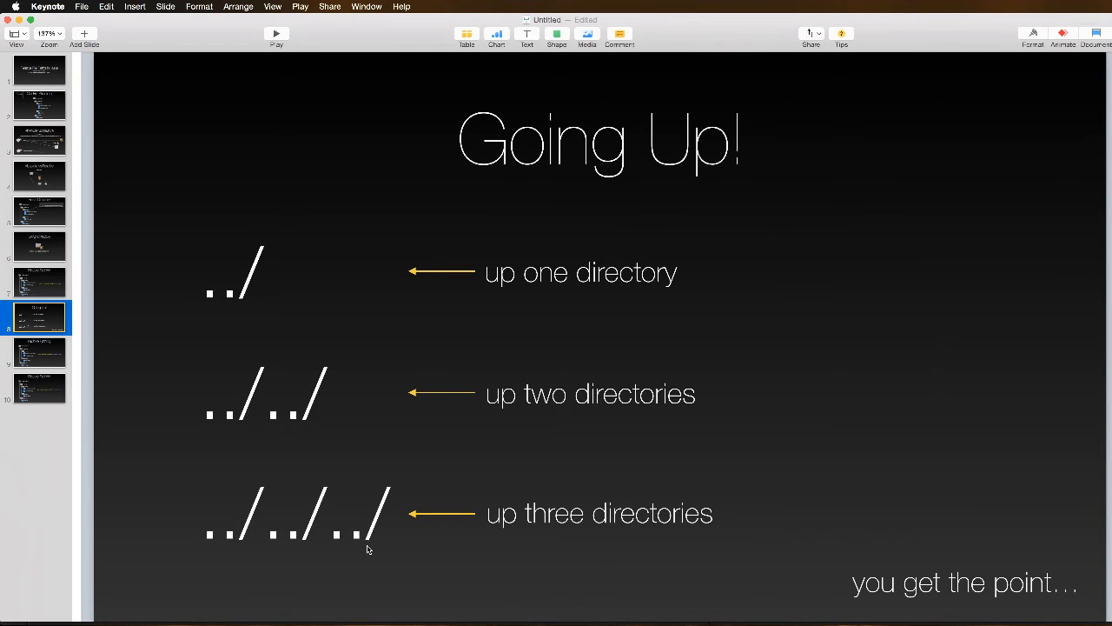
mouse_move(449, 548)
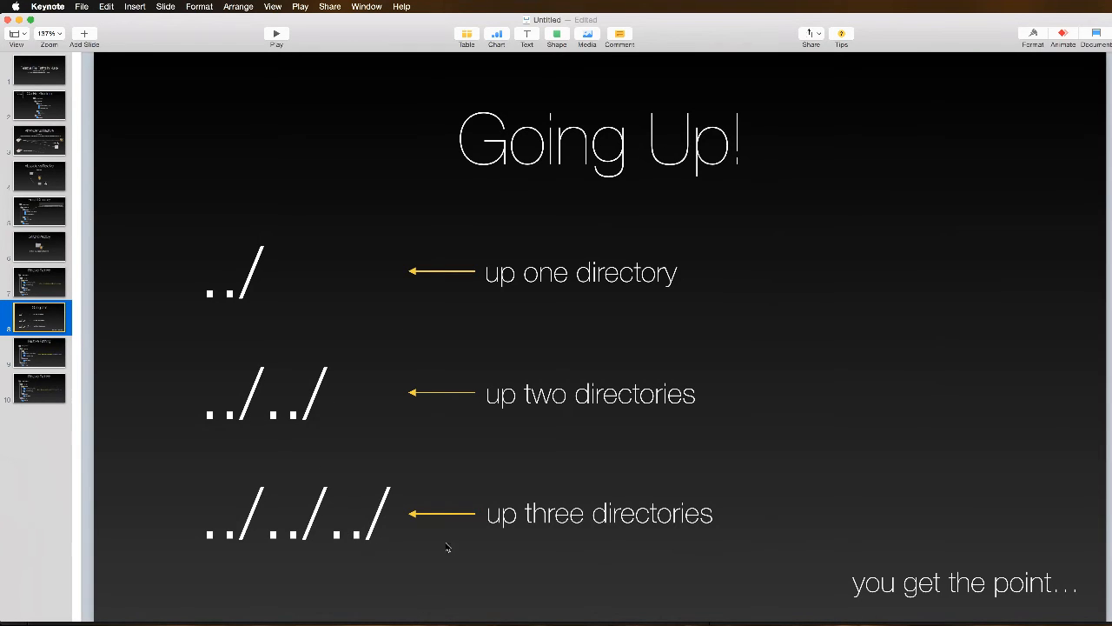
mouse_move(647, 553)
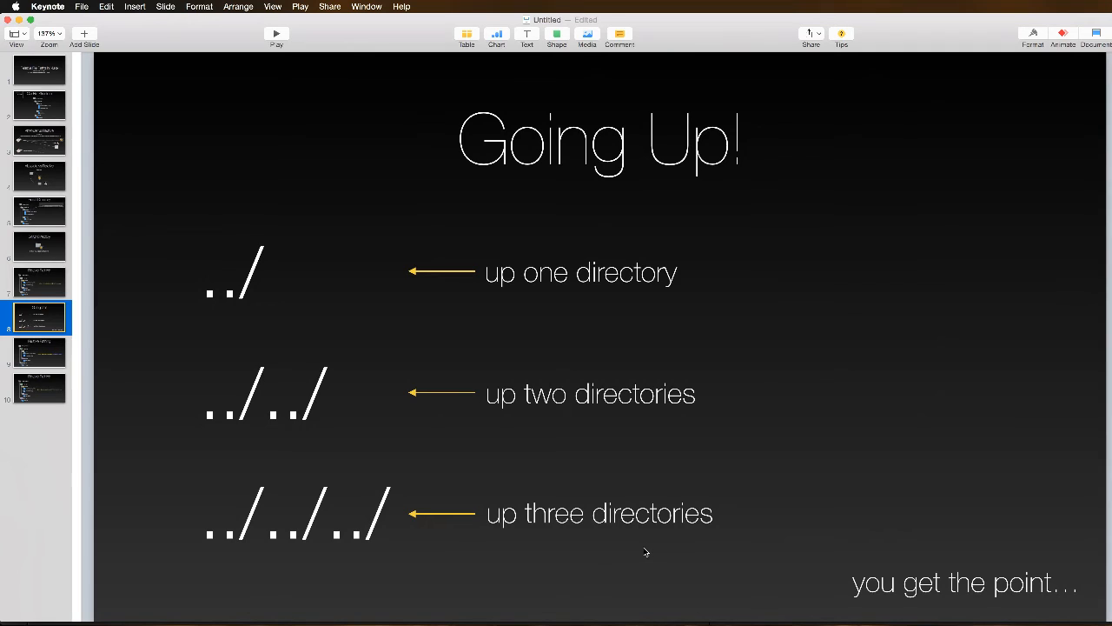
mouse_move(472, 538)
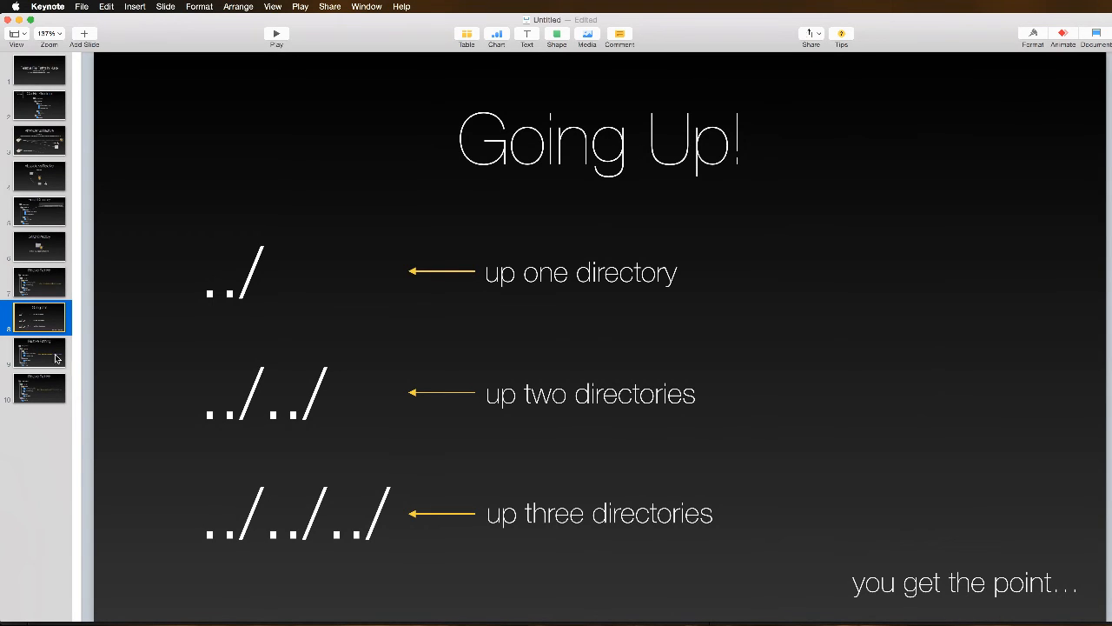
click(39, 352)
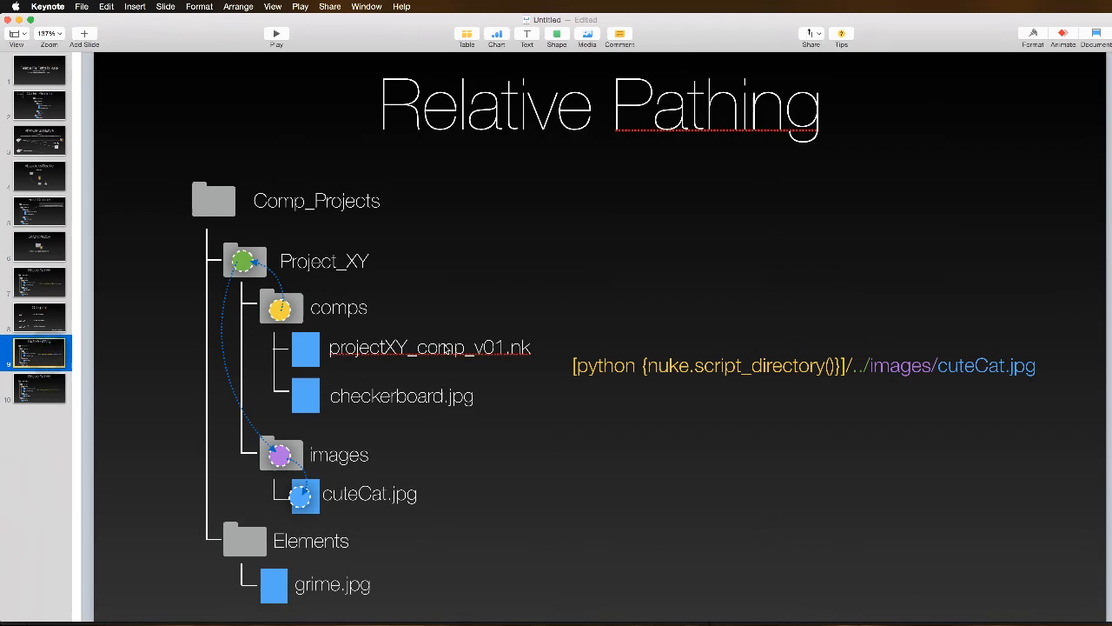
mouse_move(803, 410)
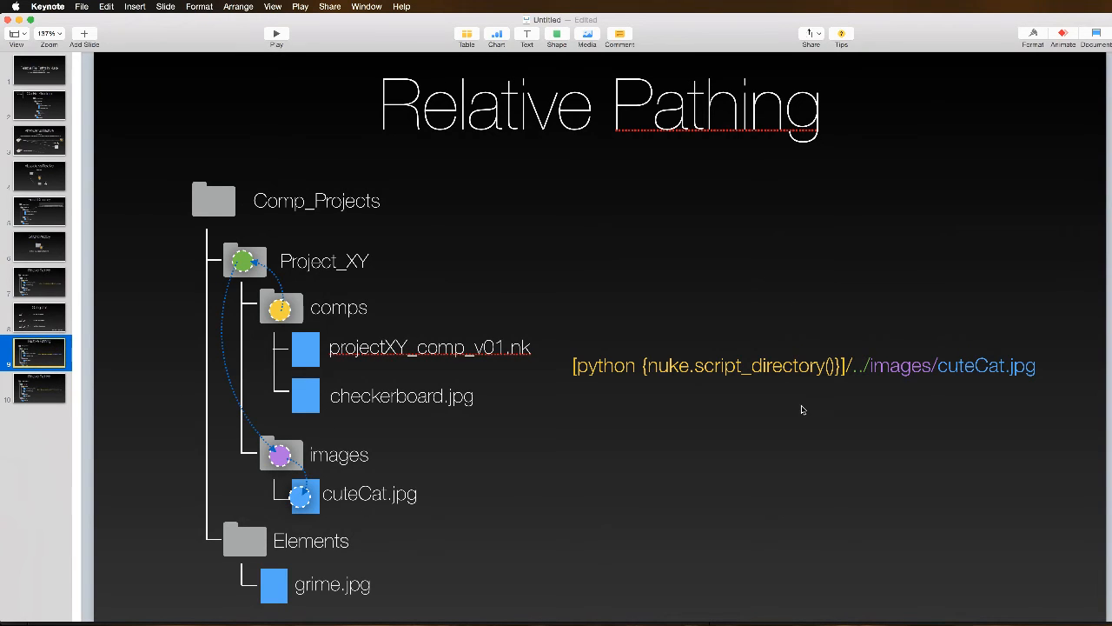
mouse_move(859, 383)
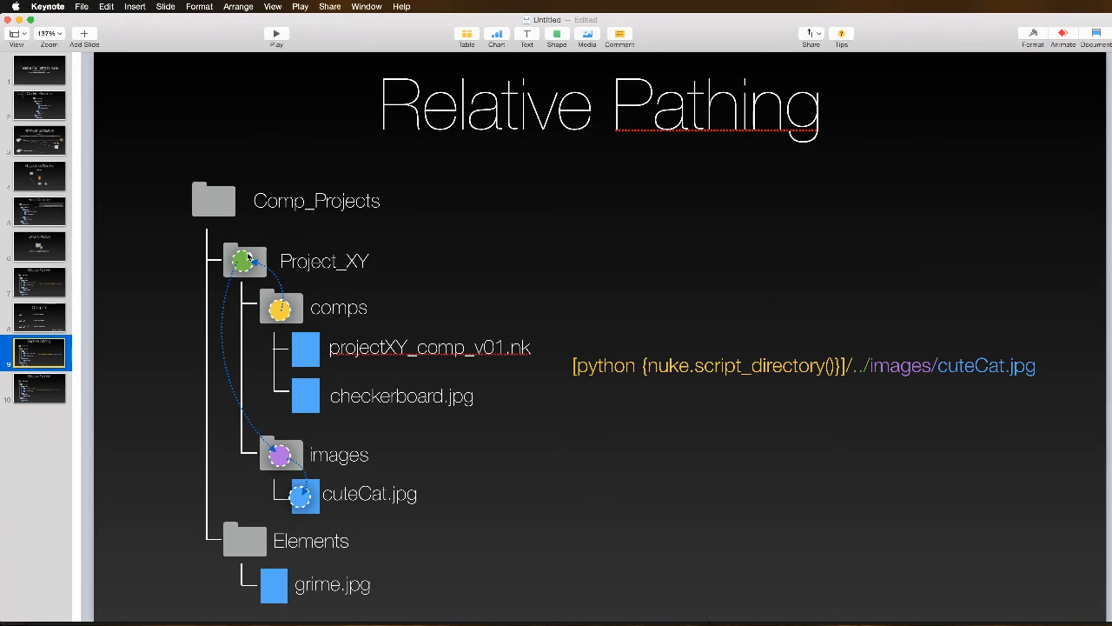
mouse_move(619, 389)
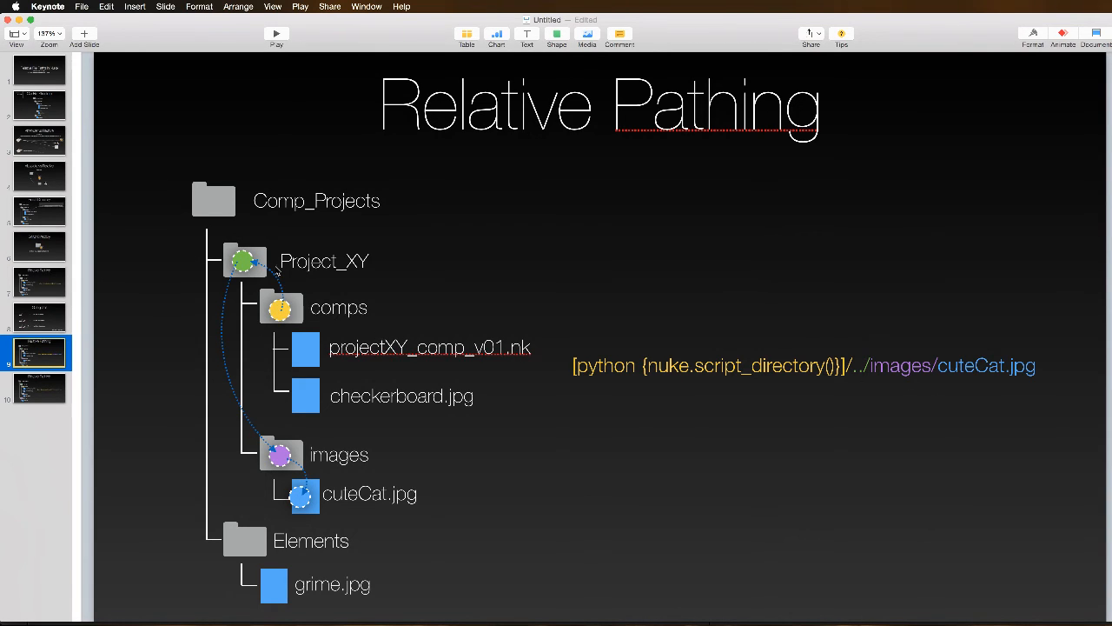
mouse_move(708, 381)
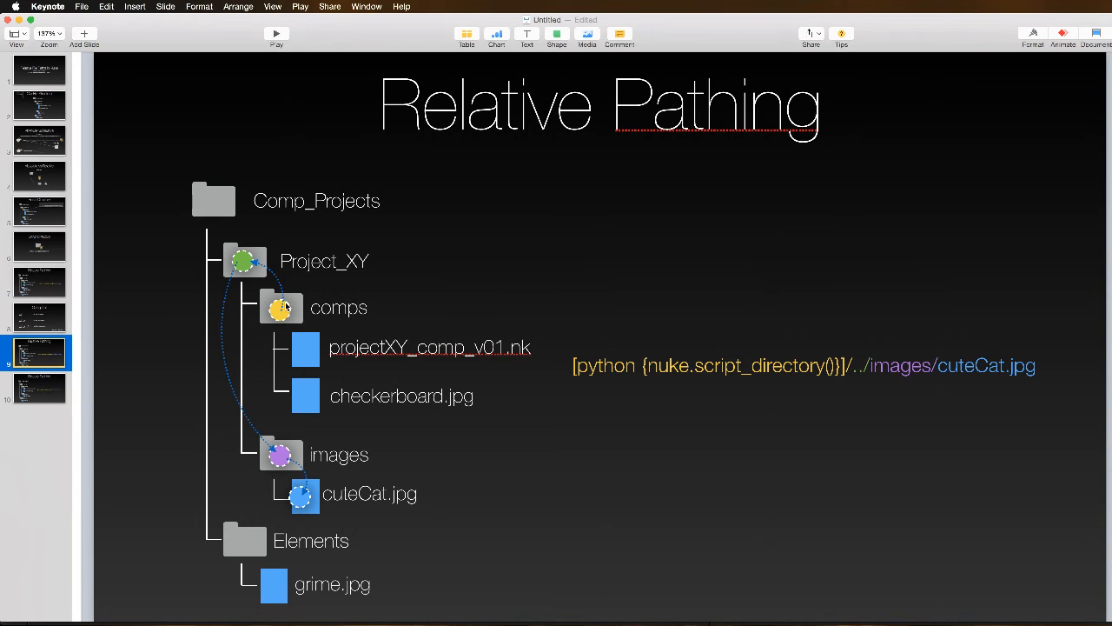
mouse_move(240, 261)
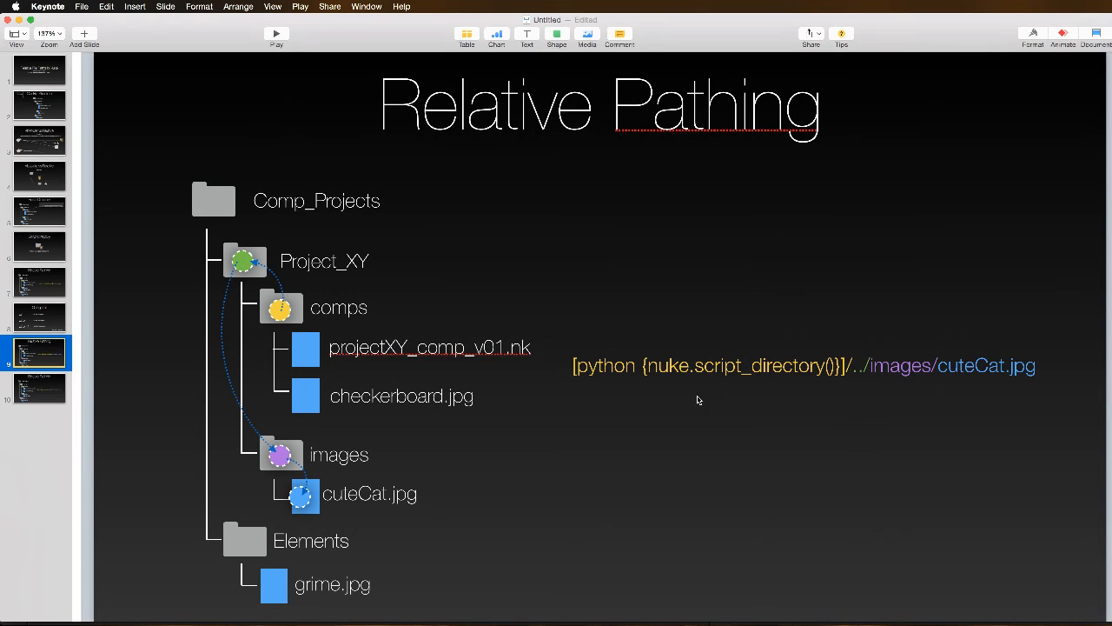
mouse_move(856, 487)
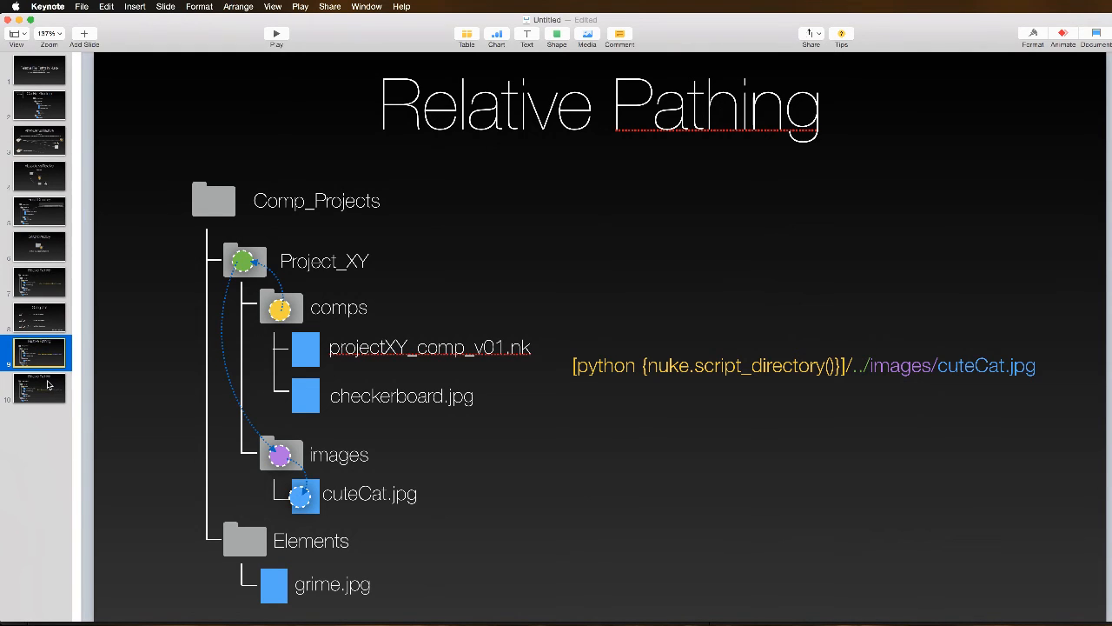
Step: Show the ../../Elements/grime.jpg Relative Pathing slide
click(40, 385)
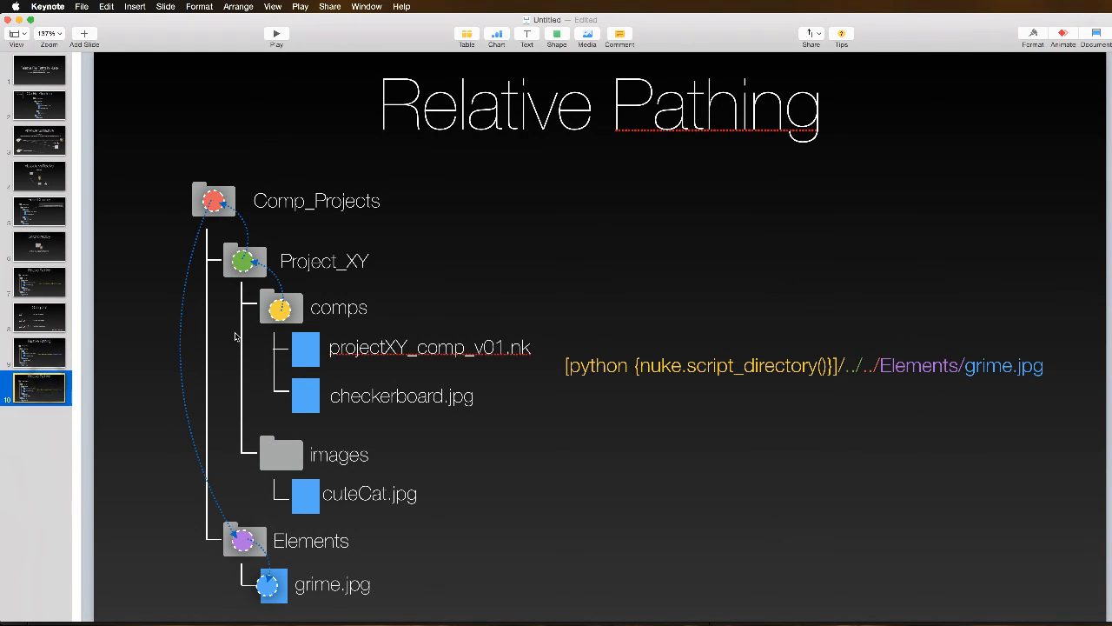
mouse_move(378, 348)
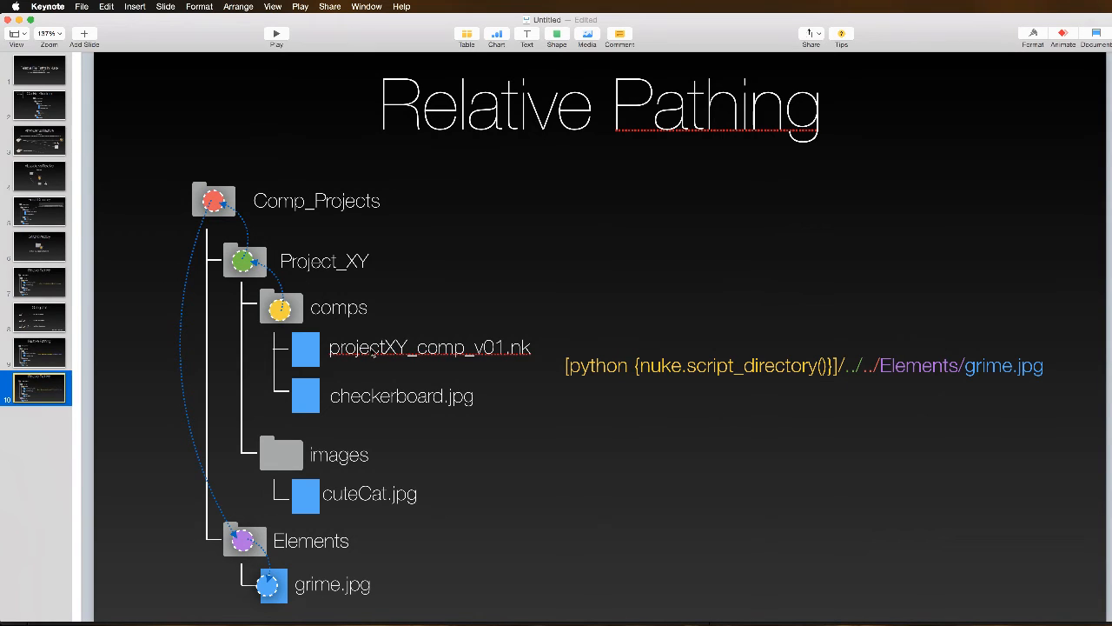
mouse_move(208, 189)
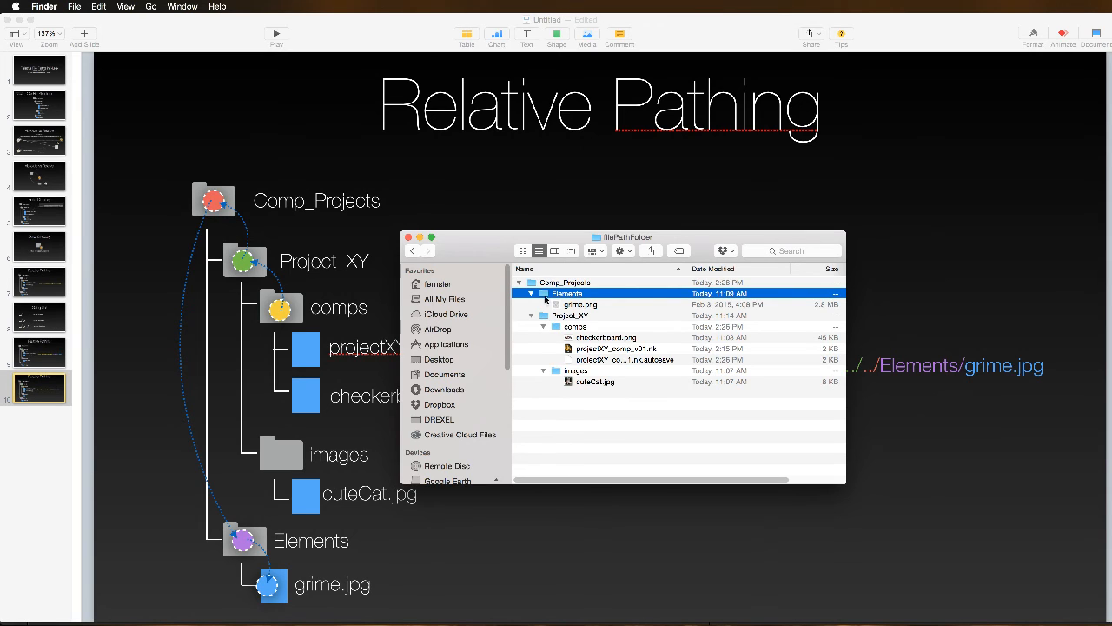
mouse_move(319, 433)
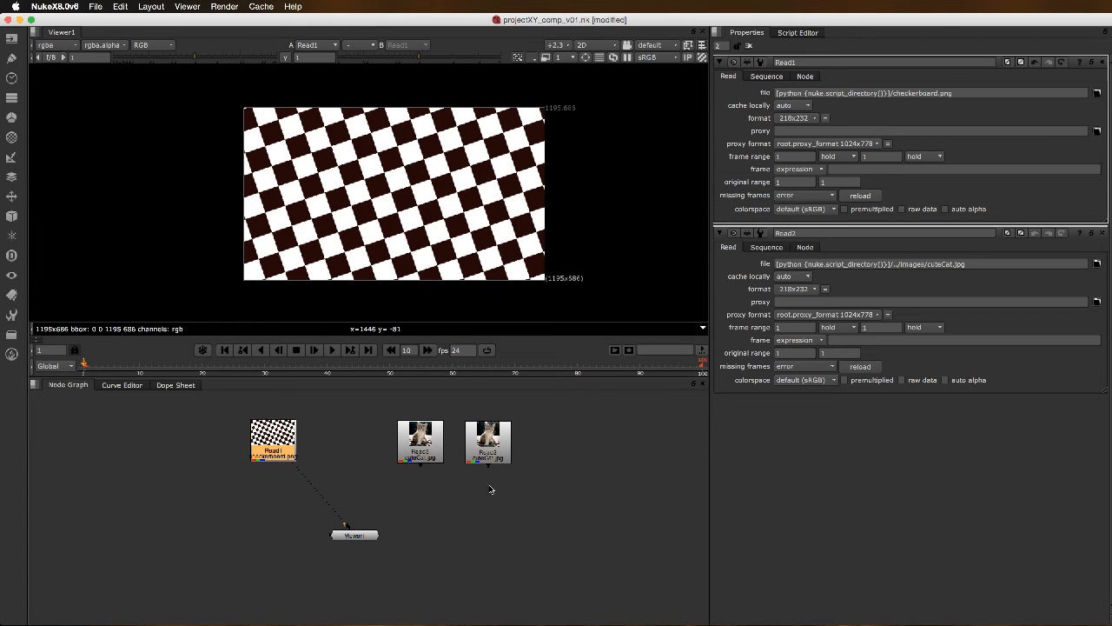
Step: Show Read3's properties with its absolute cuteCat.jpg path
click(416, 442)
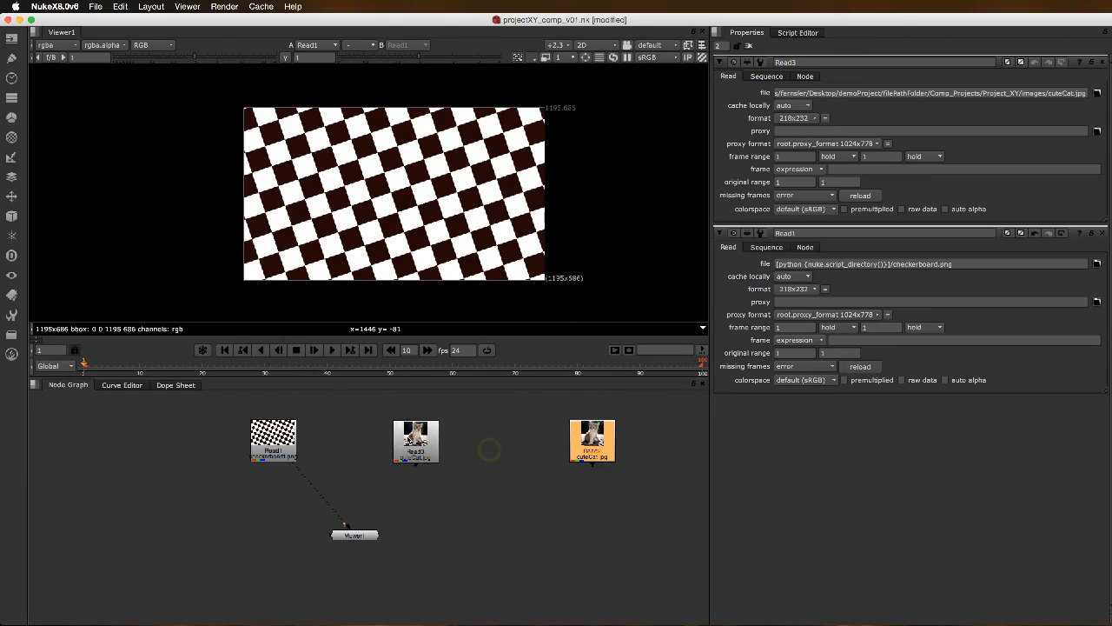
Step: Rearrange the cuteCat Read nodes in the node graph
drag(415, 442, 450, 444)
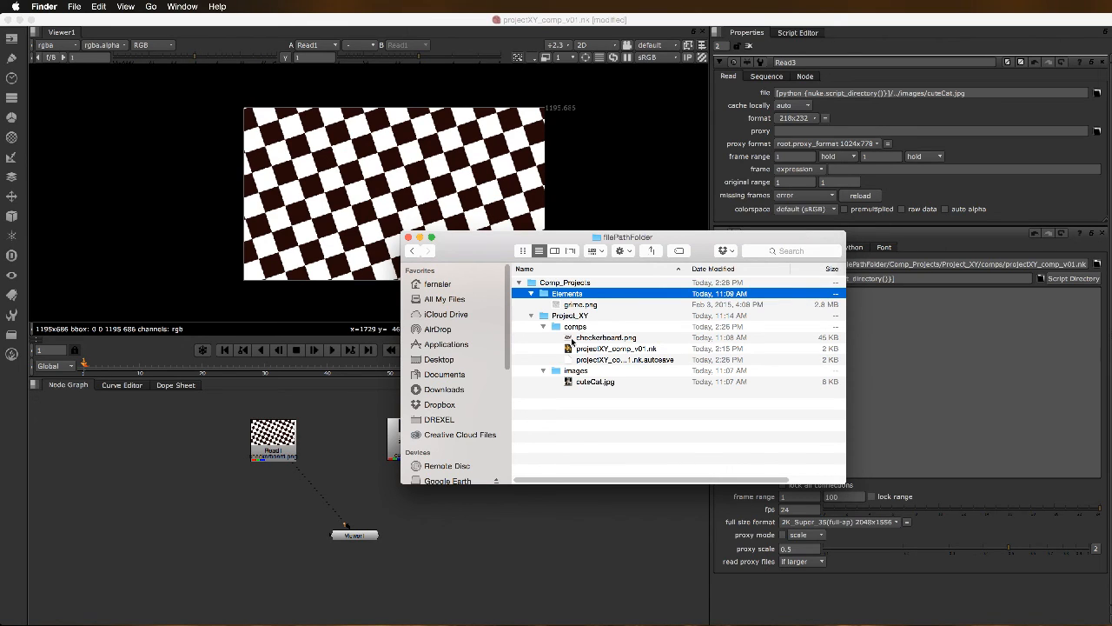
Step: Bring the Nuke script back in front of the Finder listing
click(569, 315)
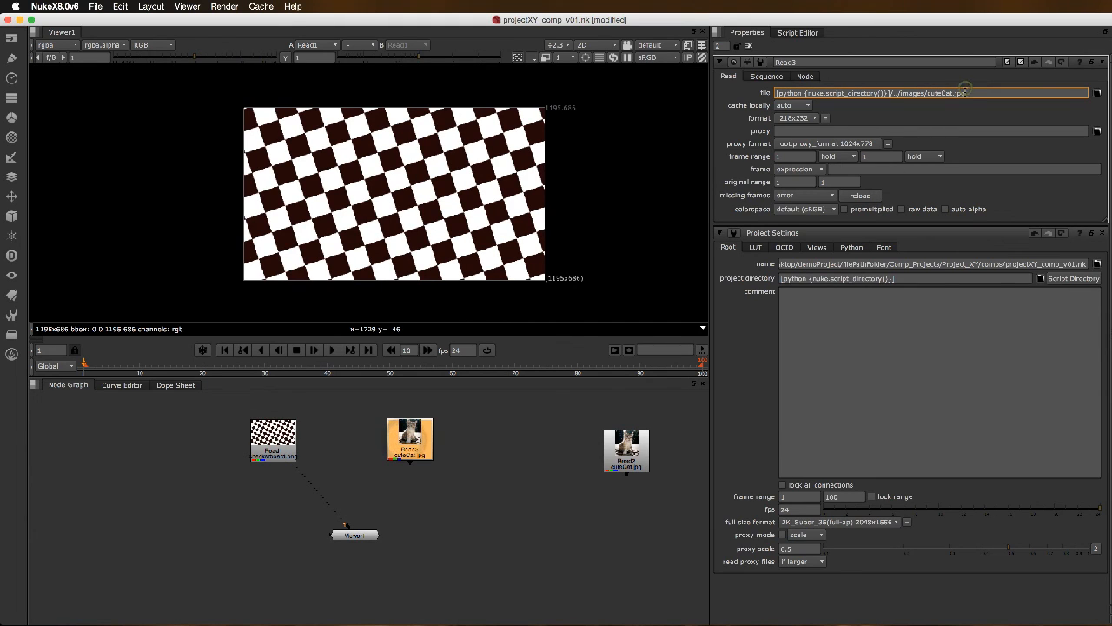
mouse_move(422, 391)
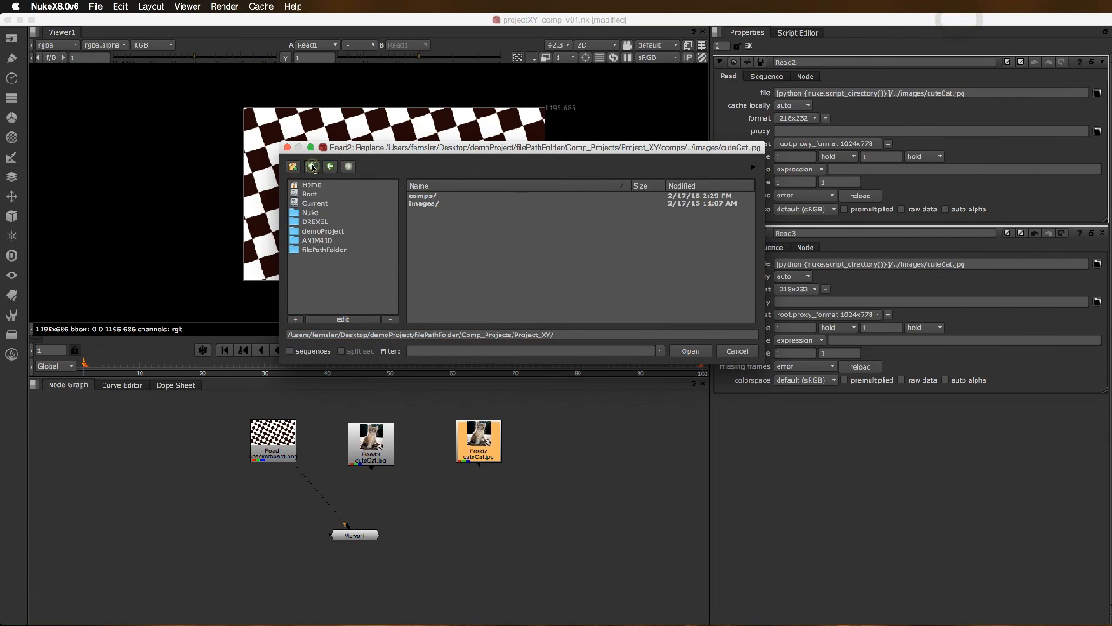
Step: Choose Read2's replacement image from Comp_Projects and answer the full-file-path prompt
click(420, 194)
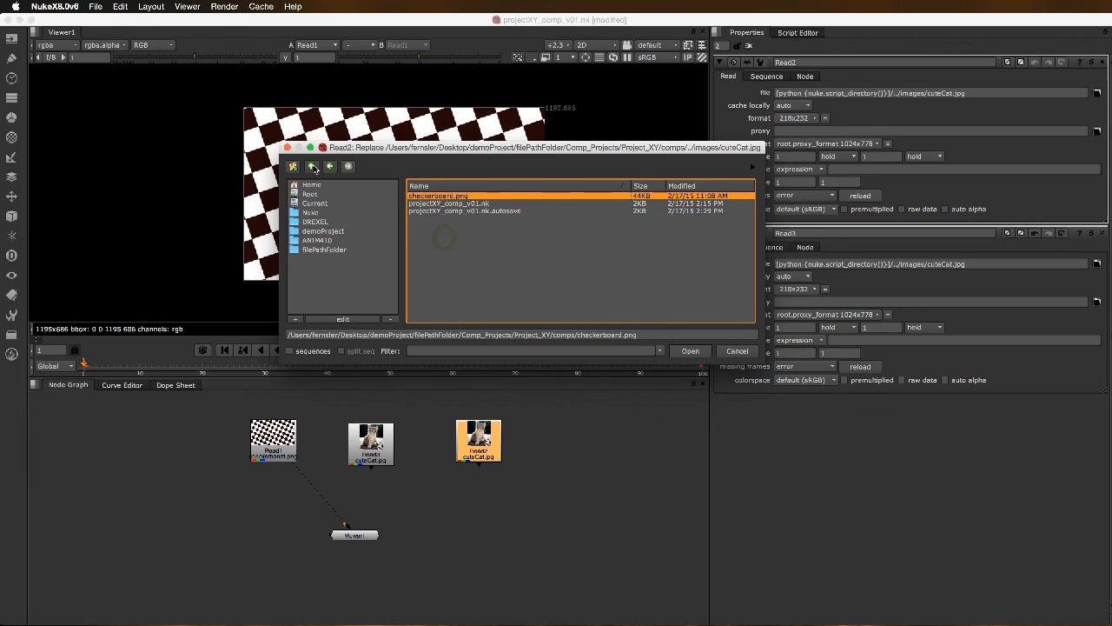
click(312, 166)
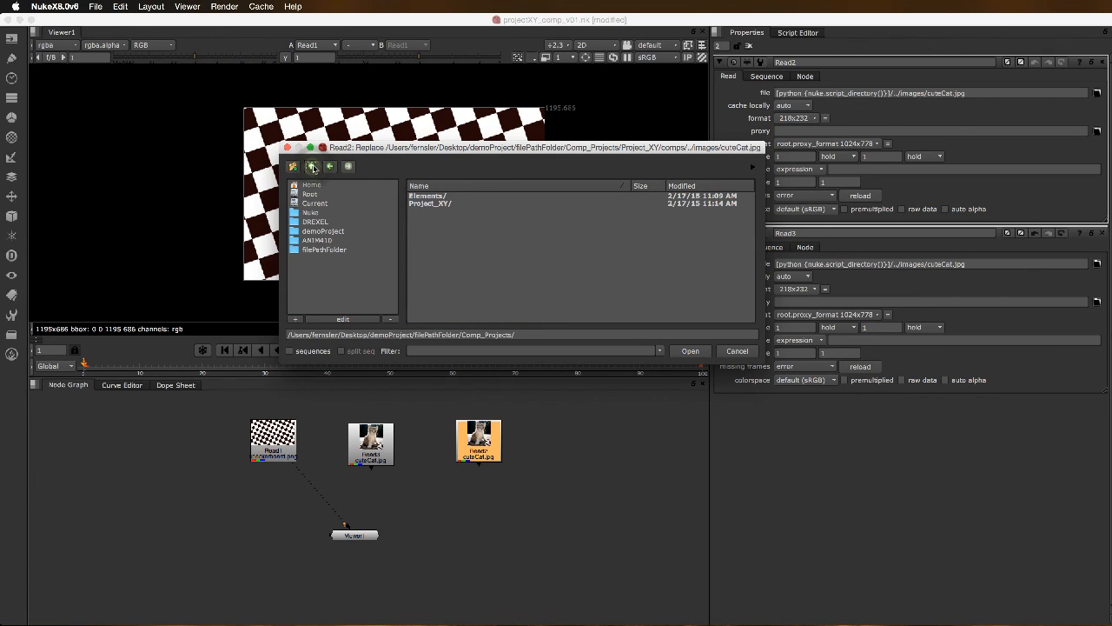
click(428, 195)
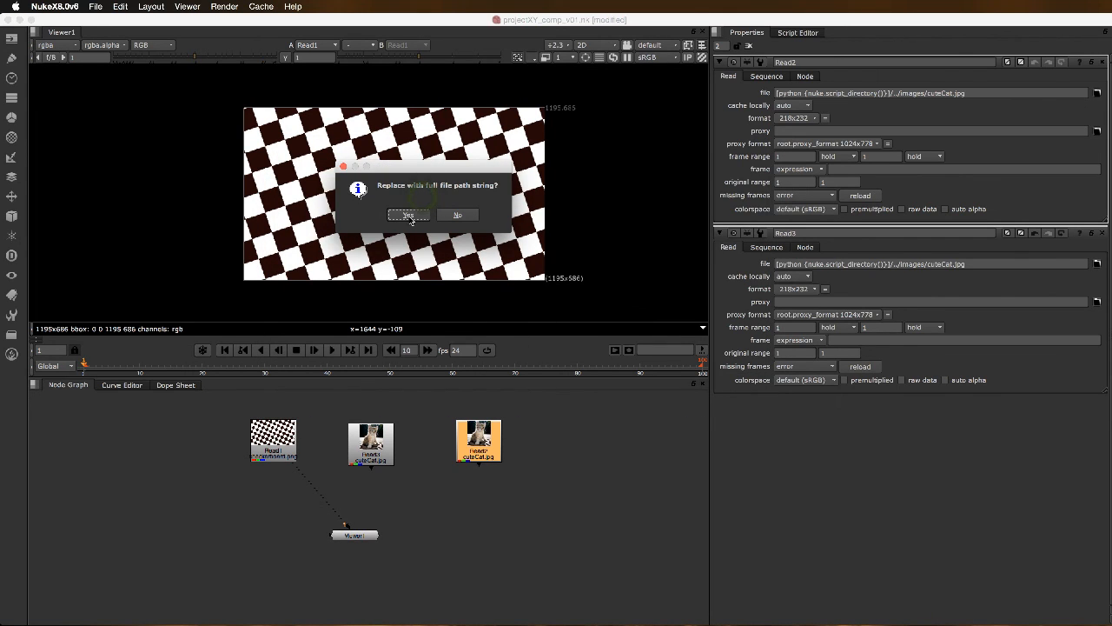
click(408, 214)
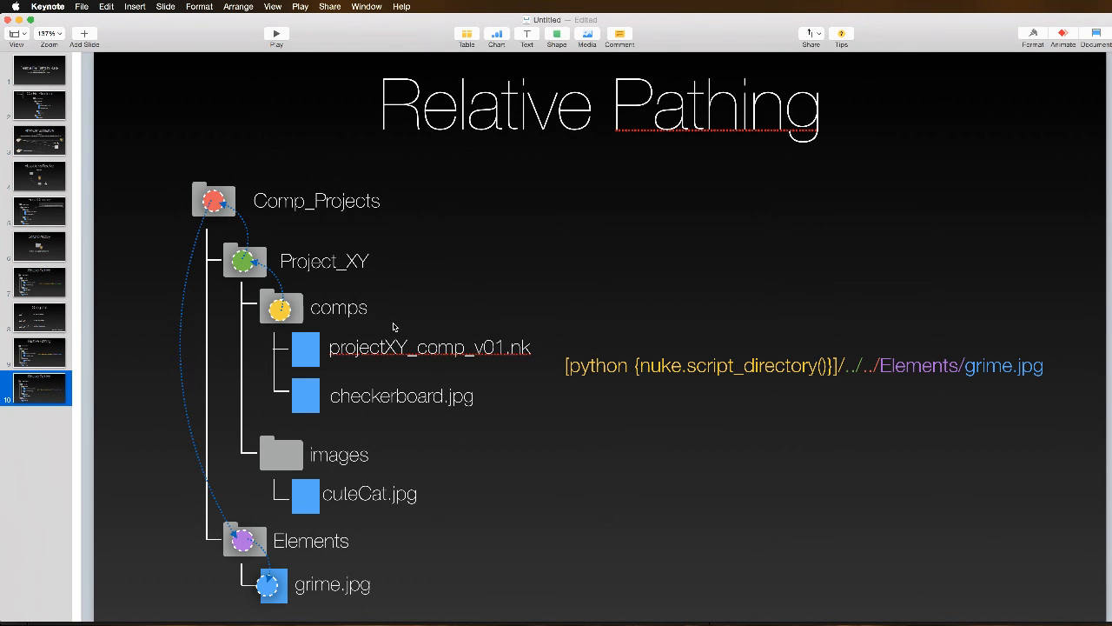
mouse_move(447, 473)
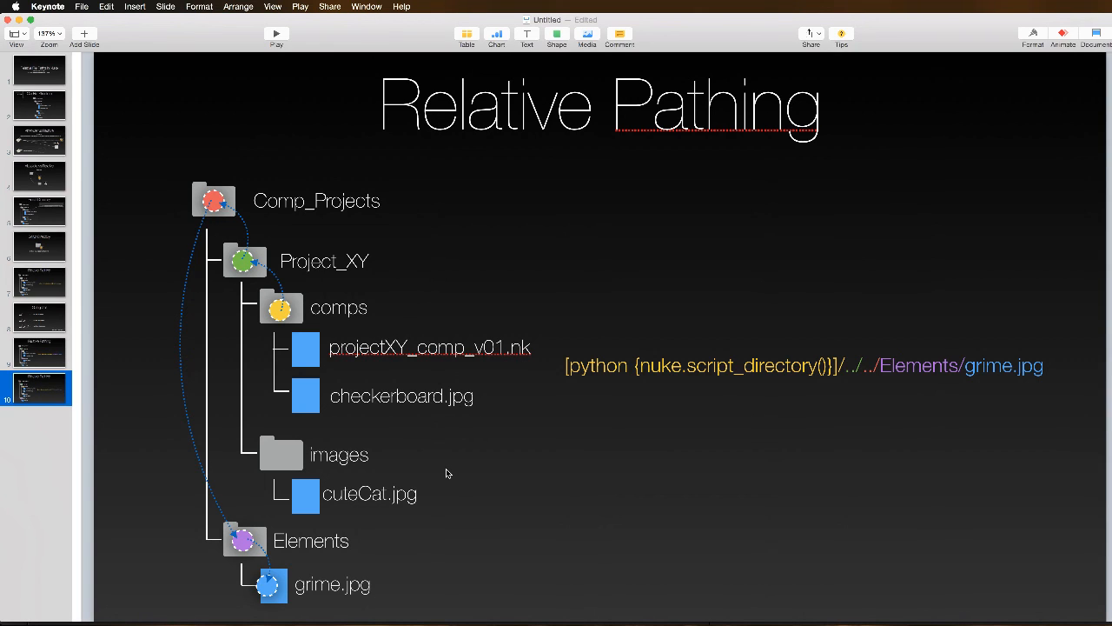